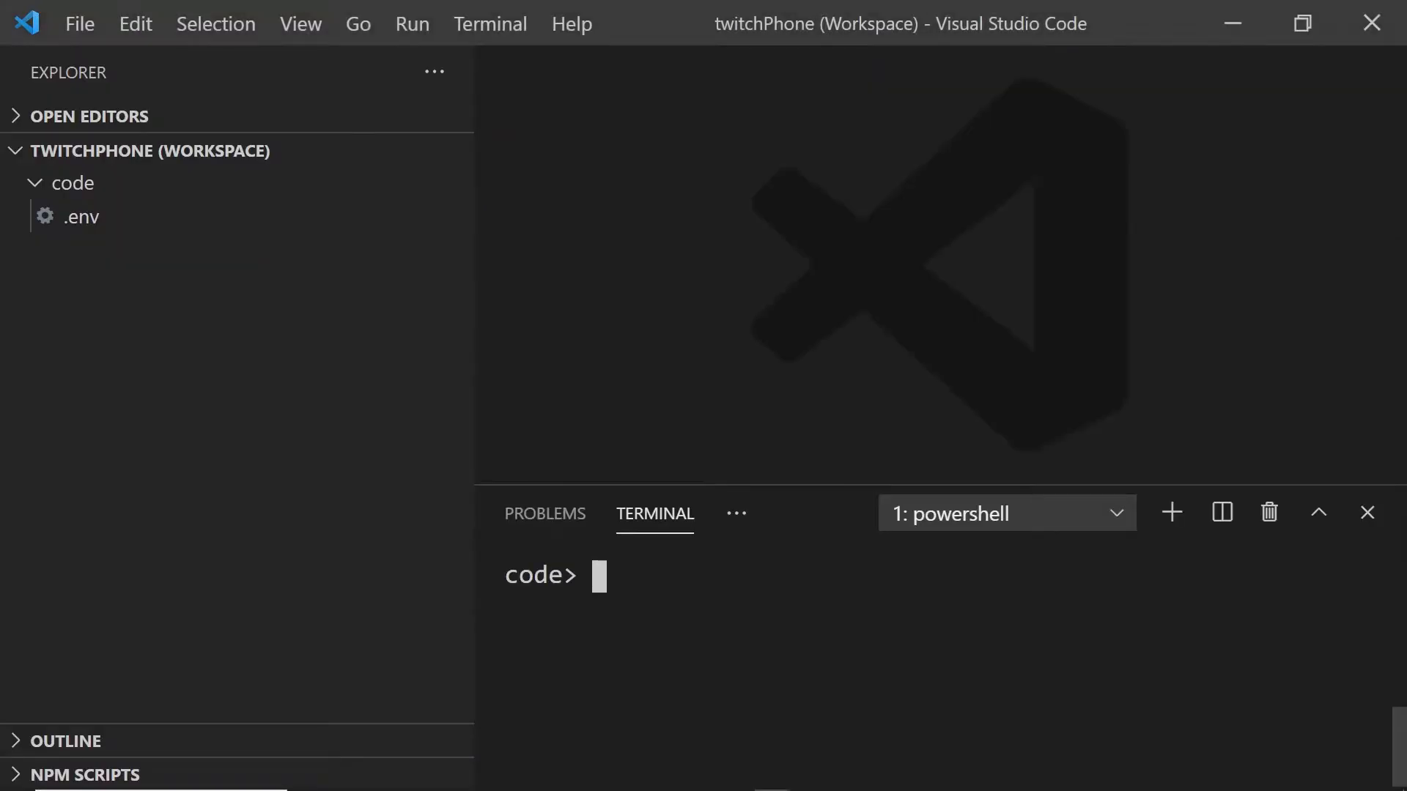
Step: Create index.js plus public/admin.html and public/overlay.html, and run npm install
type("npm in")
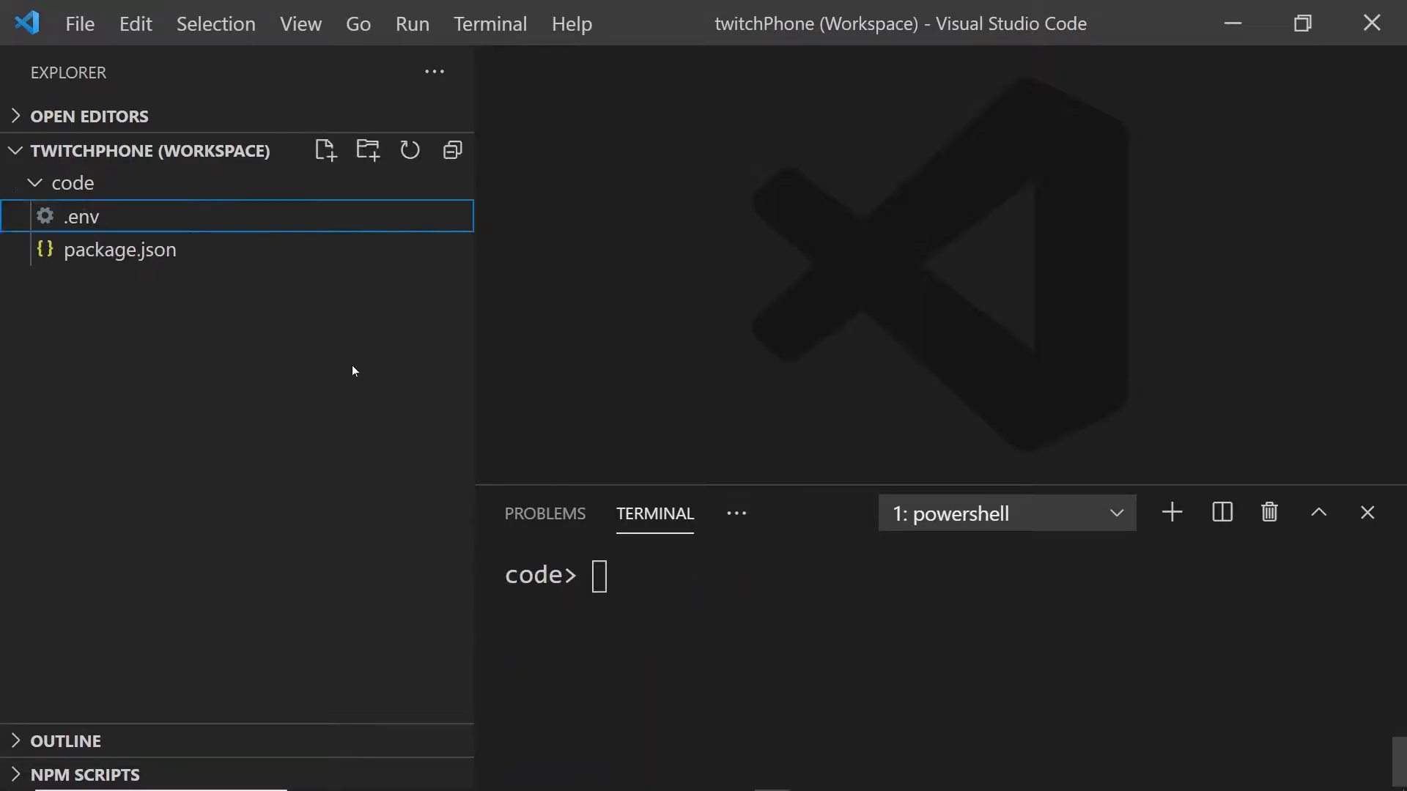
left_click(324, 150)
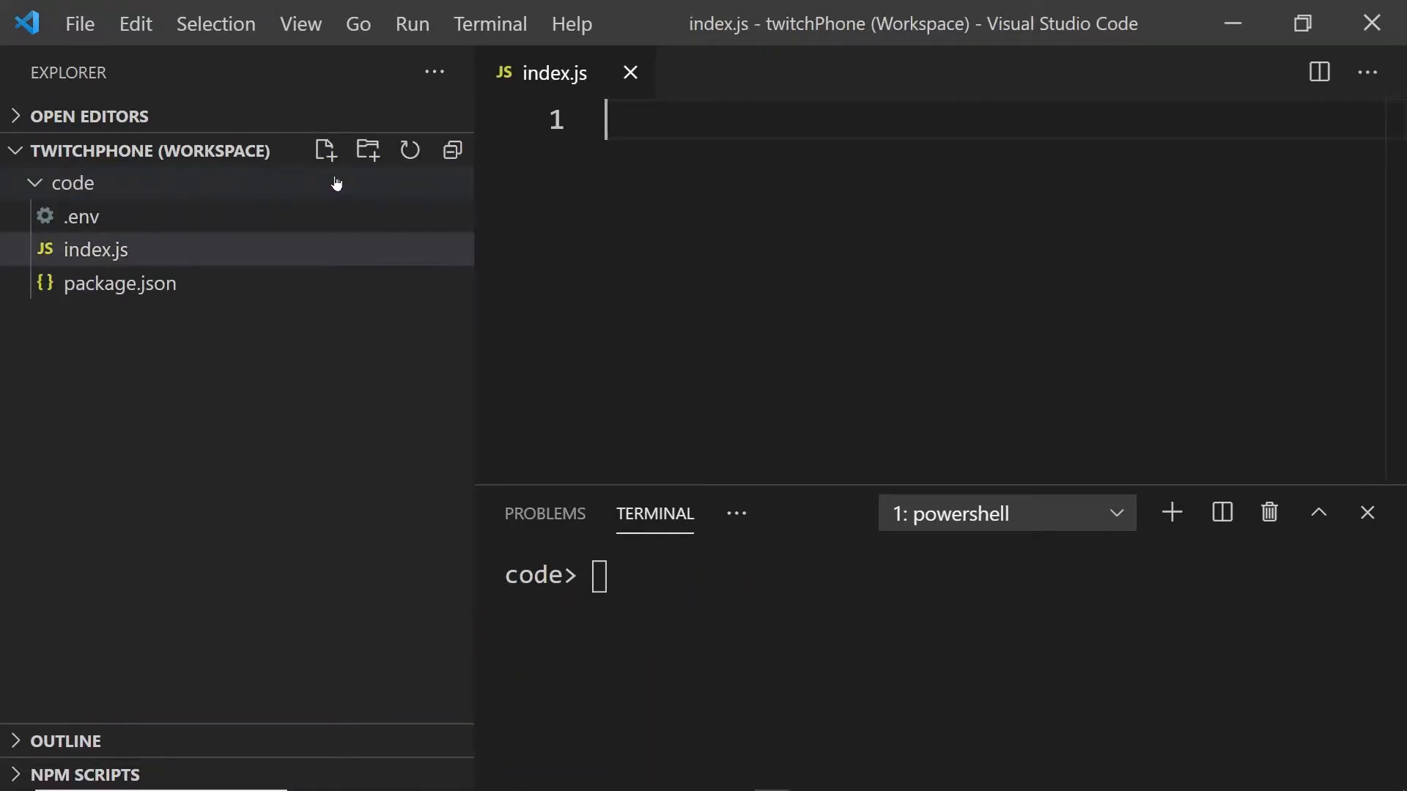
left_click(367, 150)
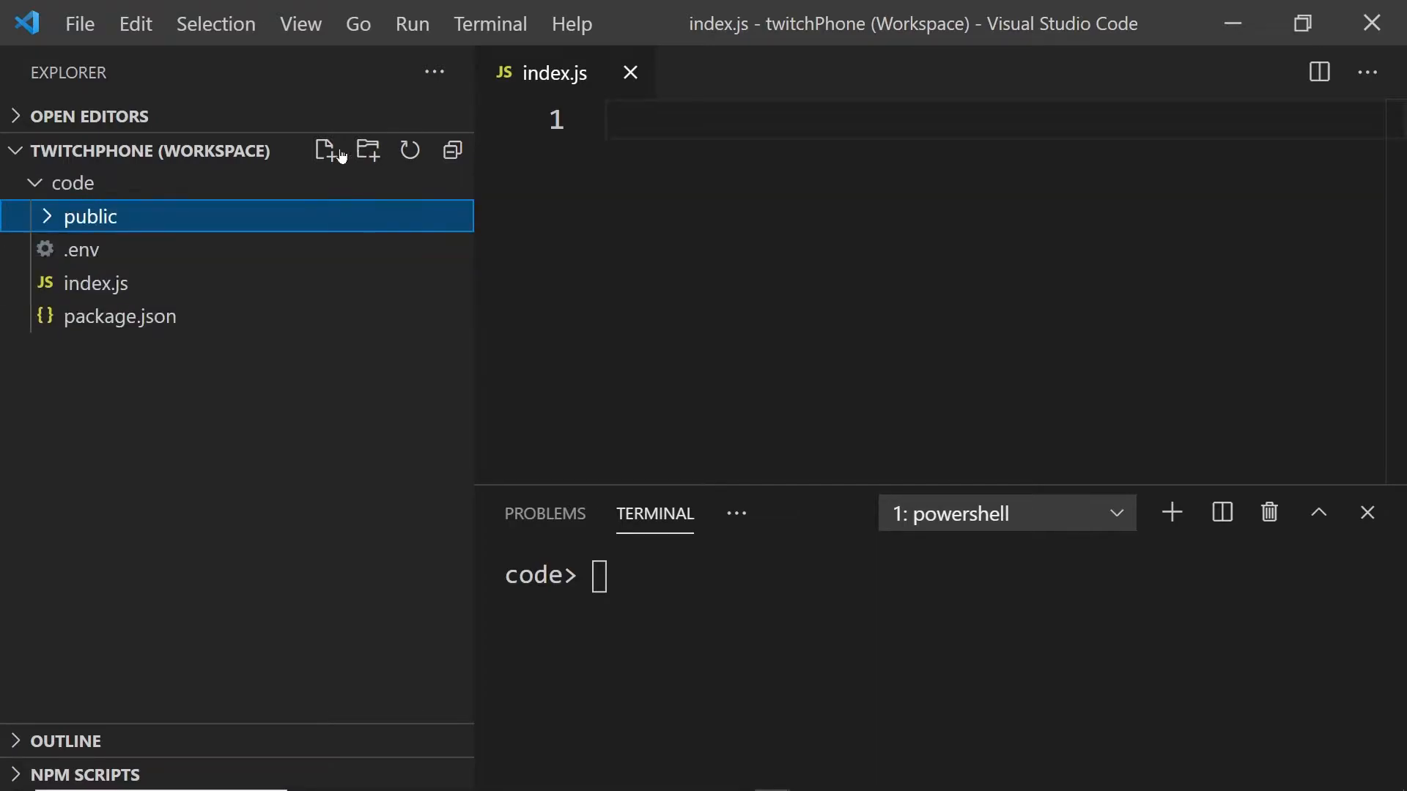
left_click(327, 149)
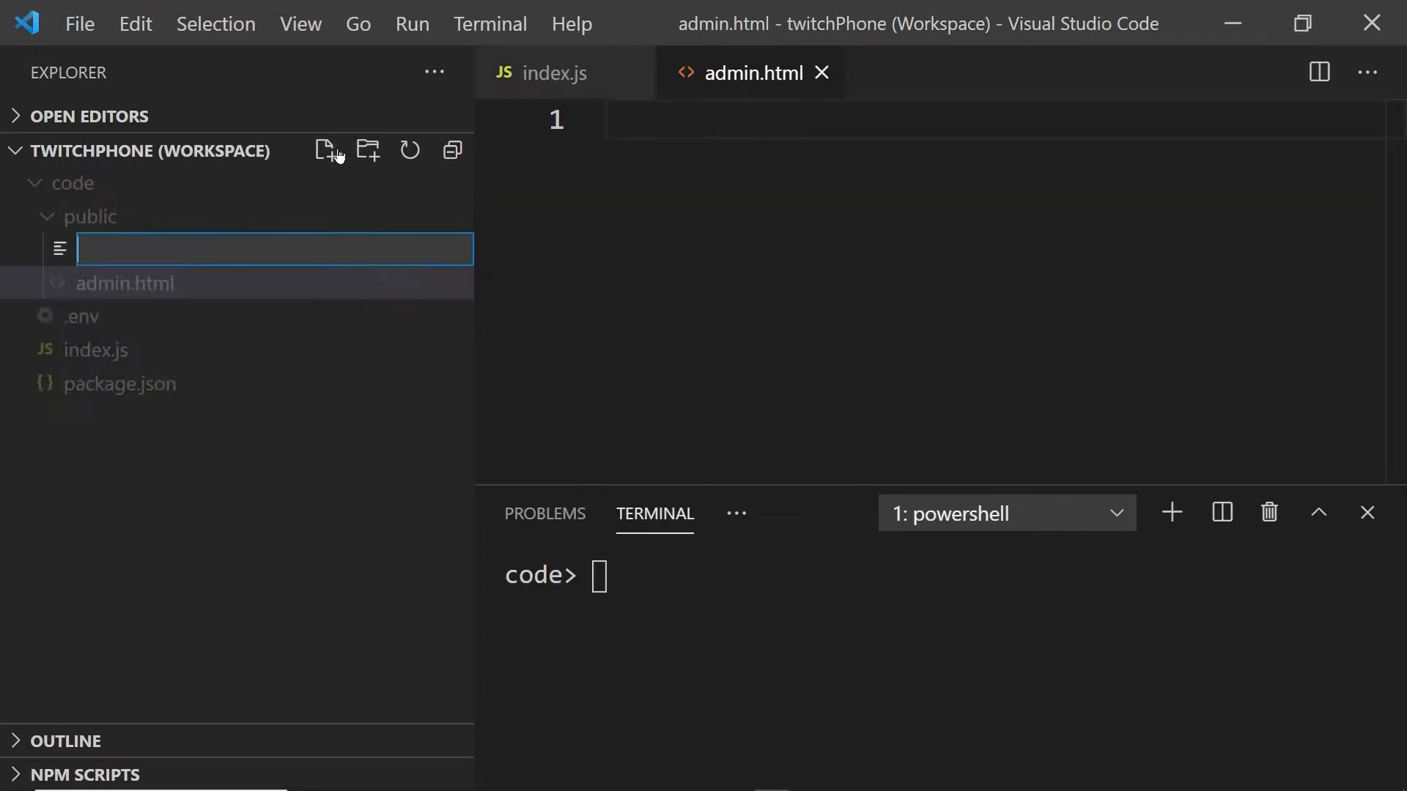
type("overlay.html")
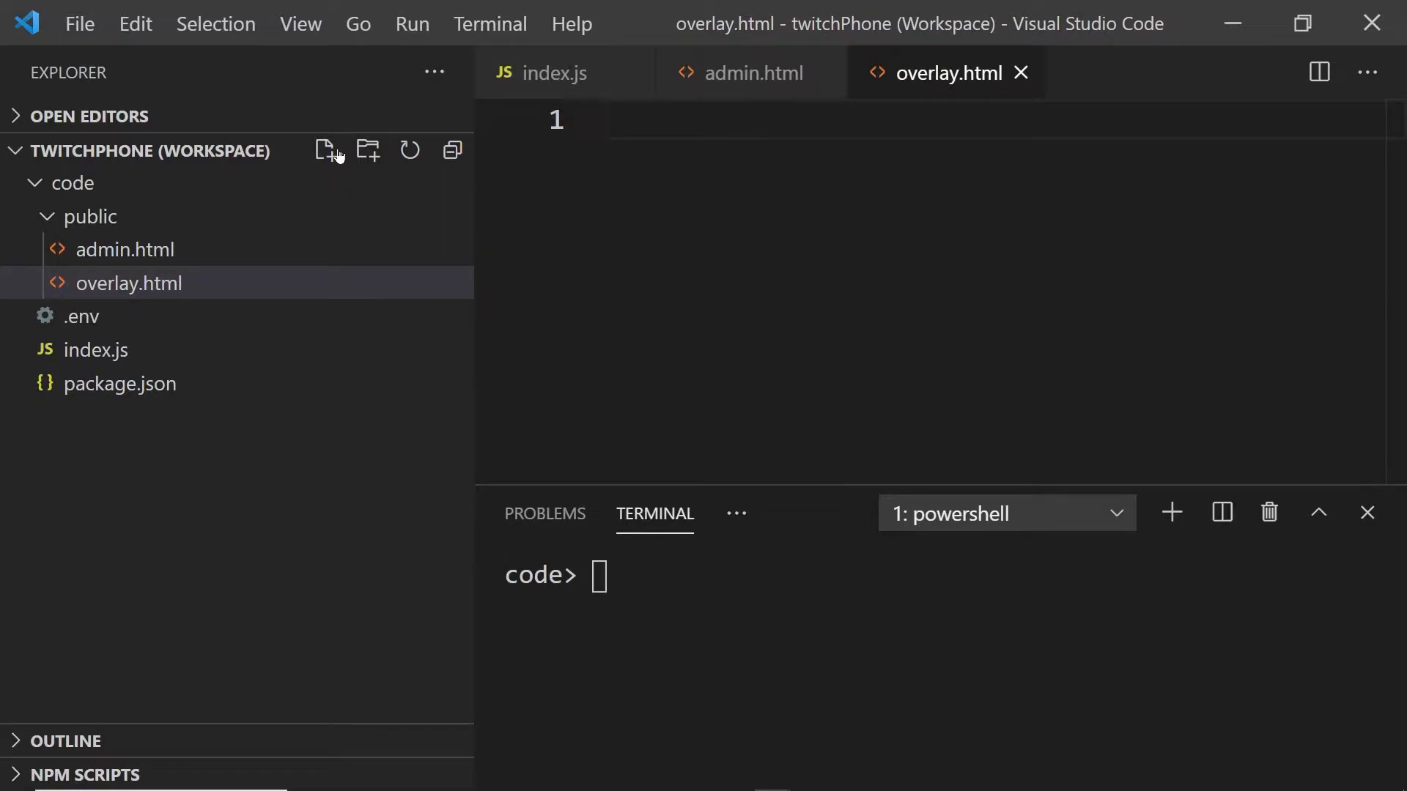
type("npm install")
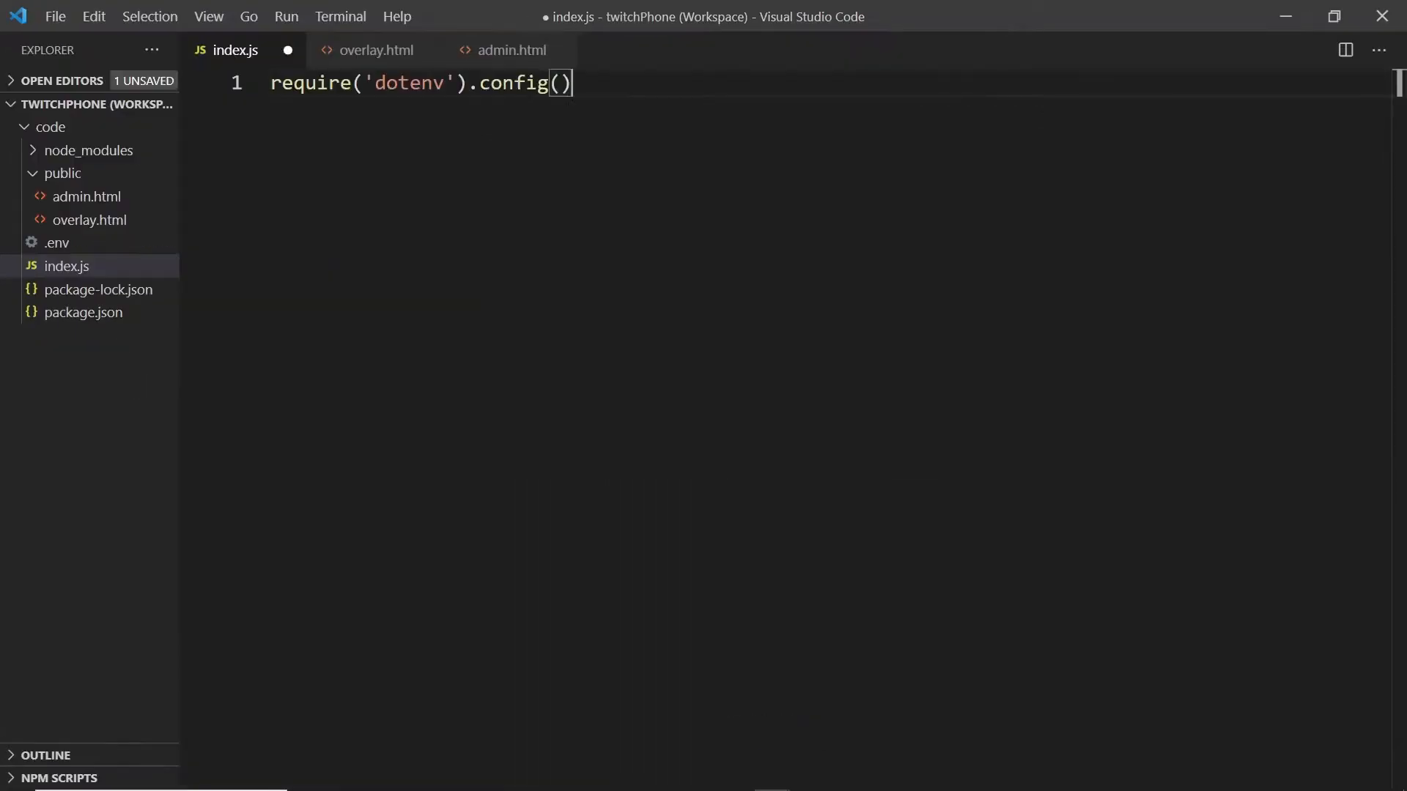
Step: Add require lines for express, ws, http createServer, twilio, PORT 3000, and server.listen
key("Enter")
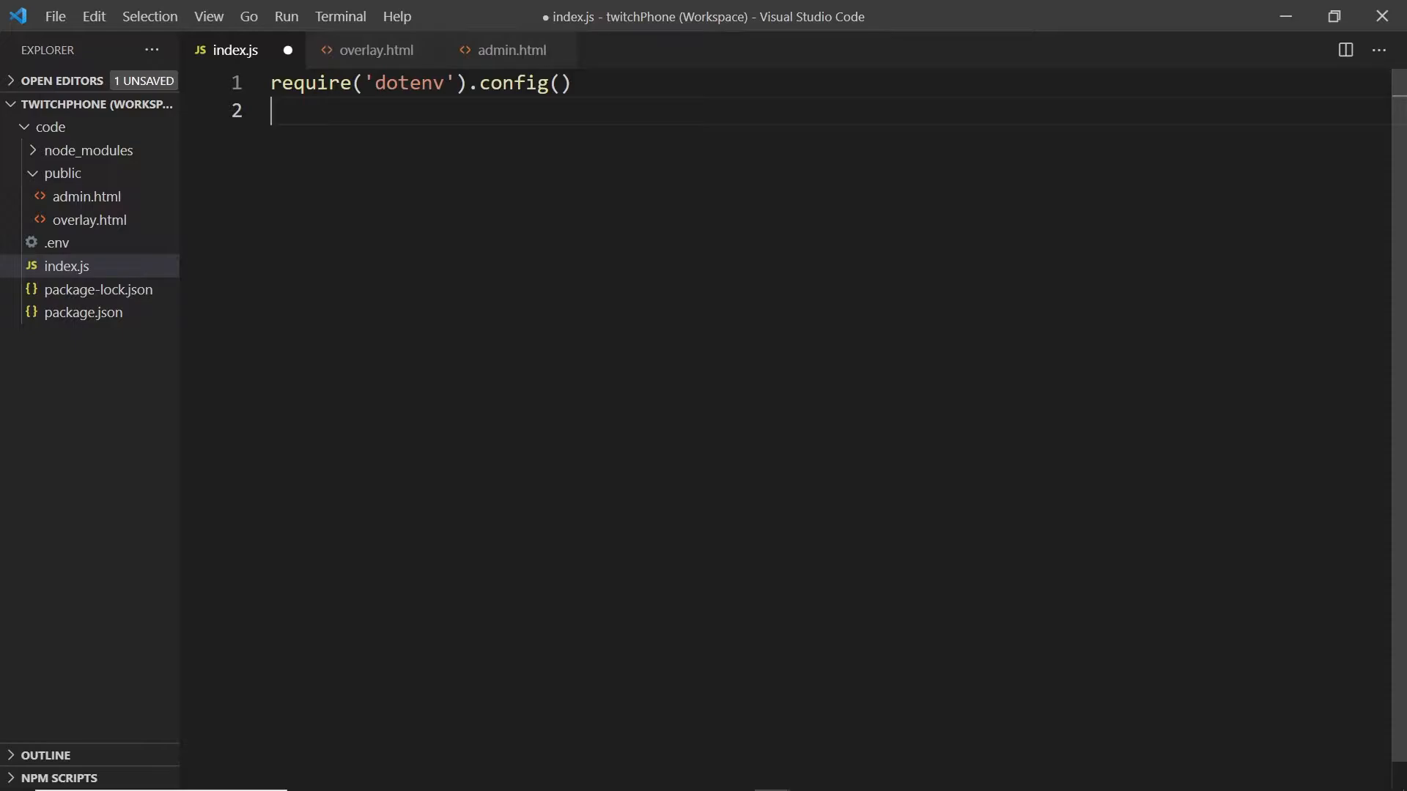
type("const express = require('express');")
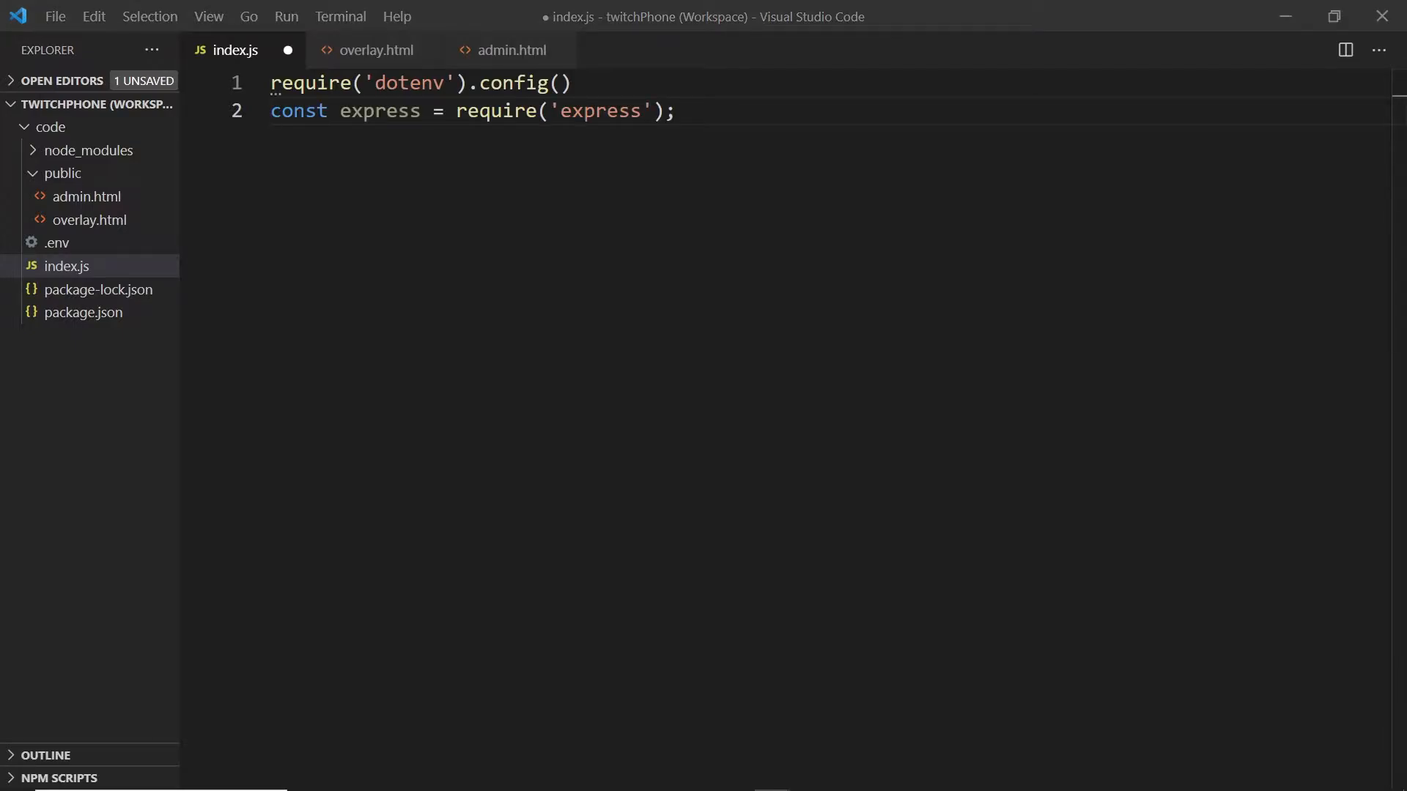
type("const ws = require ('ws');")
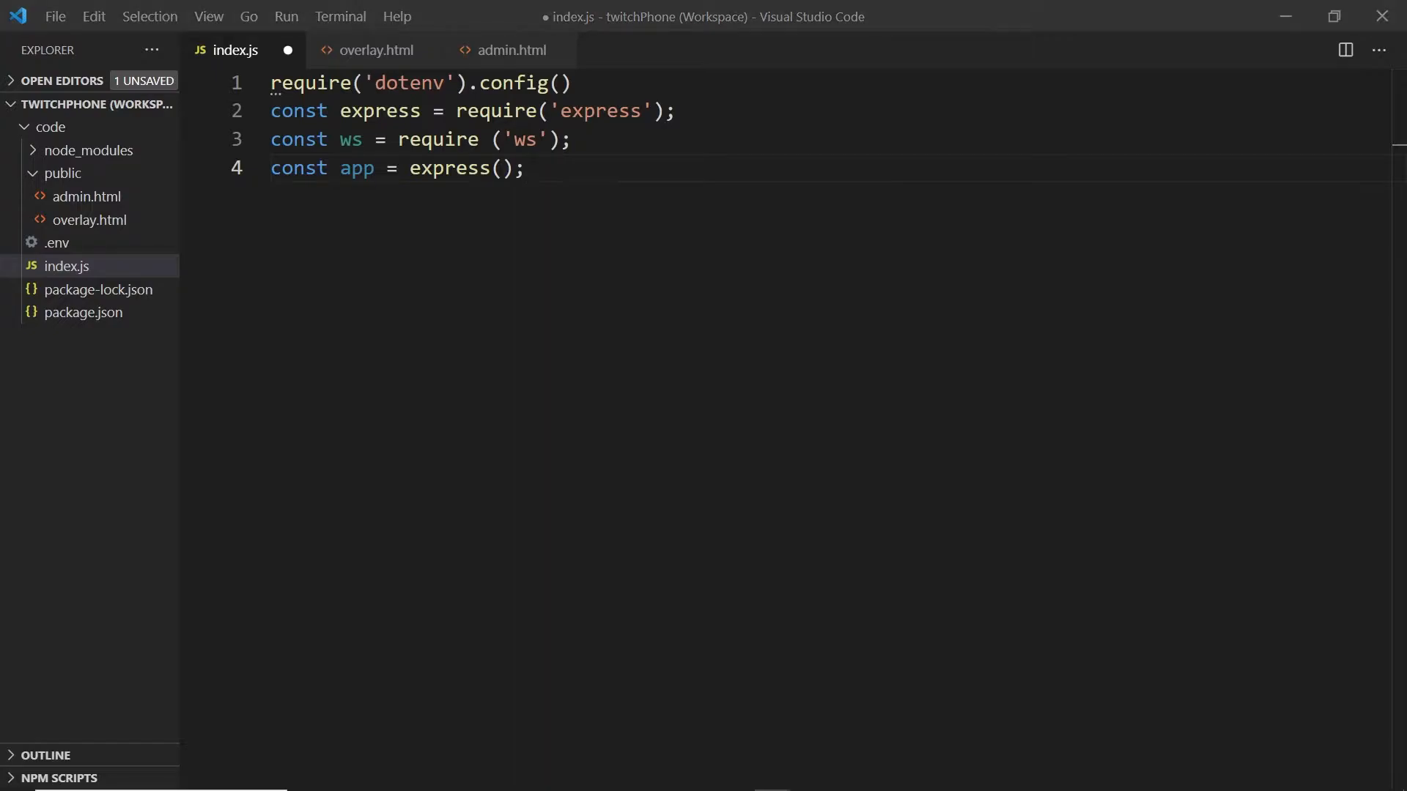
type("const server = require('http').createServer(app);")
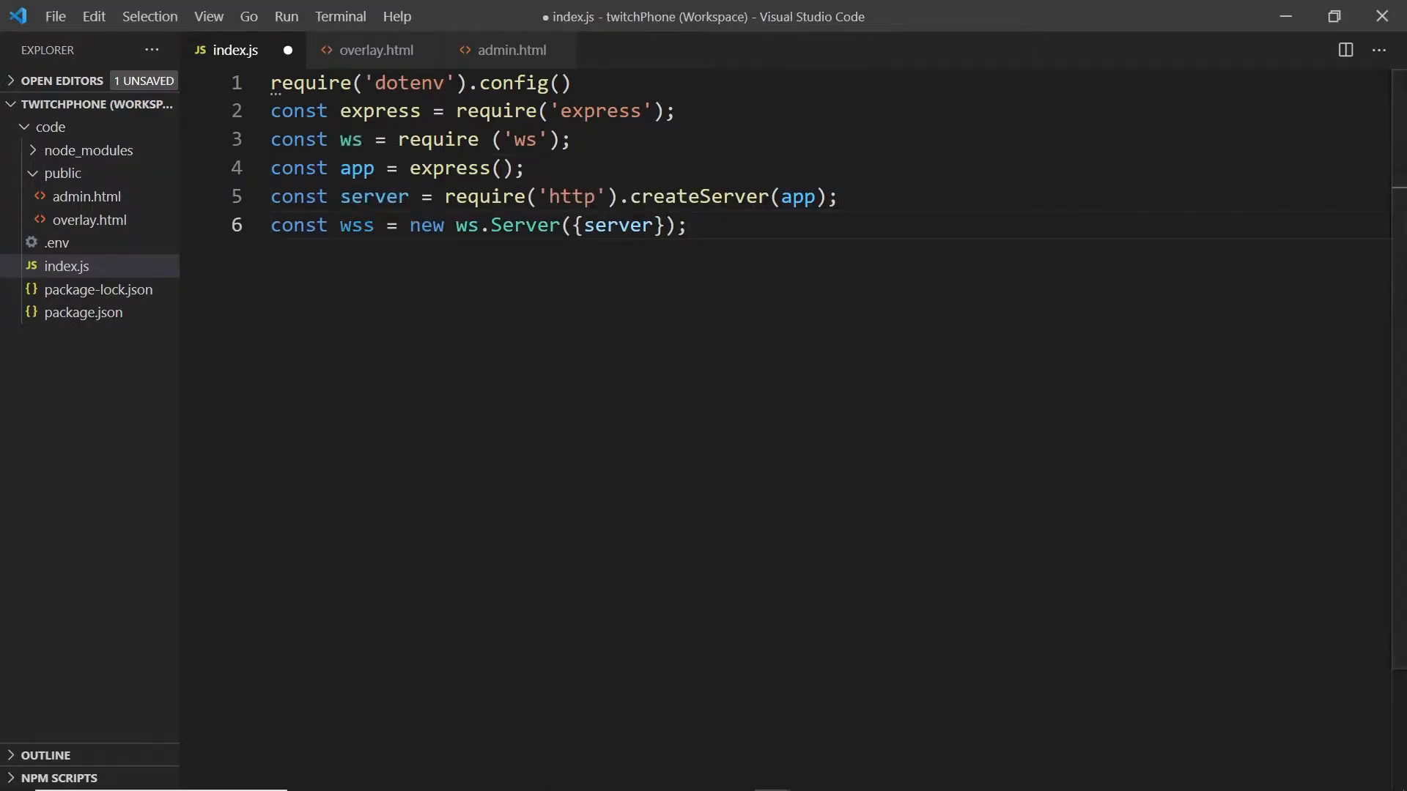
type("const PORT = process.env.PORT || 3000;")
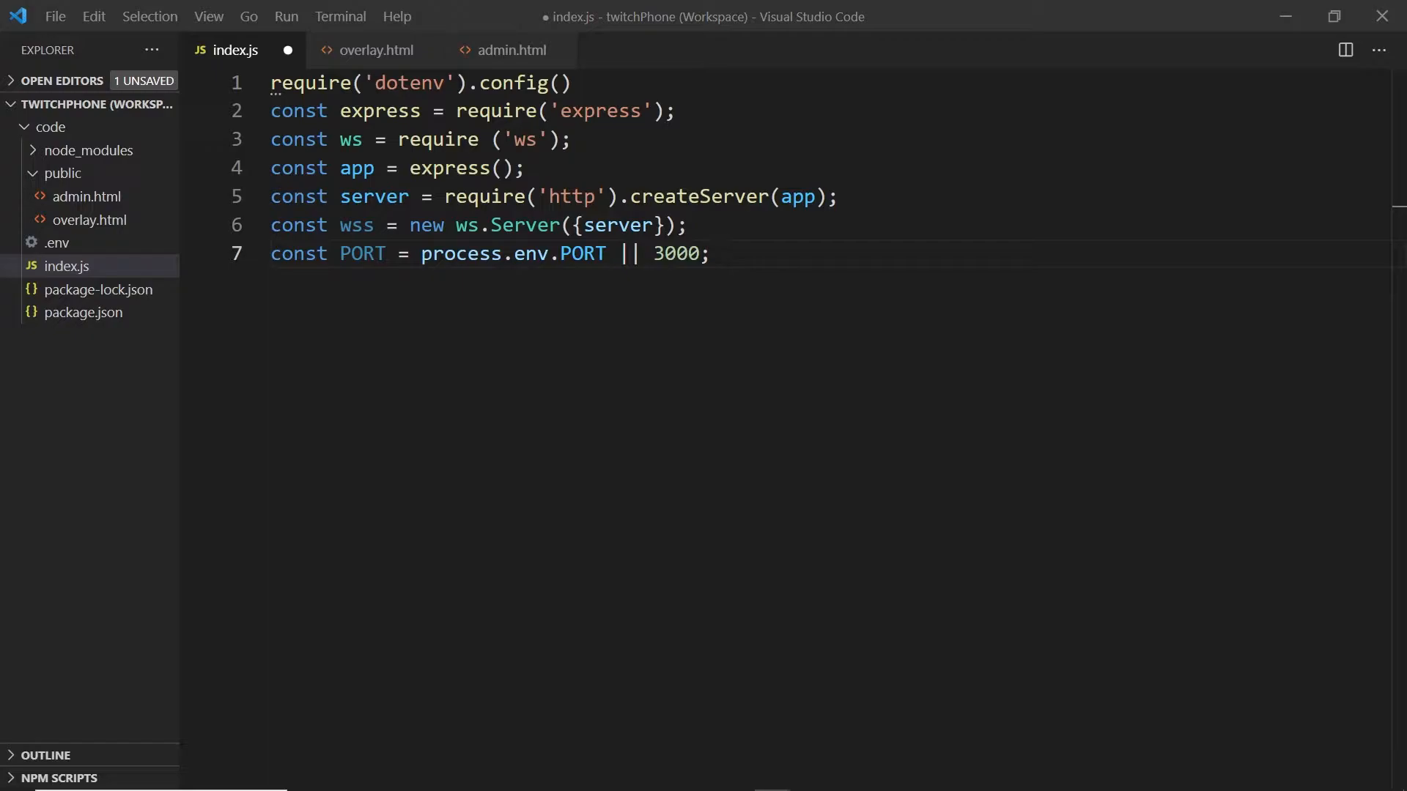
type("const twilio = require('twilio');")
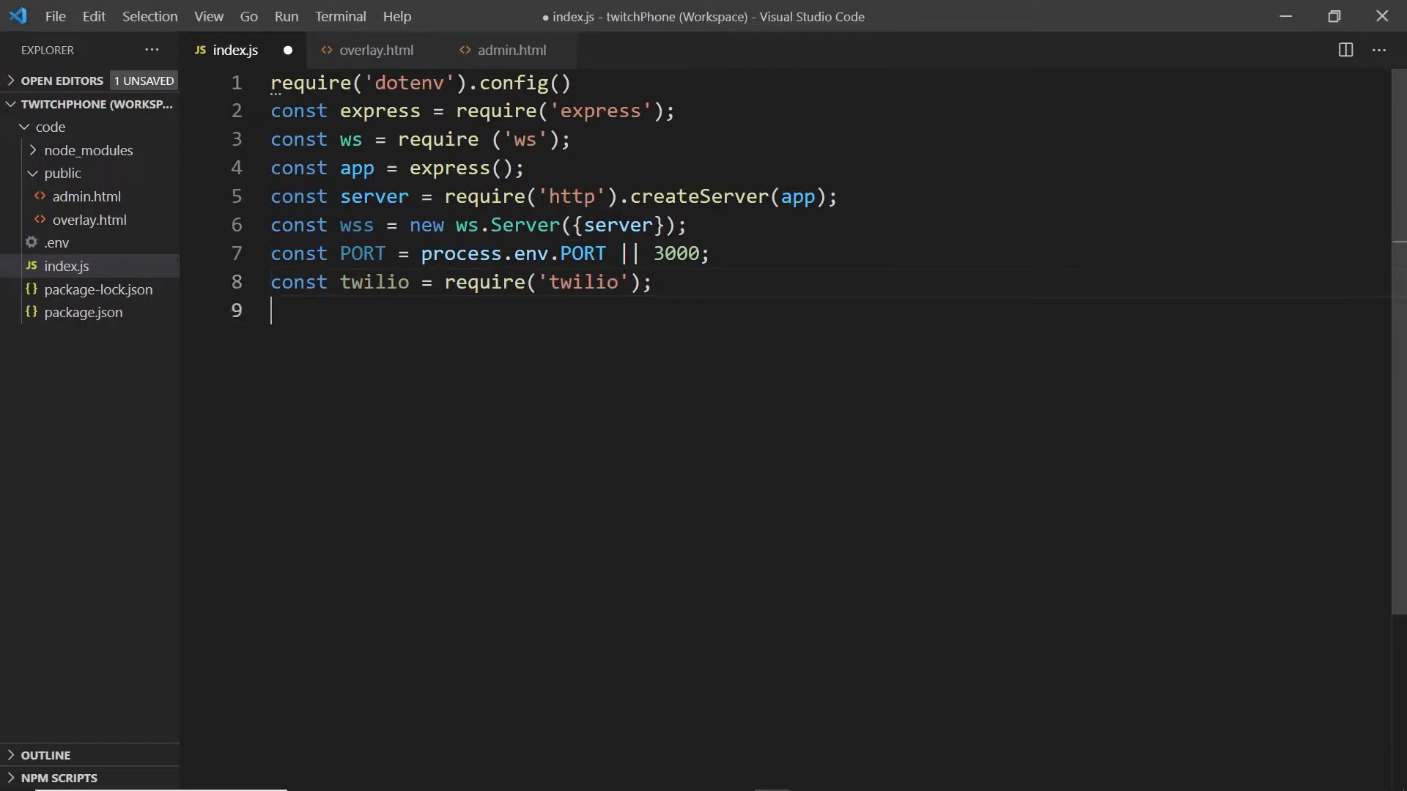
type("server.listen(PORT, () => console.log(`App is listening at ${PORT}`));")
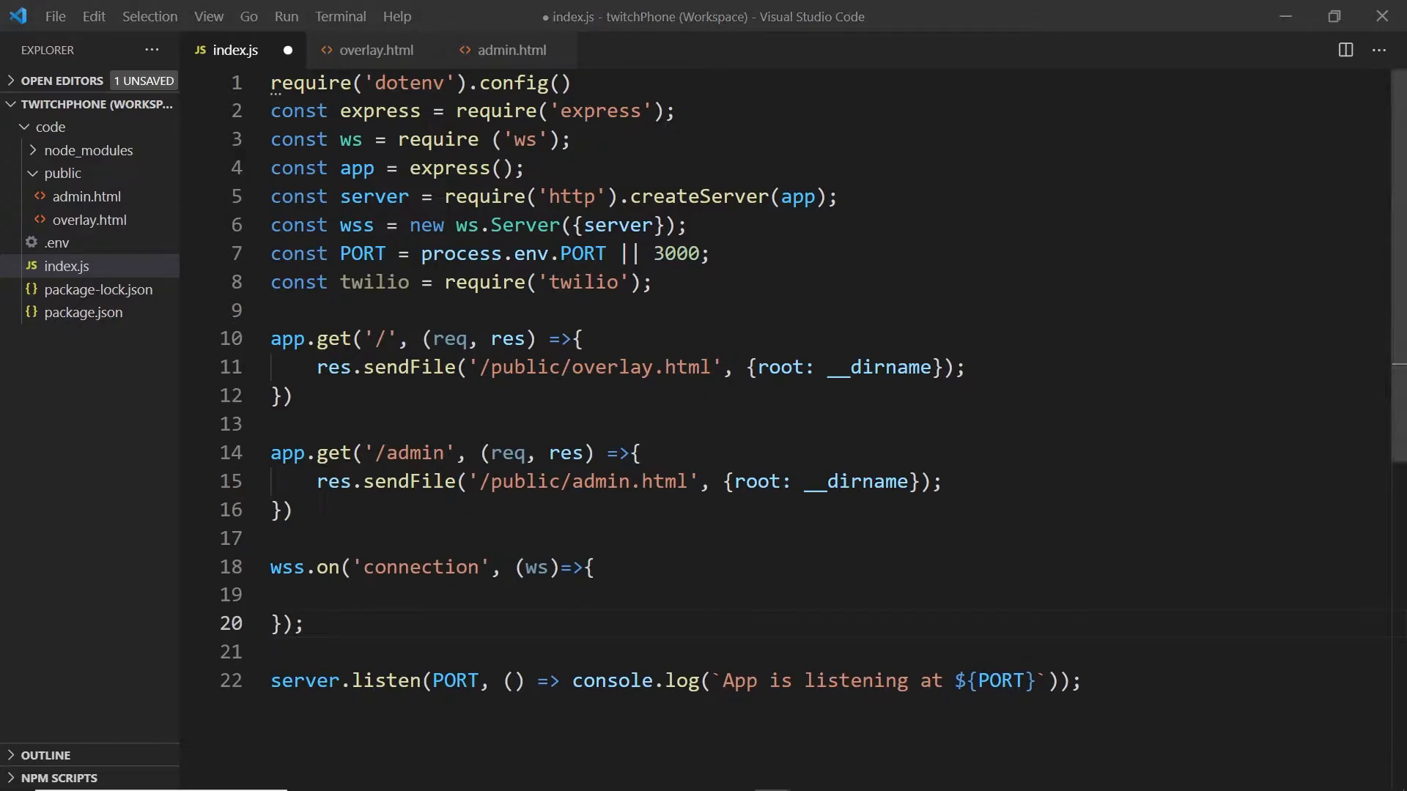
Step: Add a ws.on('message') handler sending each message to every wss client, and save index.js
type("ws.on('message', (message)=>{")
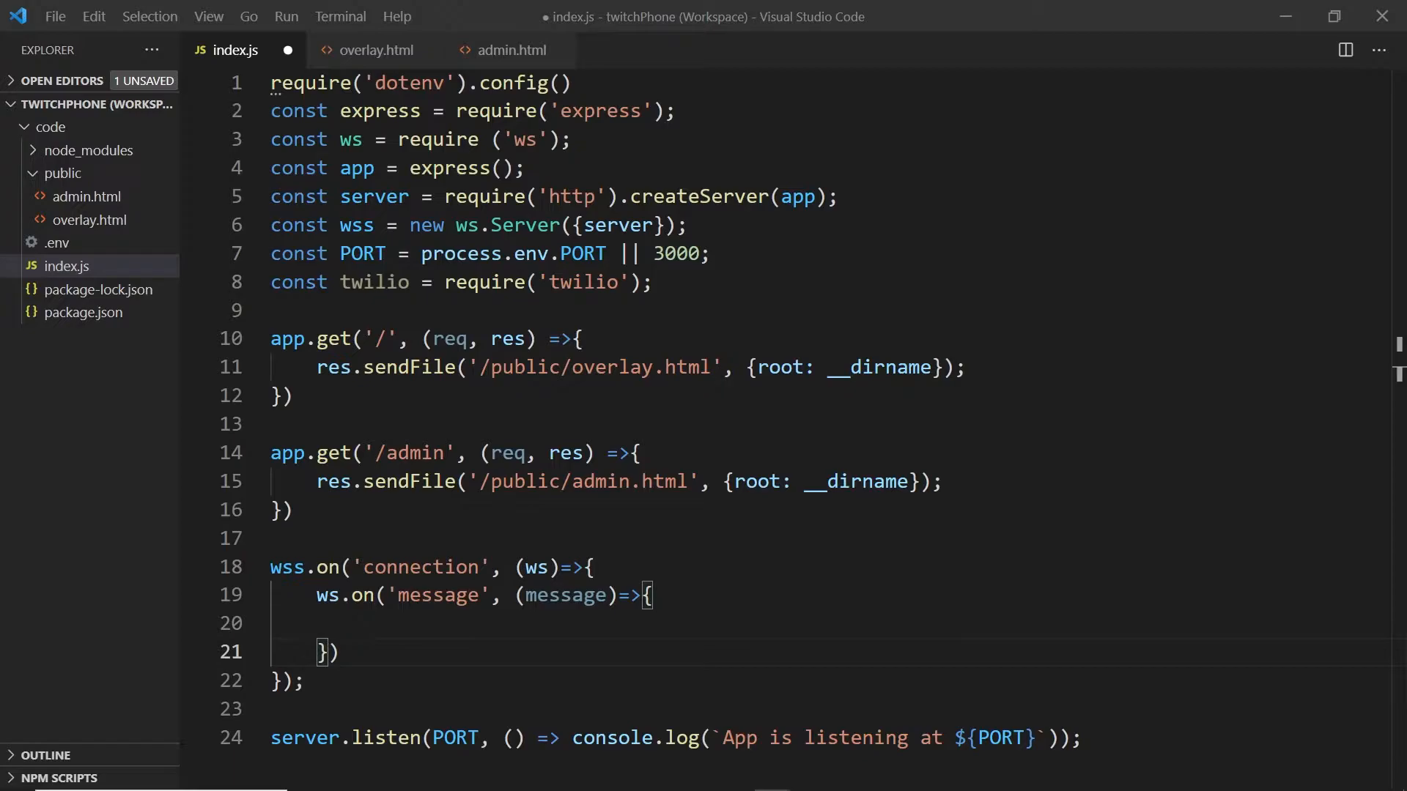
type("wss.clients.forEach((client) =>{")
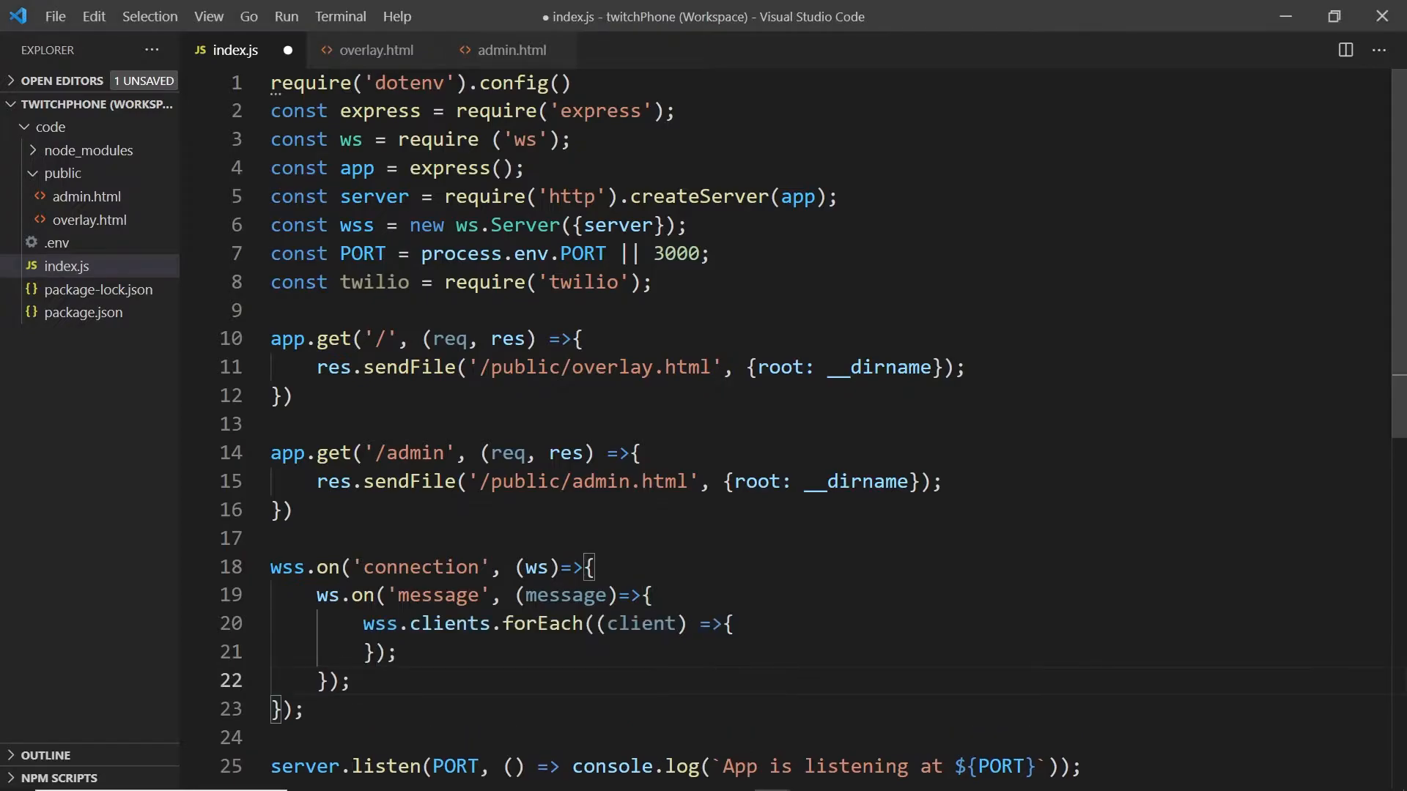
key("enter")
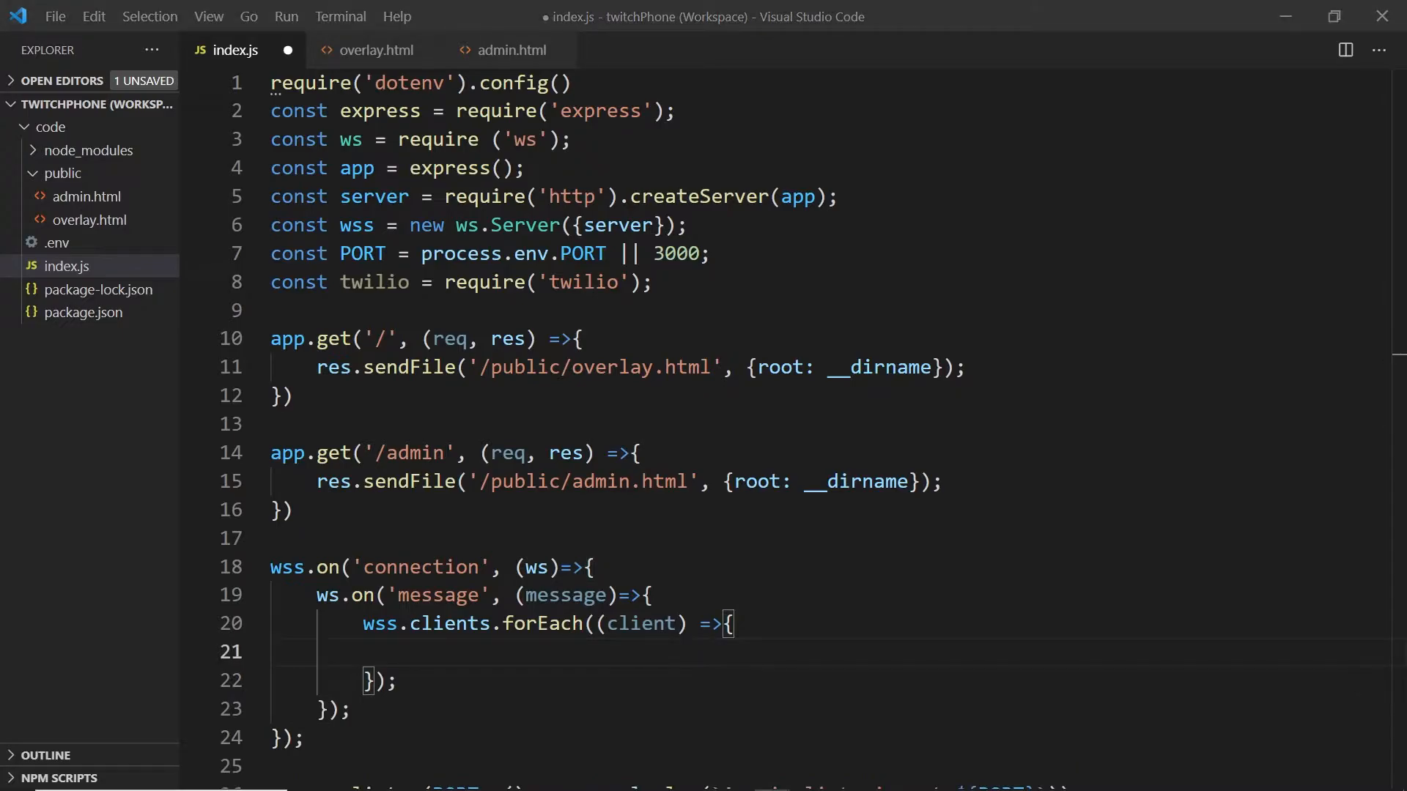
type("client.send(message);")
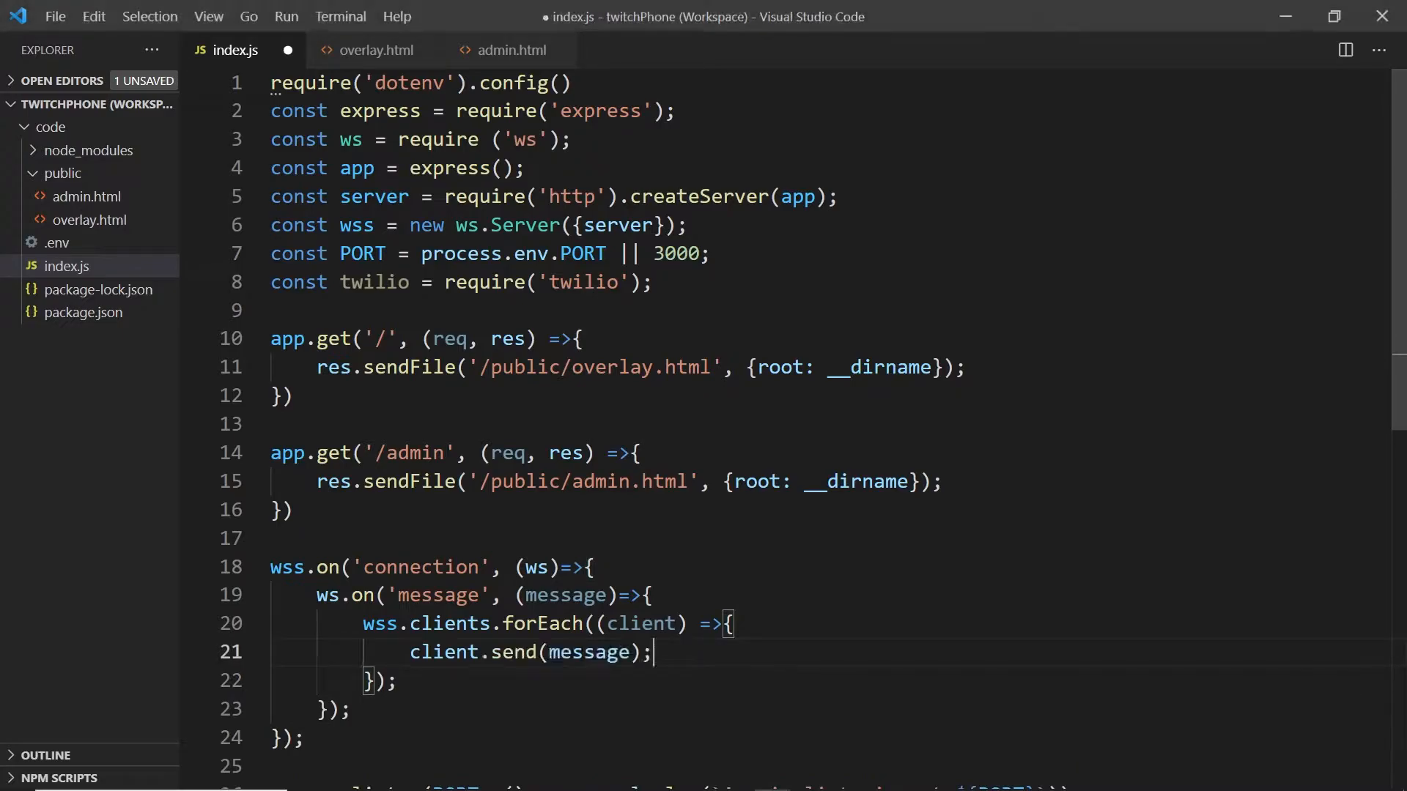
key("ctrl+s")
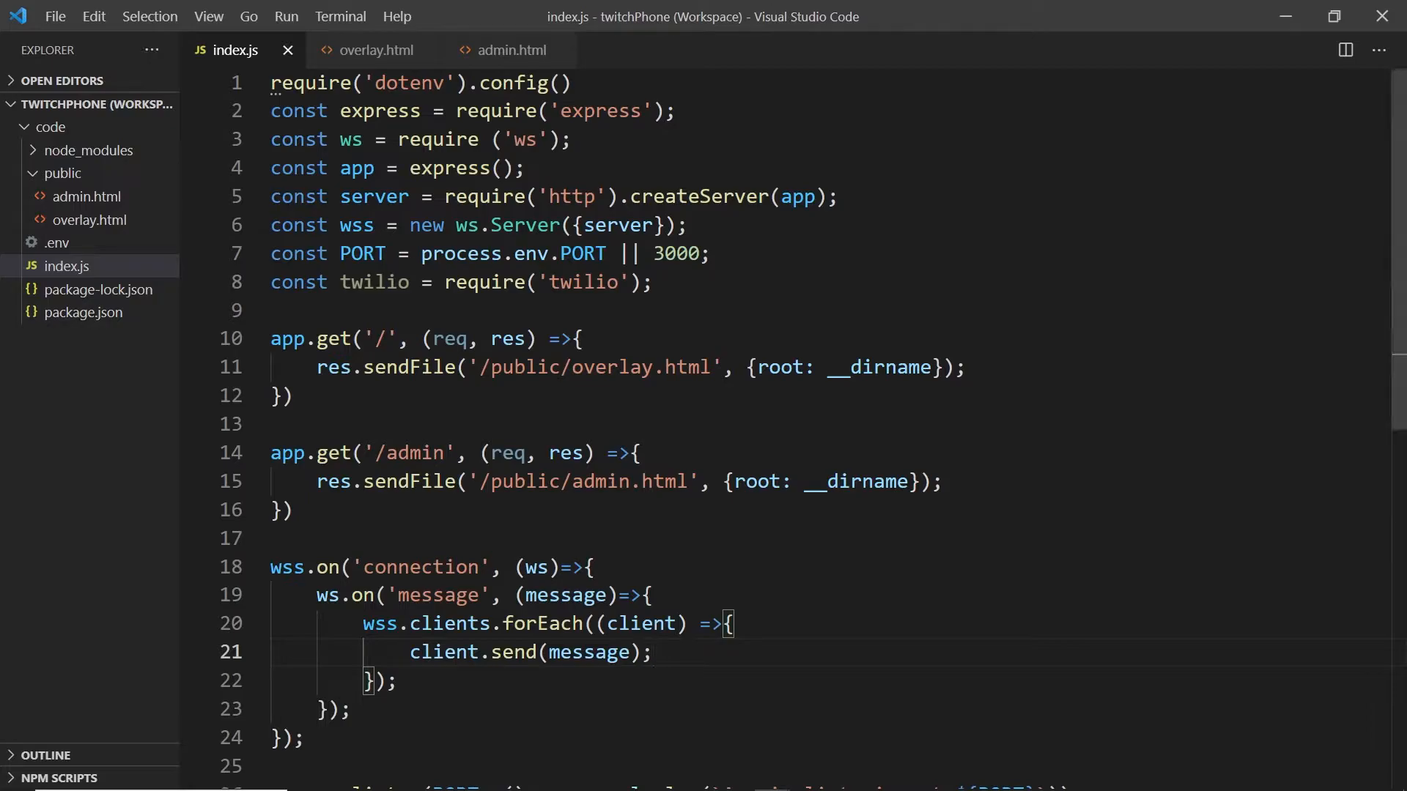
left_click(369, 49)
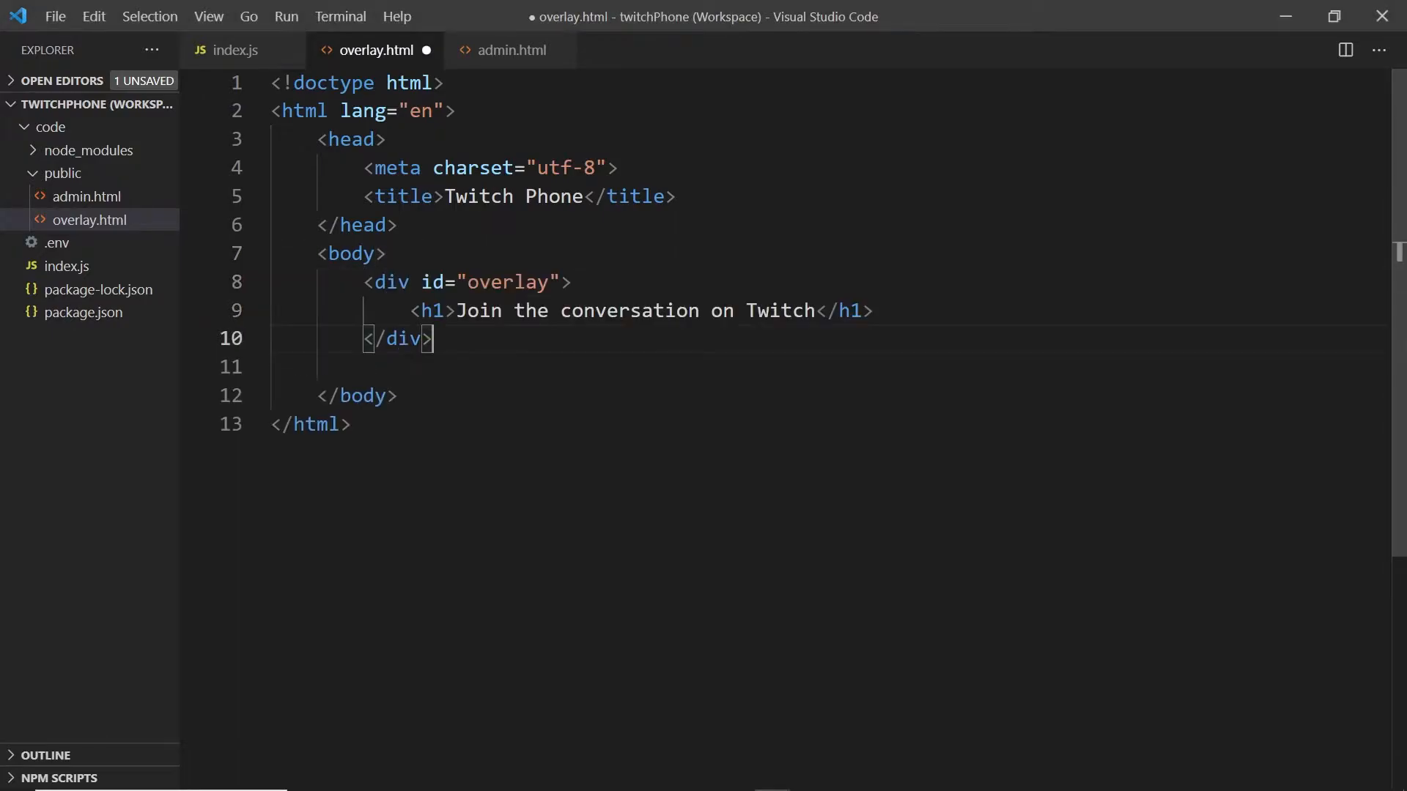
Step: Add 'answerButton' Answer and 'endButton' End buttons to the admin page
key("Backspace")
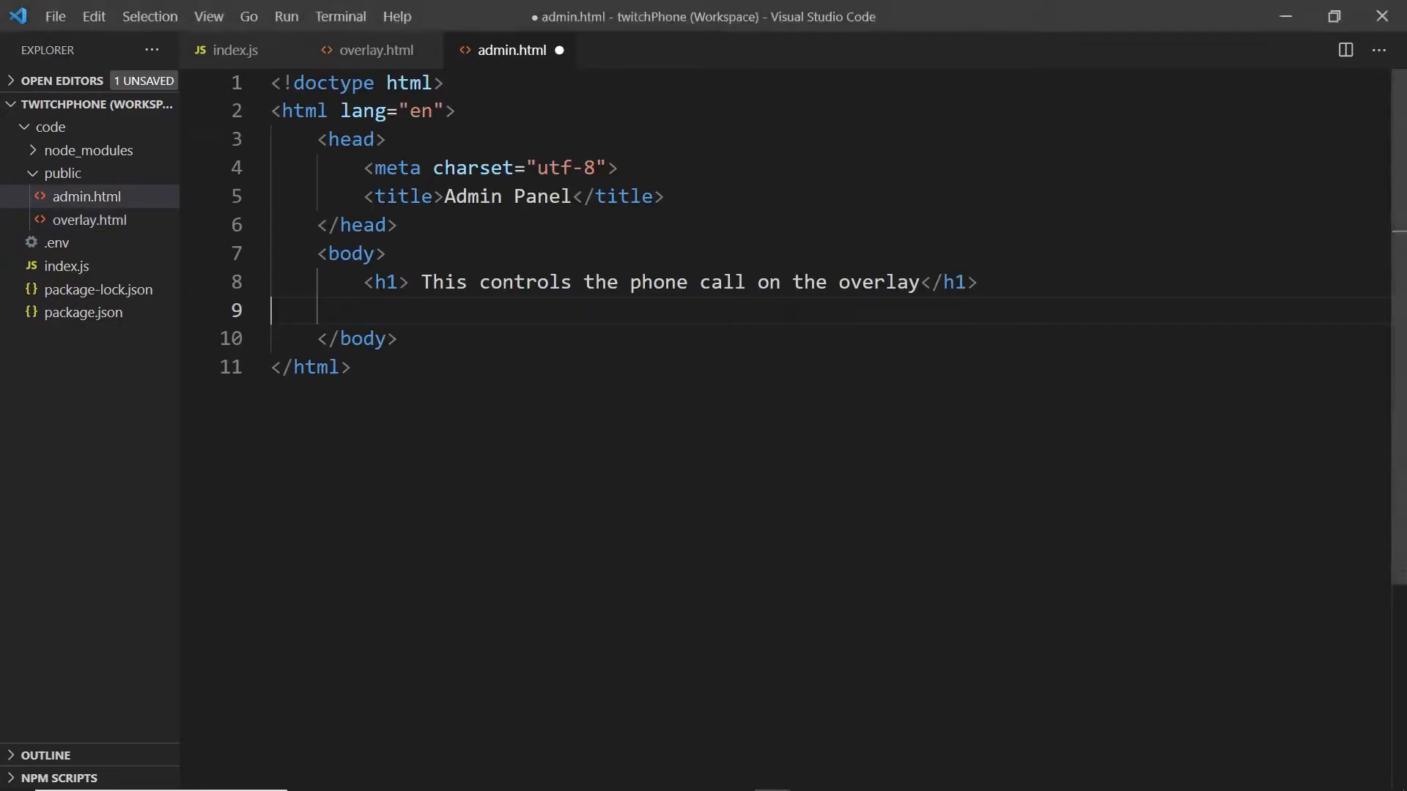
type("<button id='answerButton'>Answer</button>")
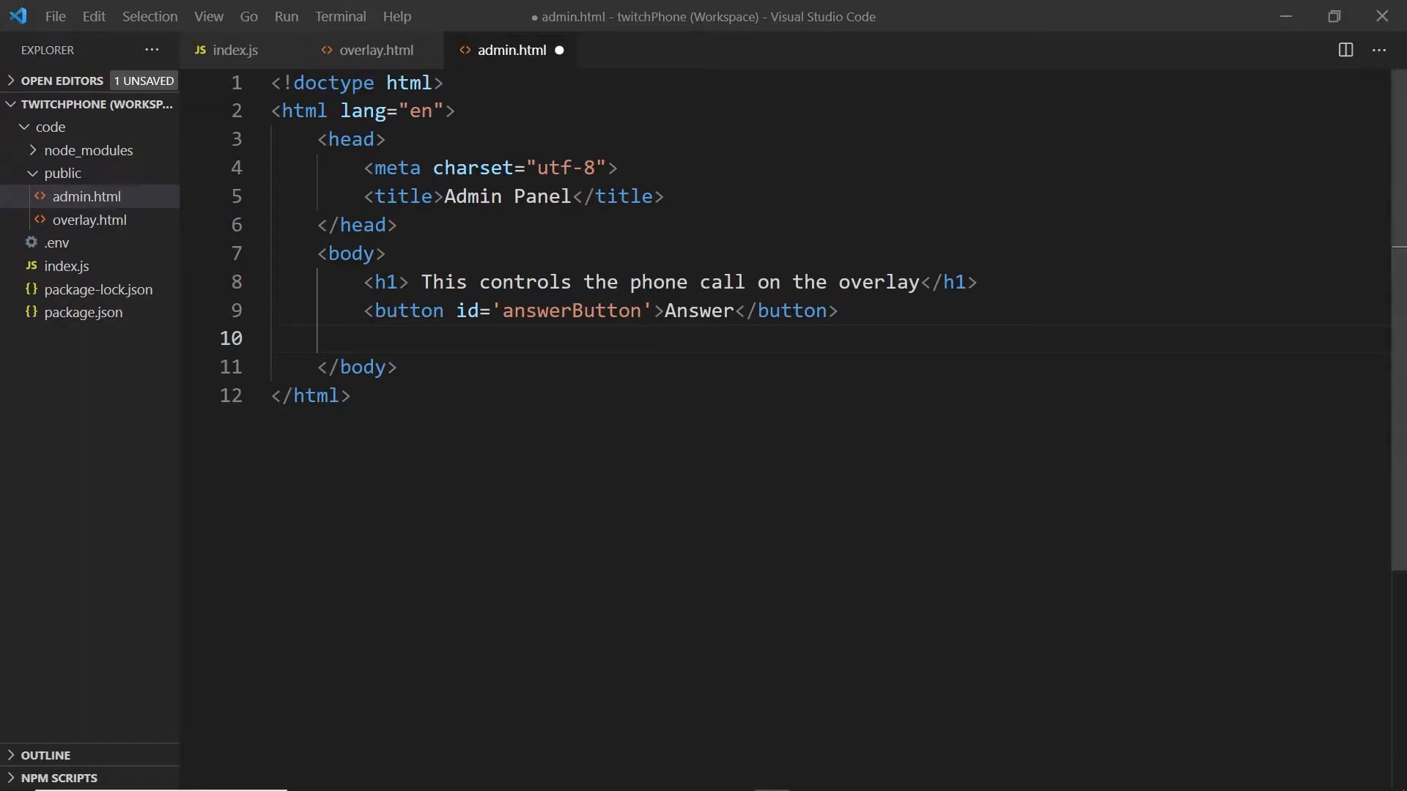
type("<button id='endButton'>End</button>")
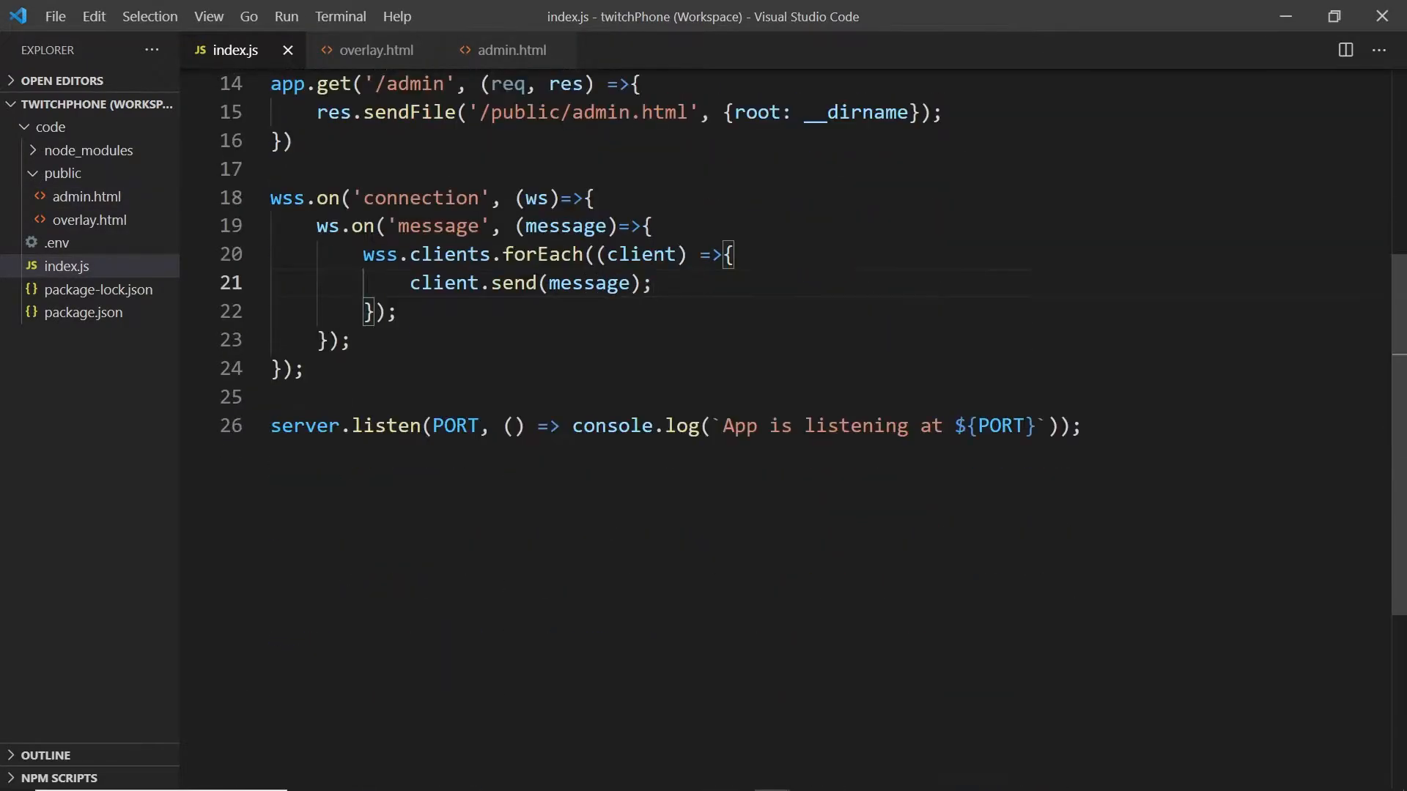
Step: Add a POST '/' route with xml content type sending a Response dialing client TwitchOverlay
type("app.post('/', (req,res) =>{")
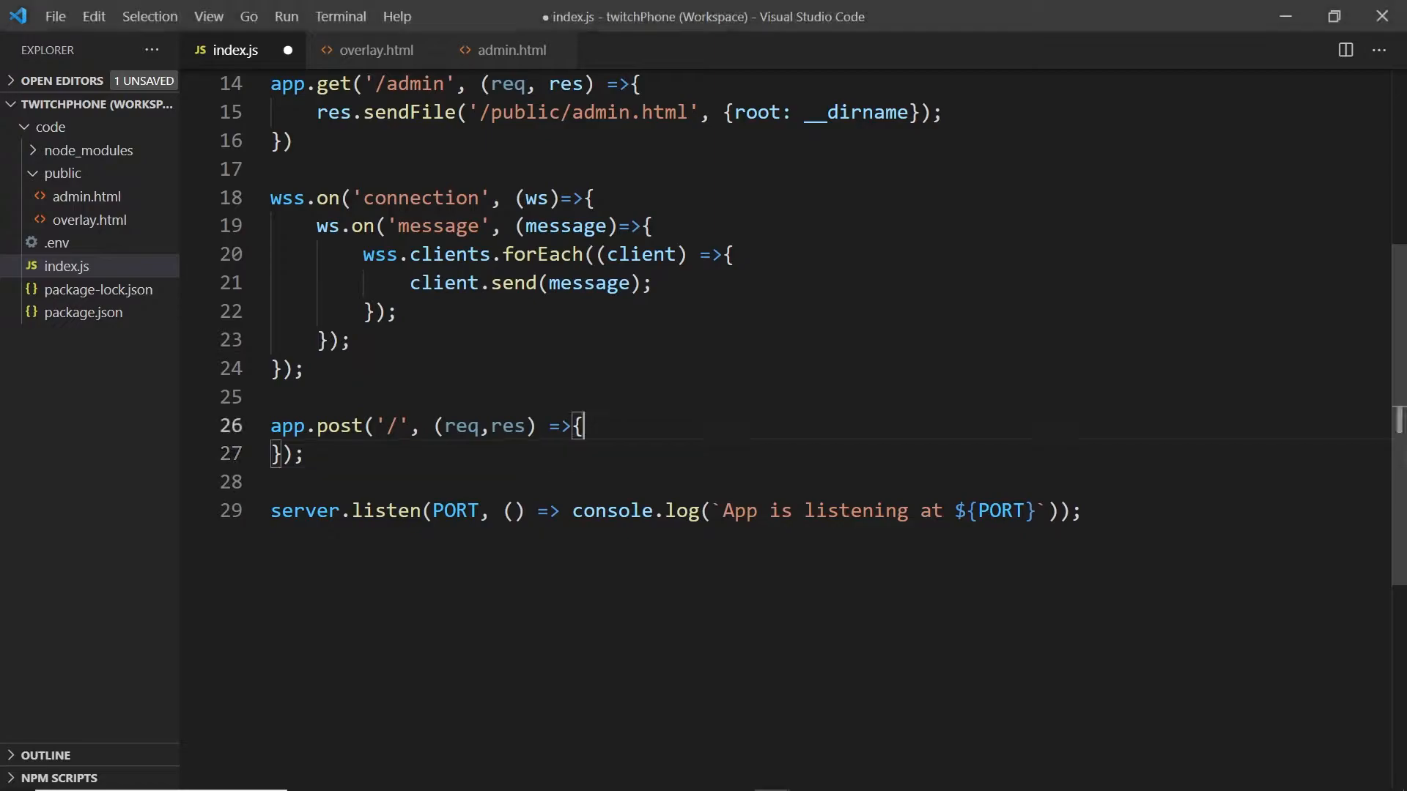
type("res.contentType('xml');")
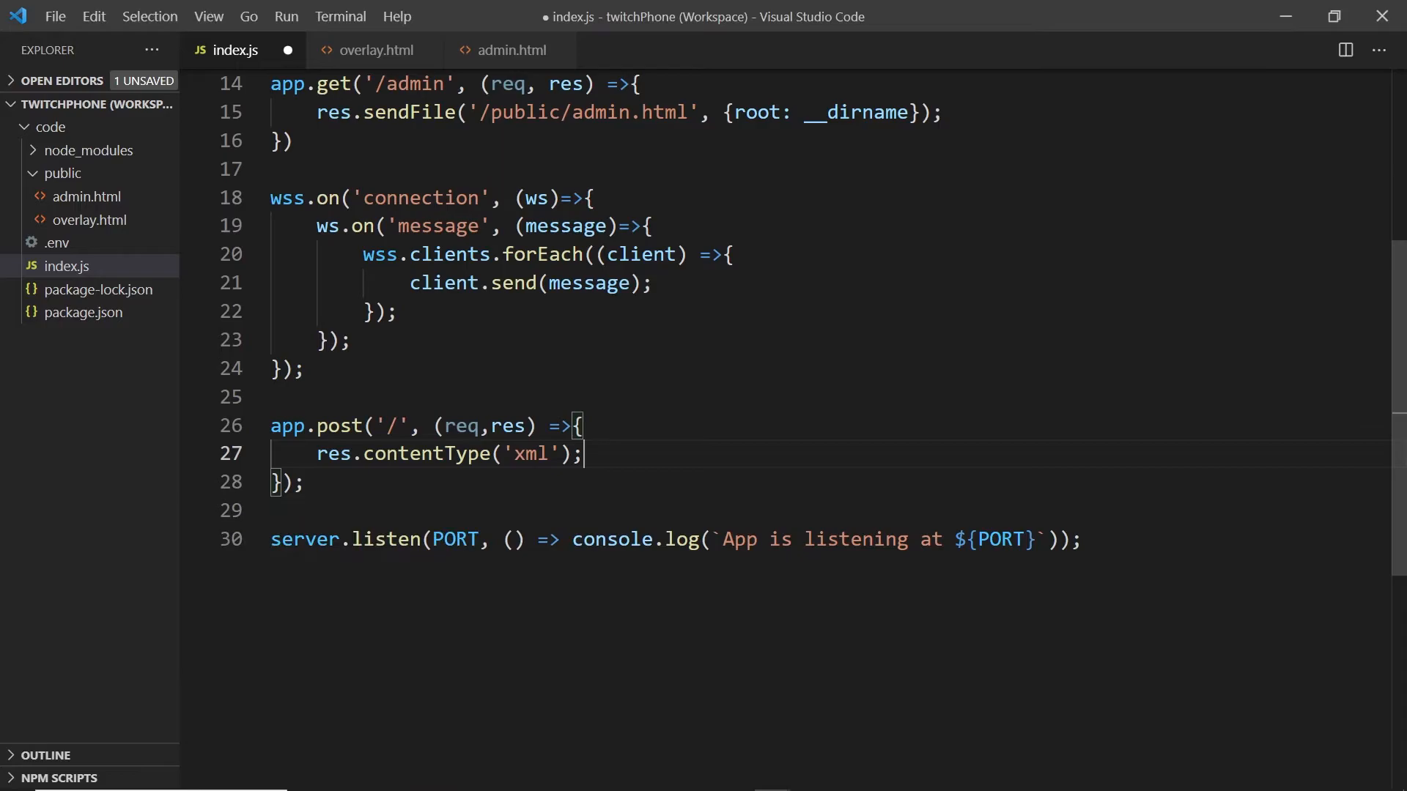
type("res.send(")
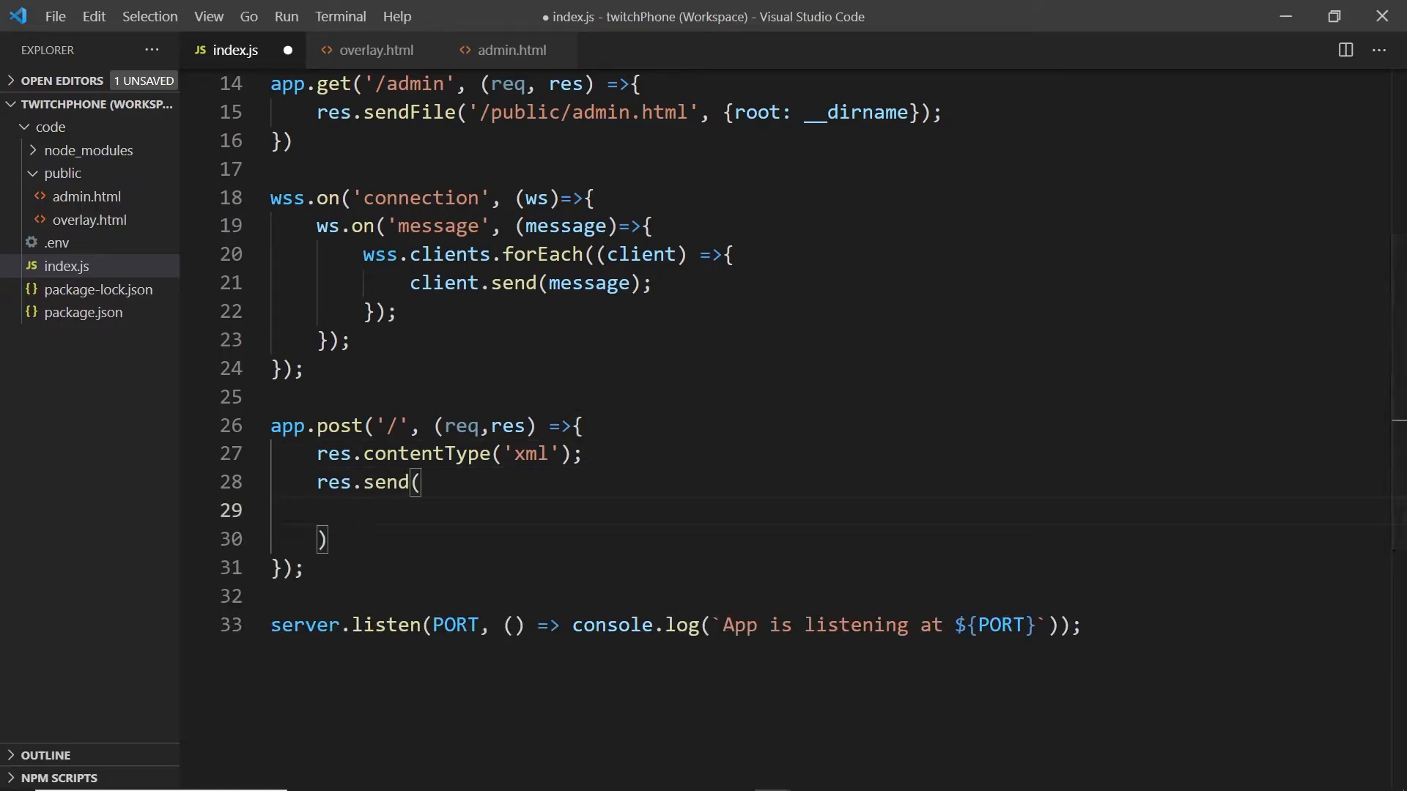
type("<Response>")
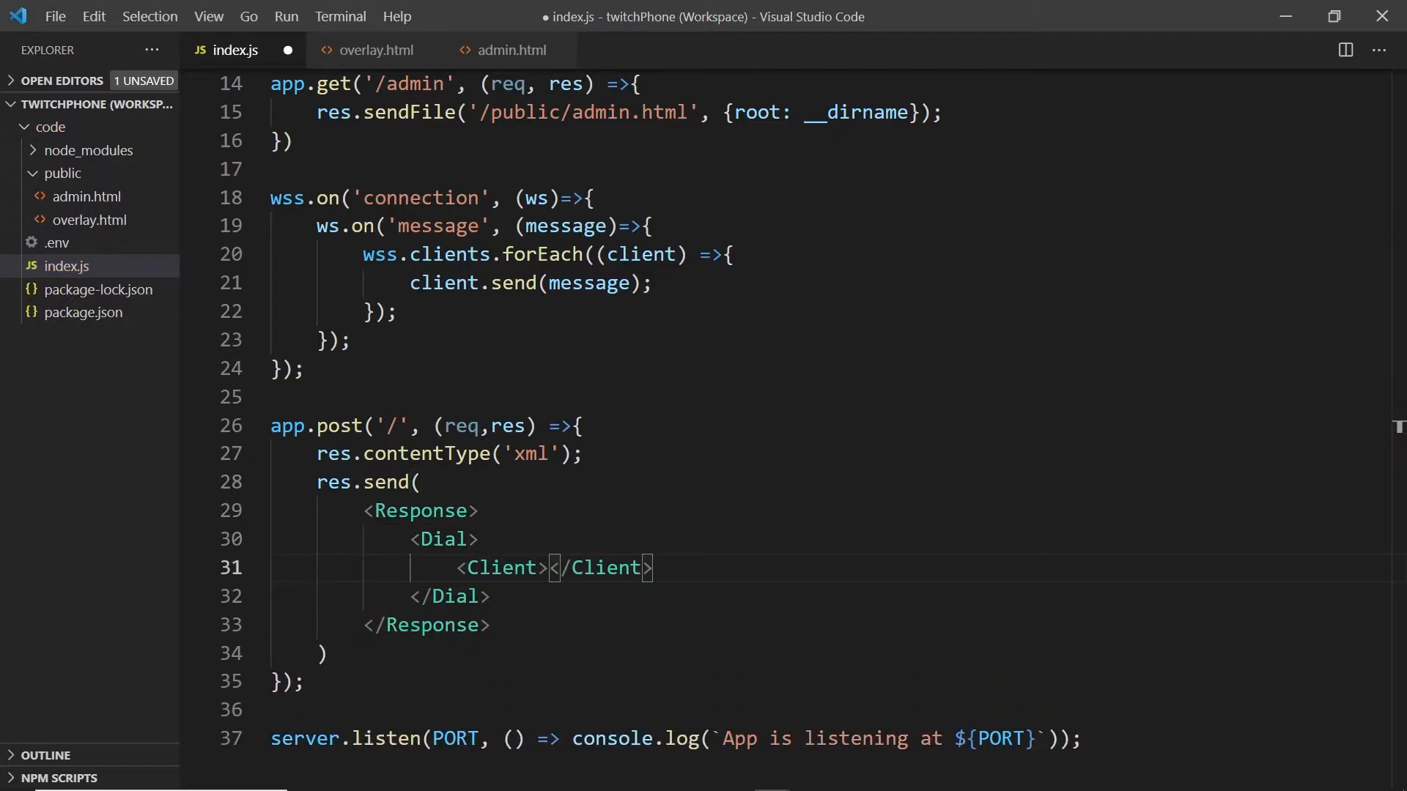
type("TwitchOverlay")
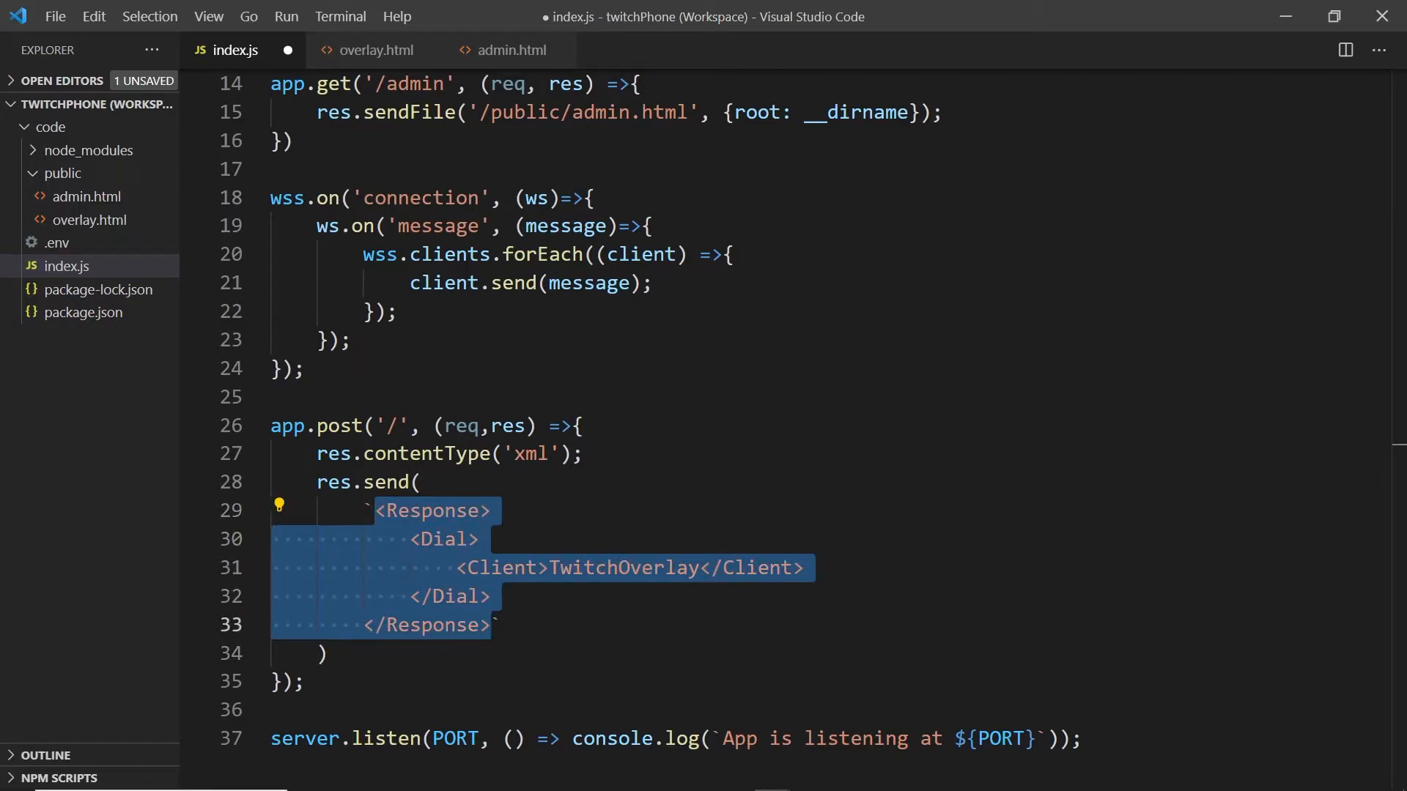
key("ctrl+s")
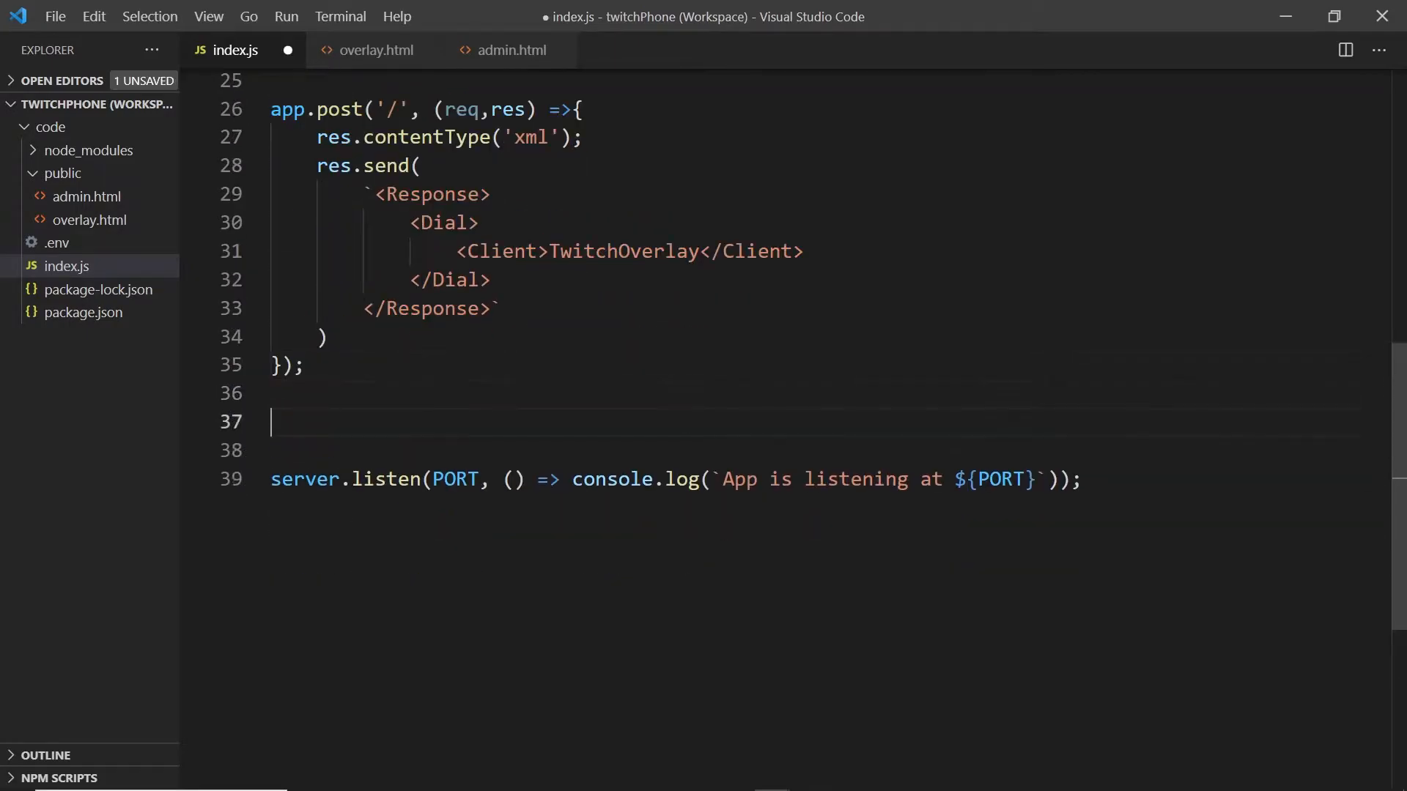
Step: Start the POST '/token' route with Identity 'TwitchOverlay', AccessToken, VoiceGrant and a new token
type("app.post('/token', async (req,res)=>{")
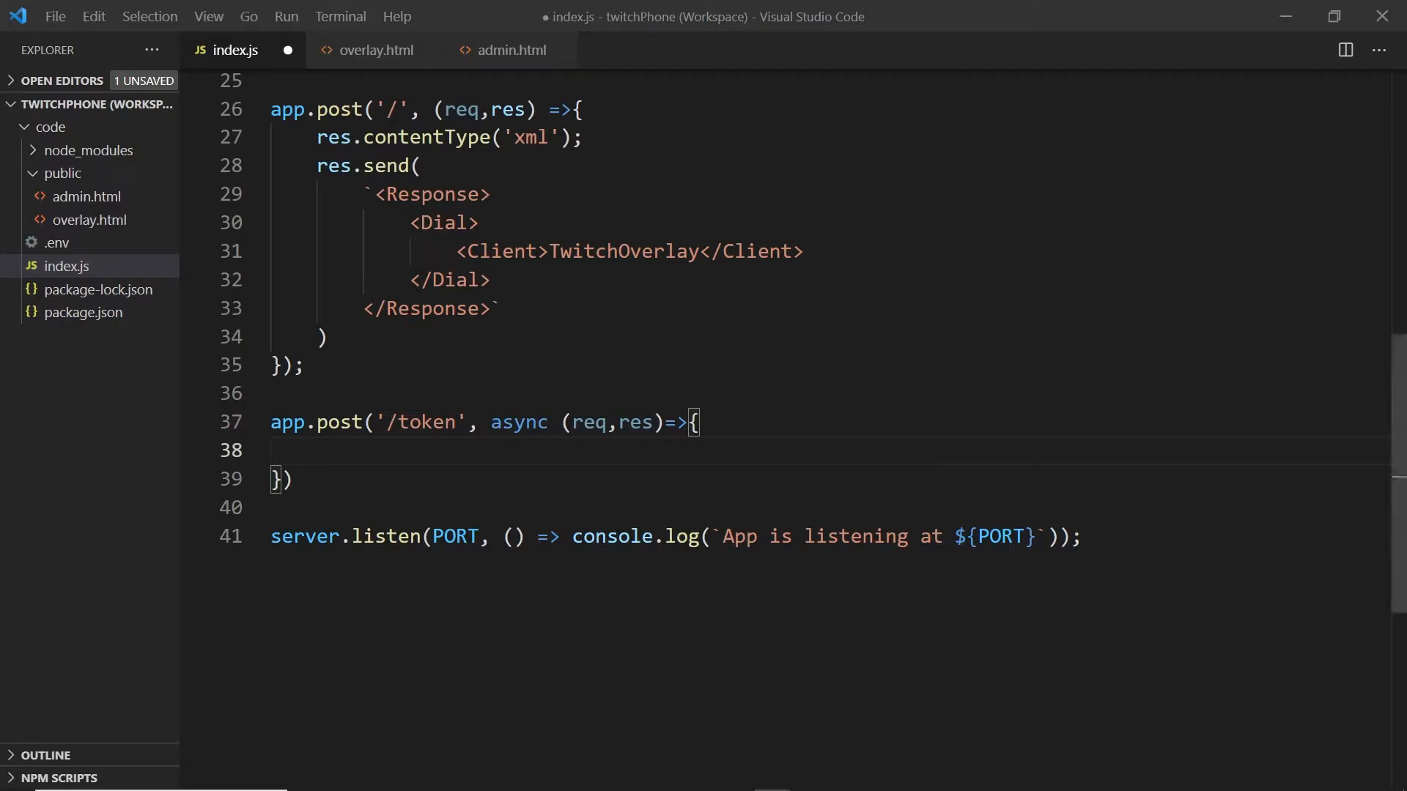
type("const Identity = 'TwitchOverlay';")
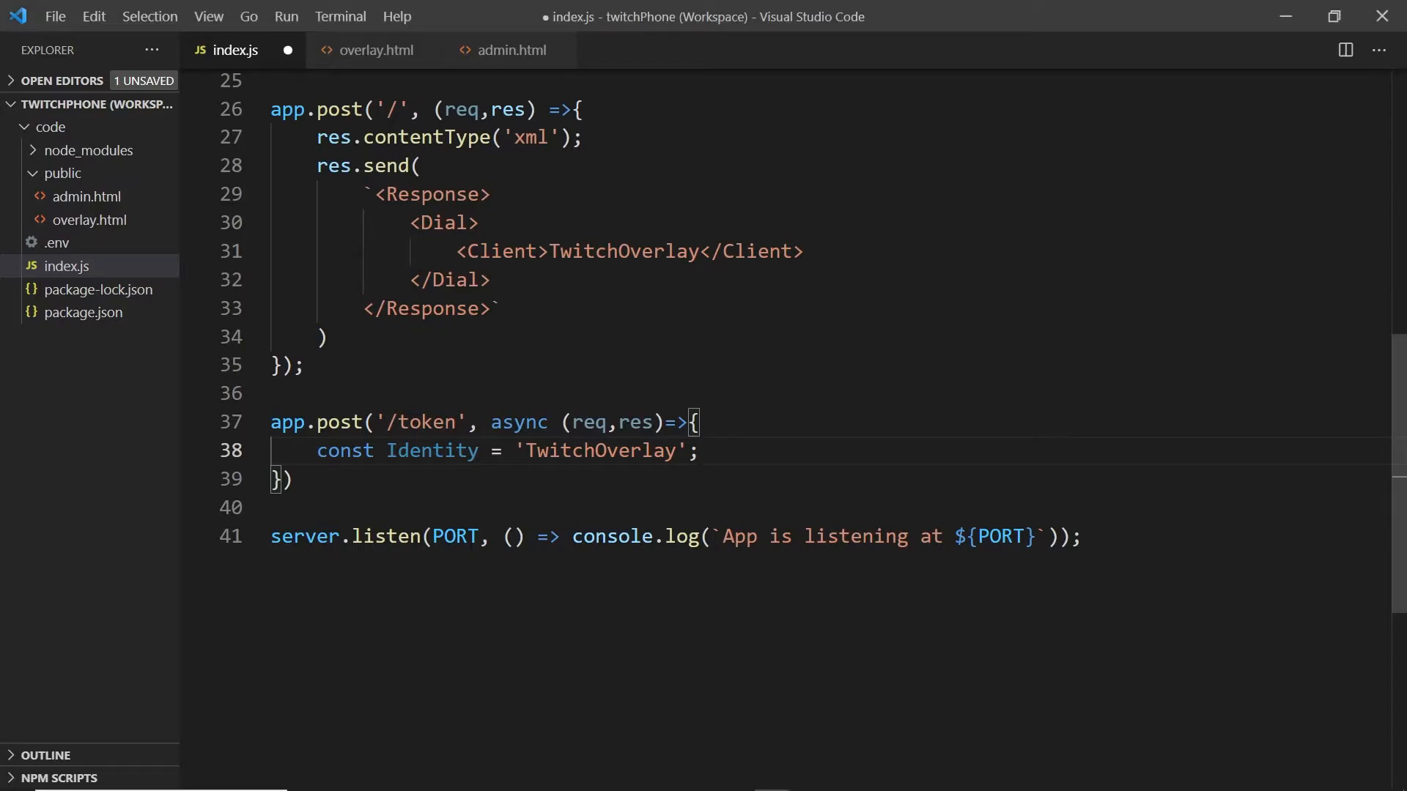
type("const AccessToken = twilio.jwt.AccessToken;")
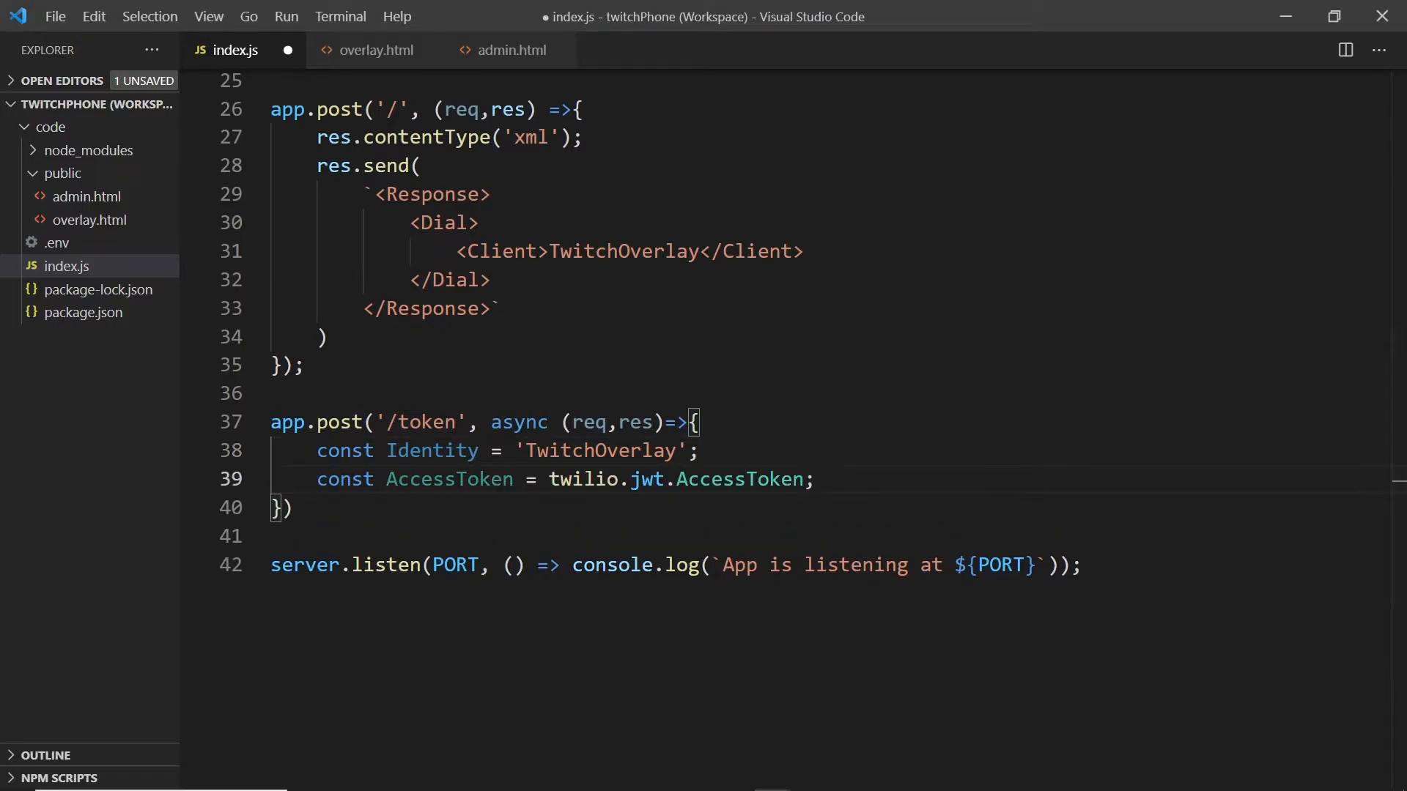
type("const VoiceGrant = AccessToken.VoiceGrant;")
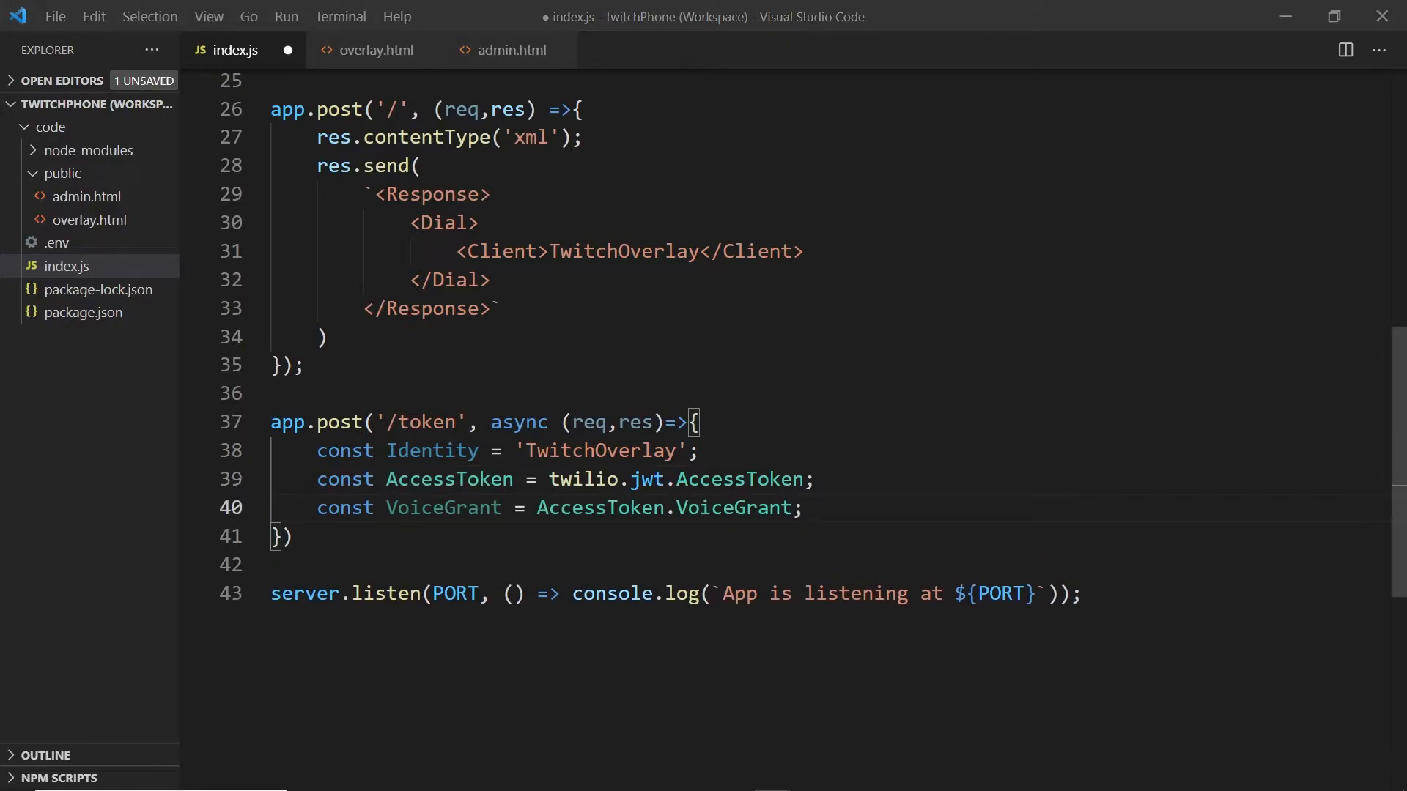
type("const token = new AccessToken()")
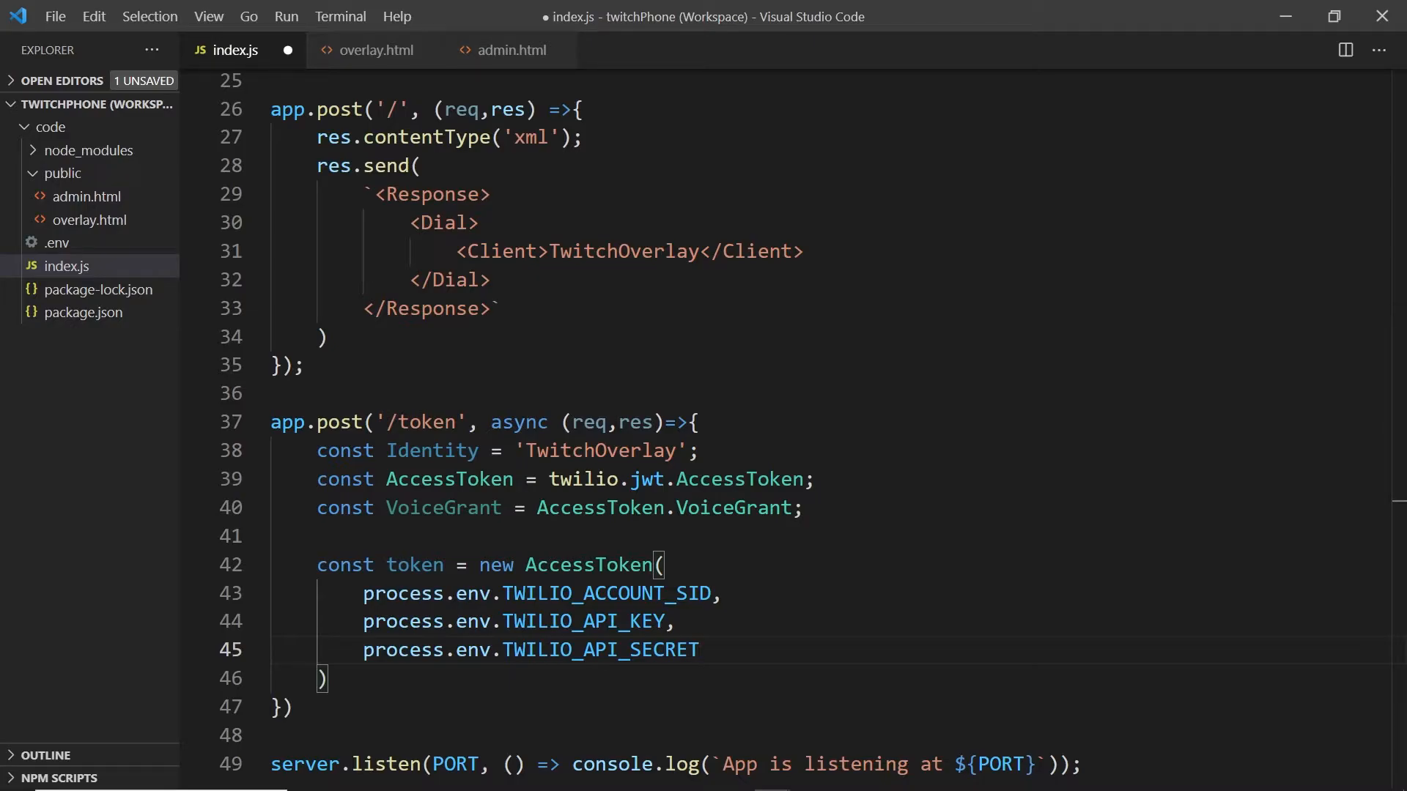
key("ctrl+s")
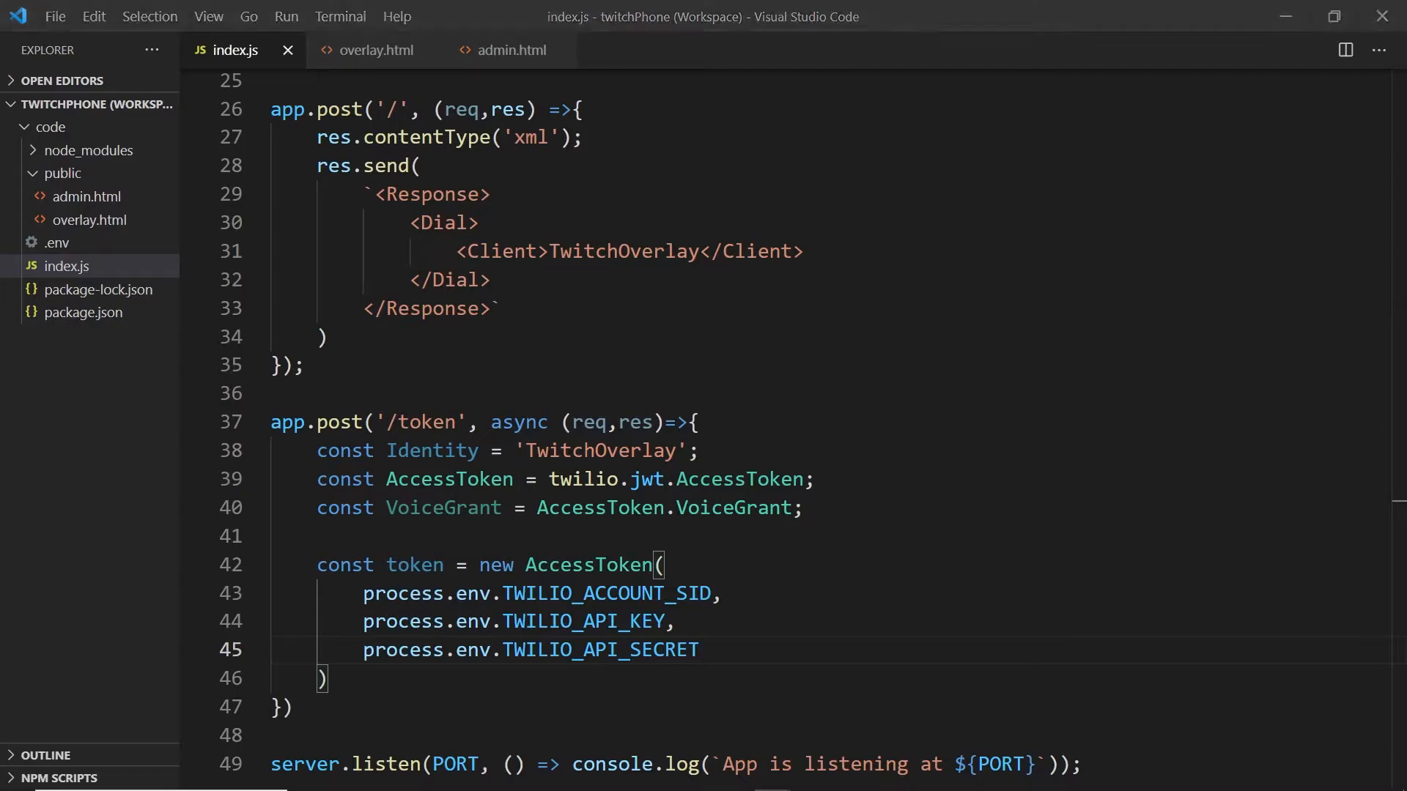
Step: Set the token identity, add an incomingAllow voice grant, send token.toJwt(), and save
type("token.identity = Identity;")
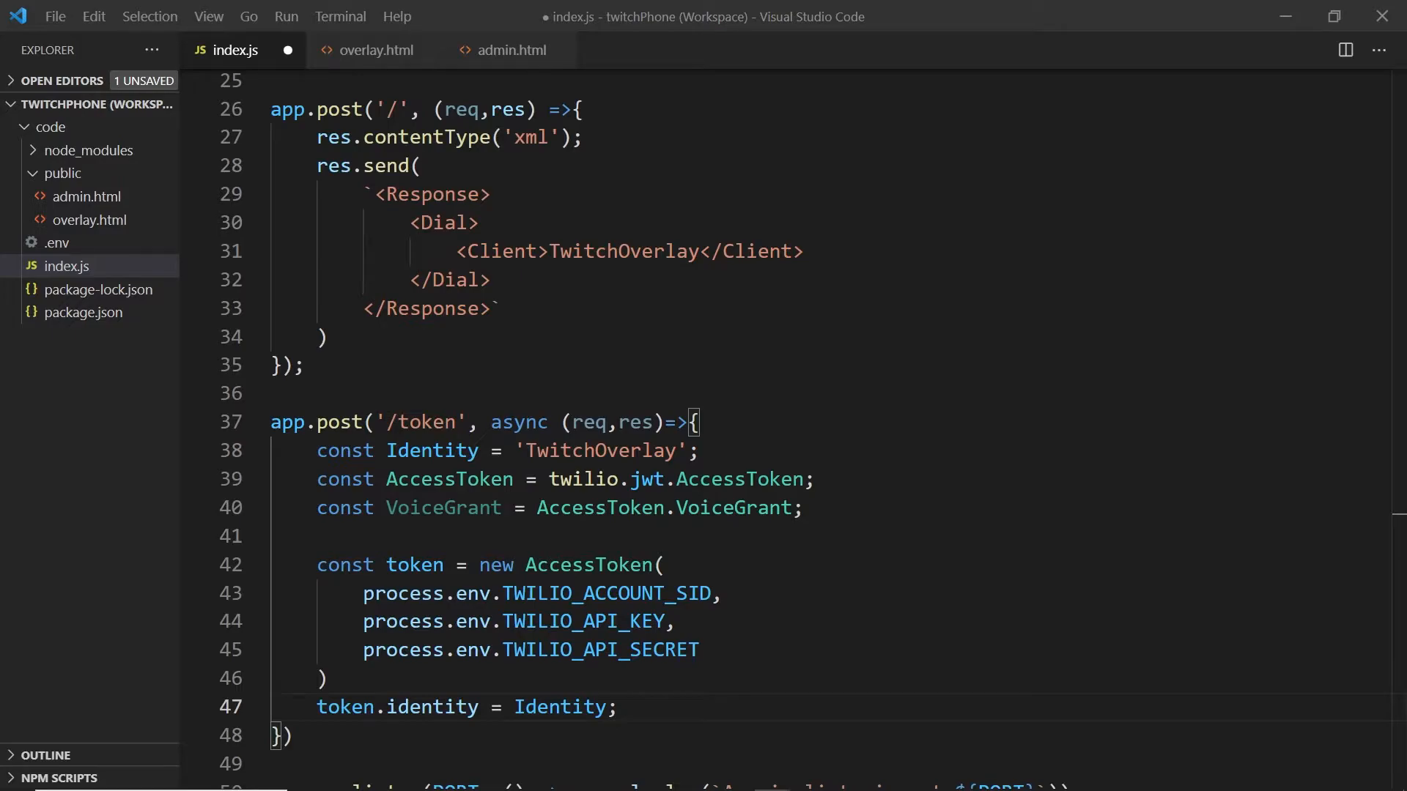
type("const grant = new VoiceGrant({ incomingAllow : true })")
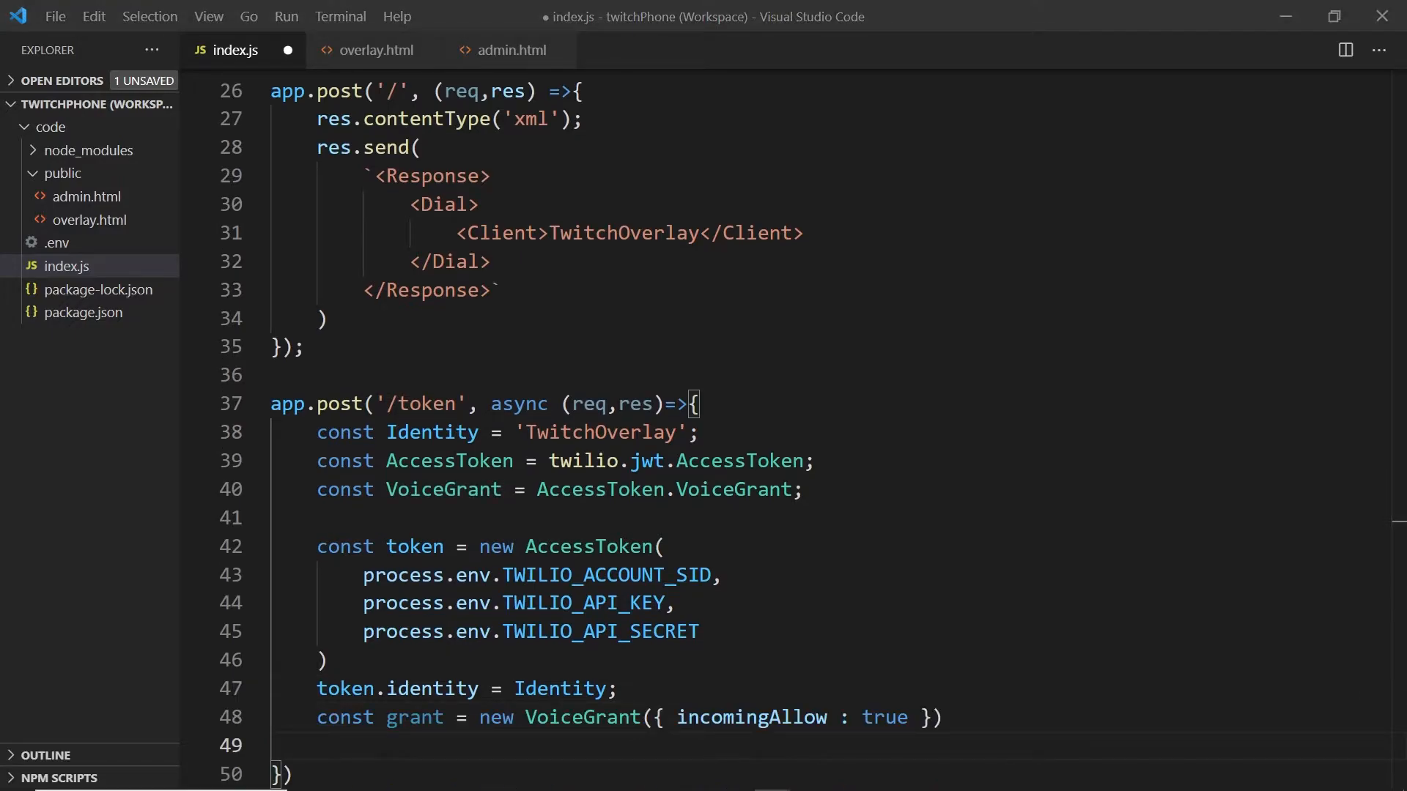
type("token.addGrant(grant);")
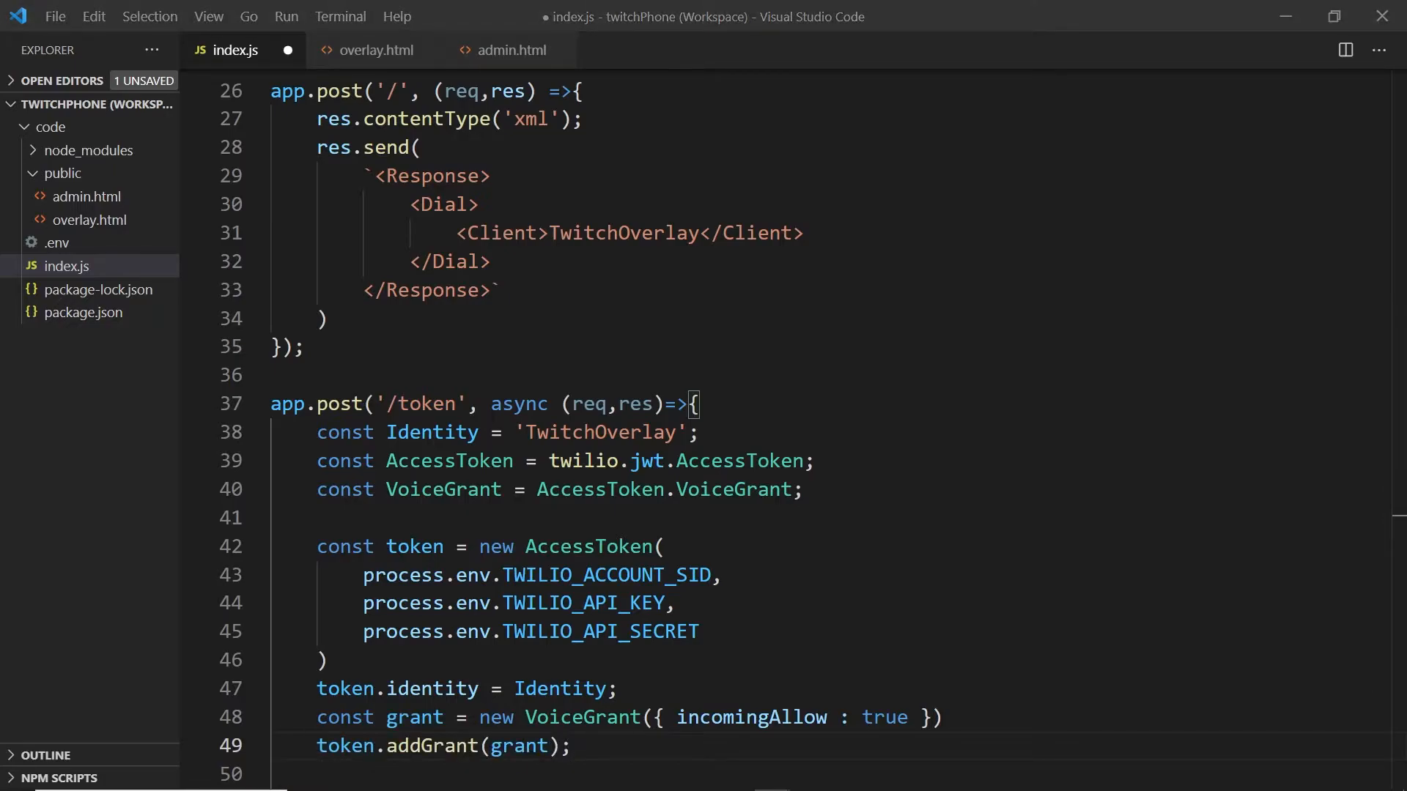
type("res.send({ token: token.toJwt()})")
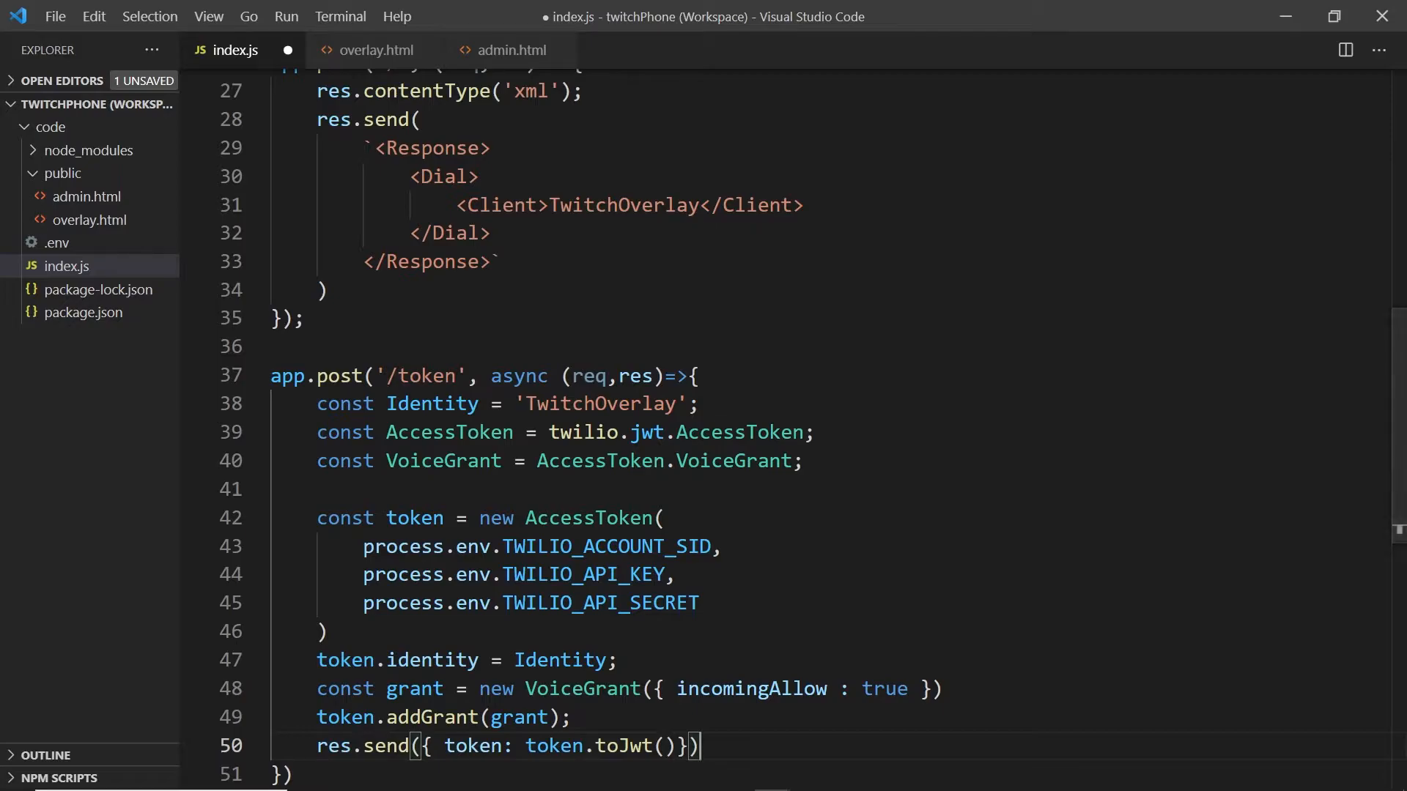
key("ctrl+s")
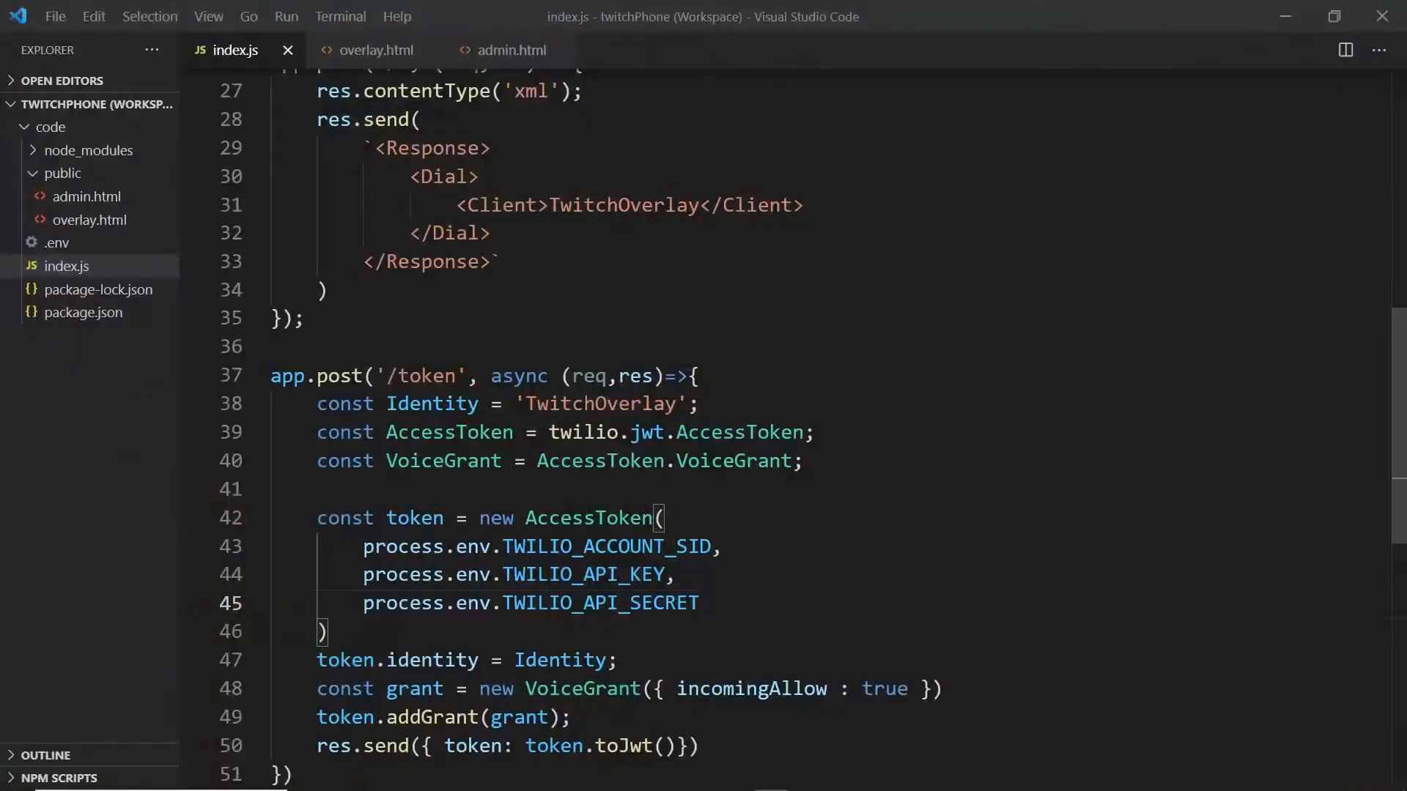
Step: In overlay.html, fetch '/token', create a debug Twilio.Device, and open a wss WebSocket
left_click(376, 49)
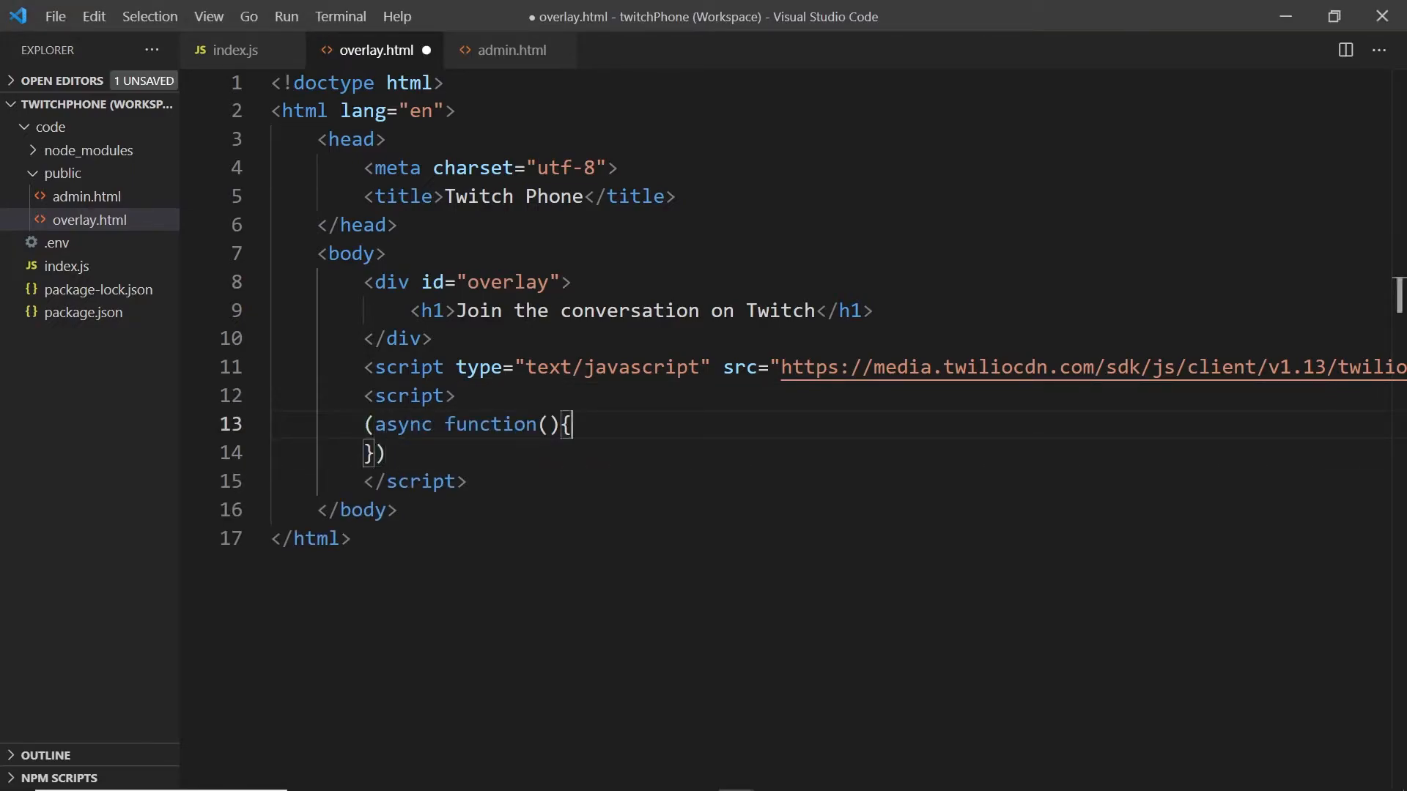
key("Enter")
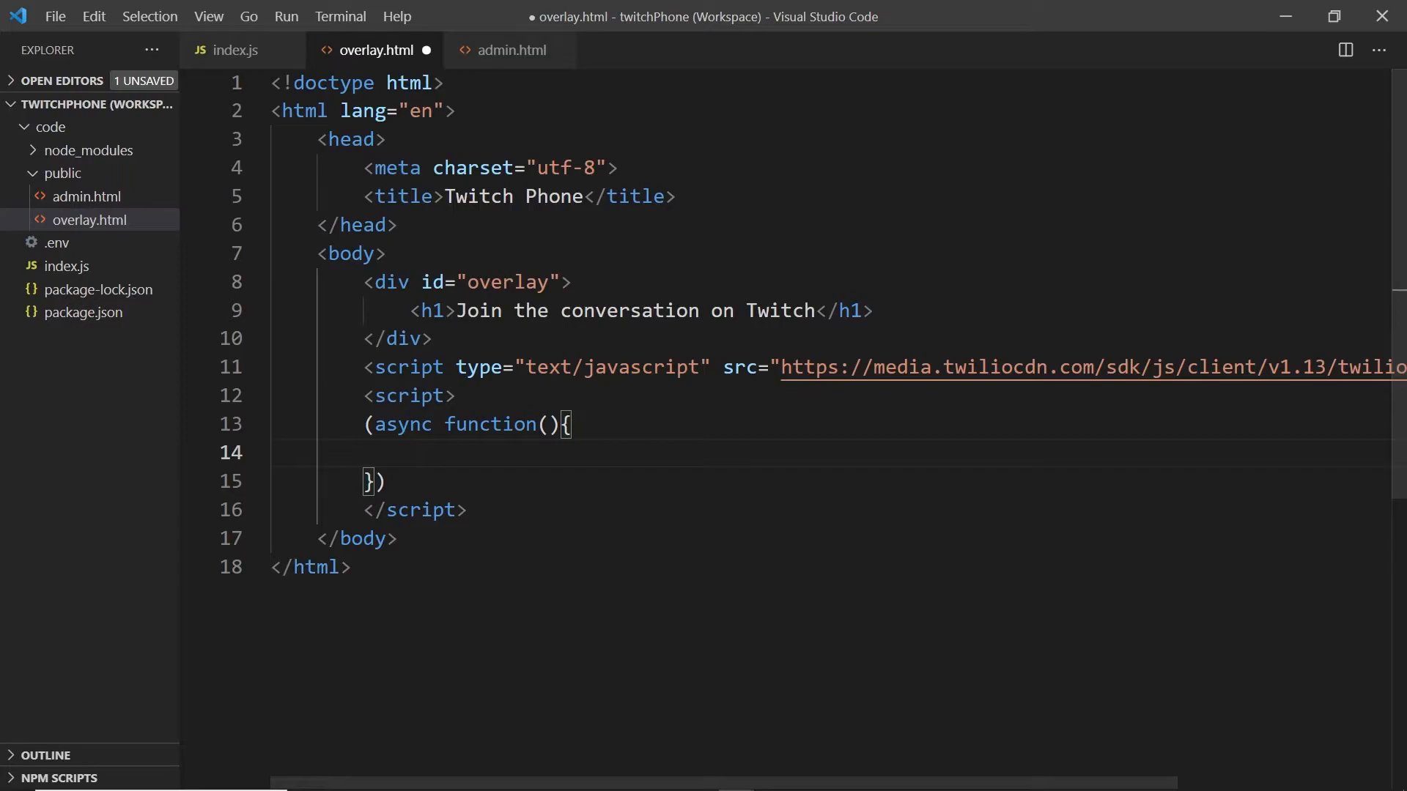
type("const response = await fetch('/token', {method: 'POST'});")
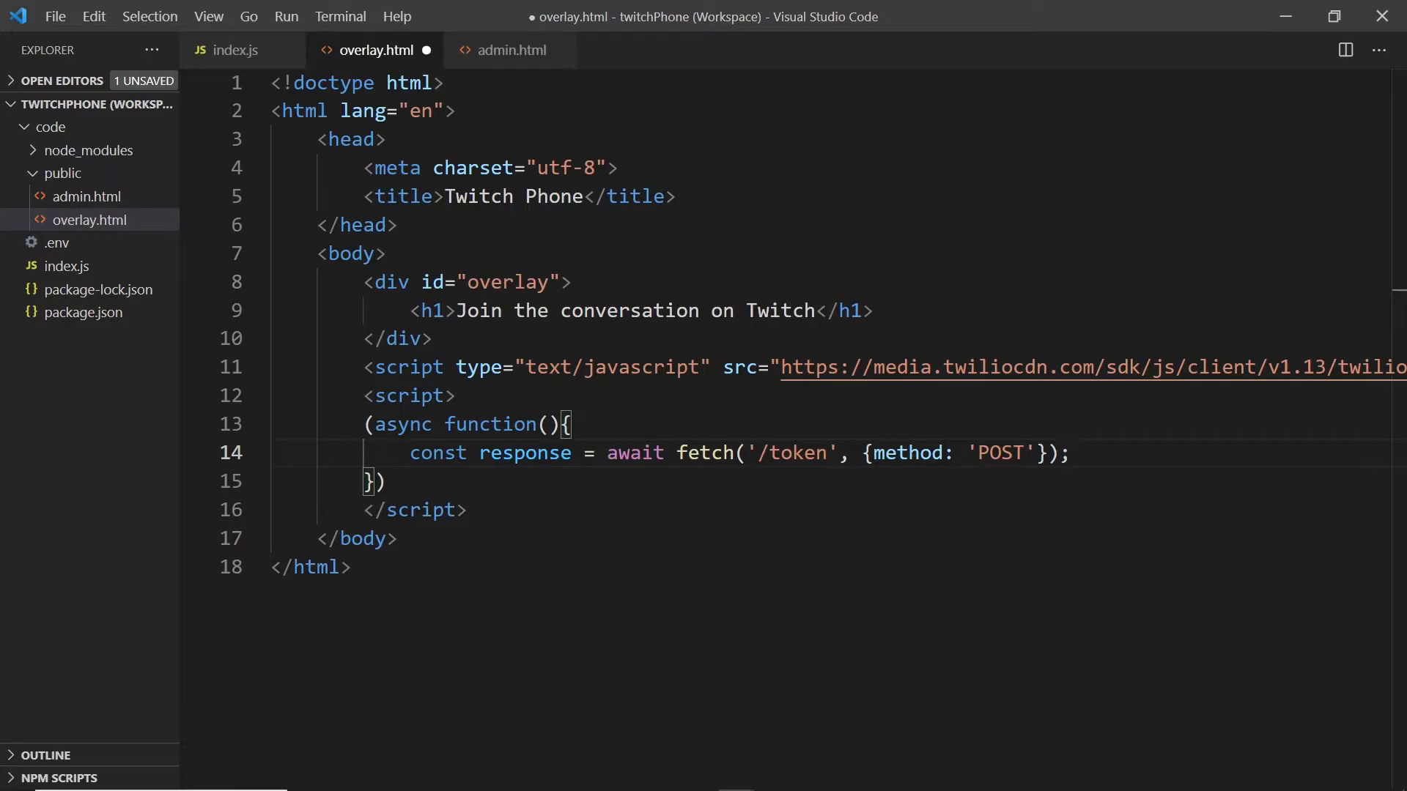
type("const data = await response.json();")
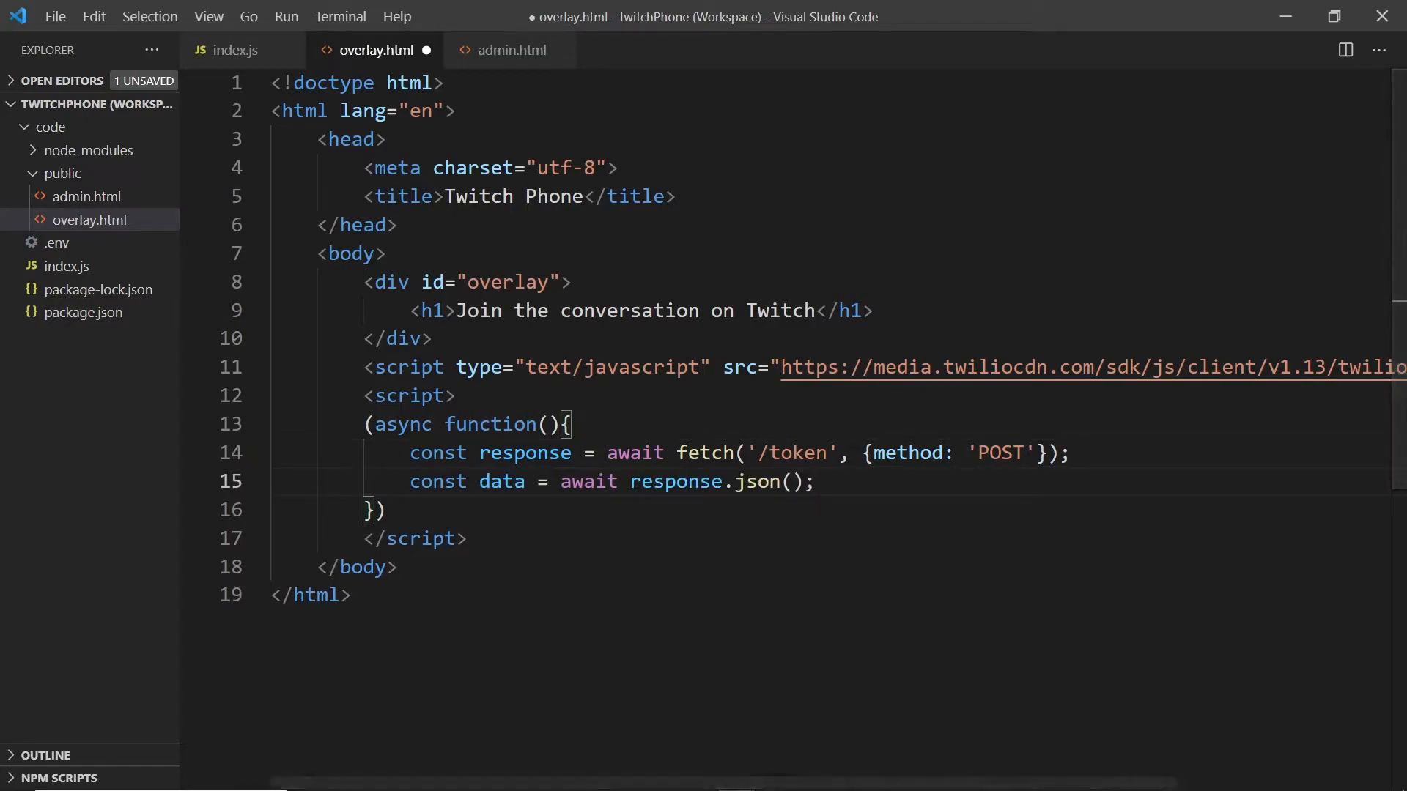
type("const device = new Twilio.Device(data.token, {debug:true});")
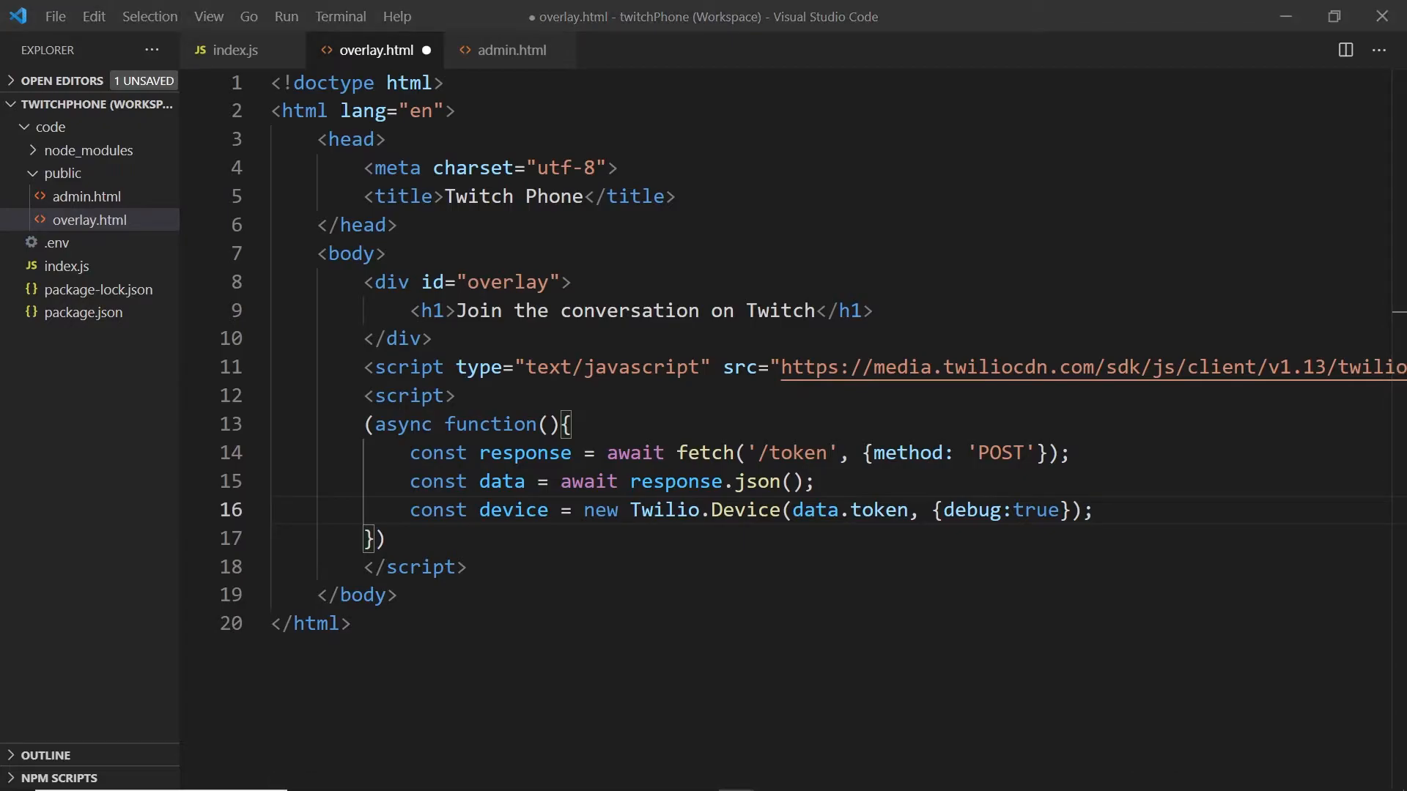
type("const websocket = new WebSocket(`wss://${window.location.host}`);")
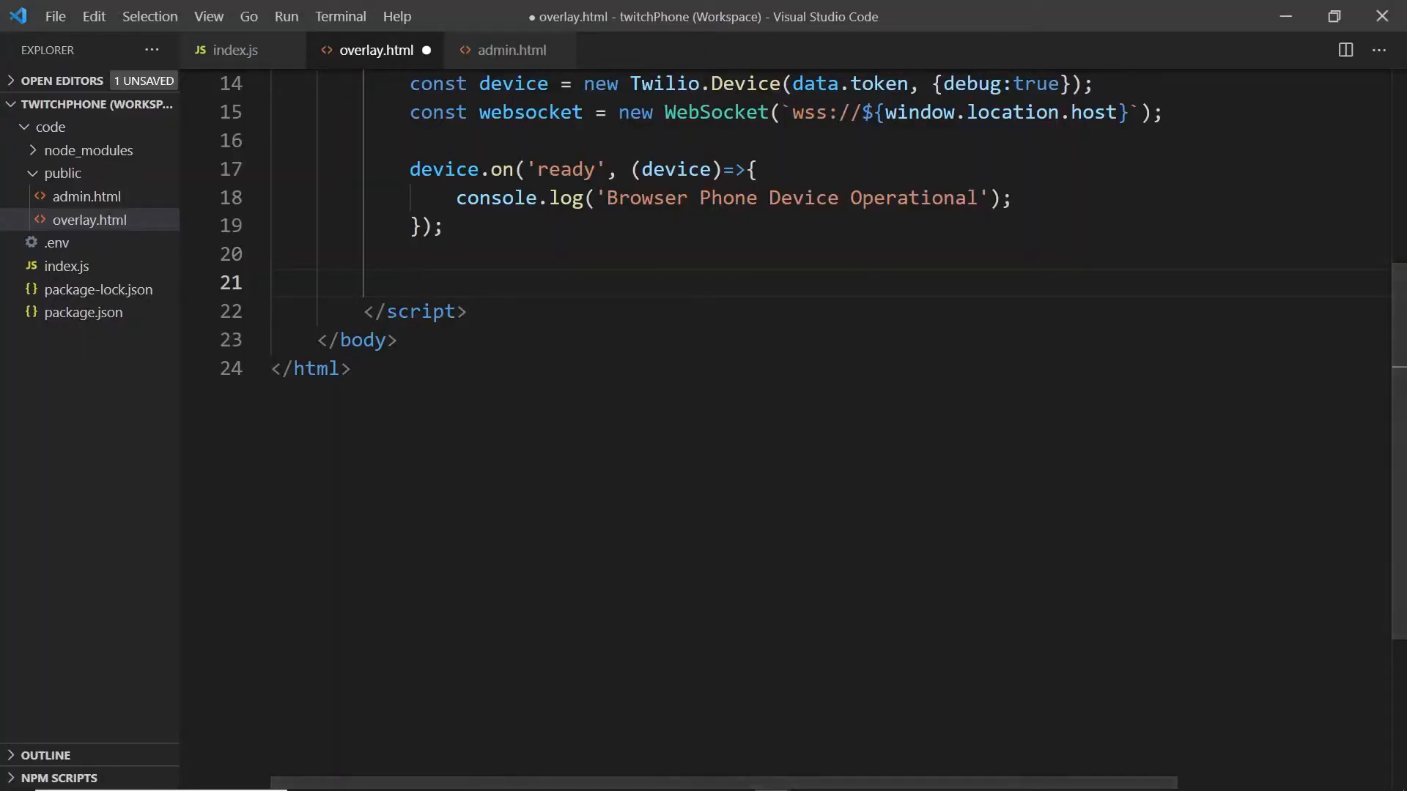
Step: Add websocket.onmessage cases: 'answer' handles the call, 'end' rejects a pending connection
type("websocket.onmessage = (event) =>{")
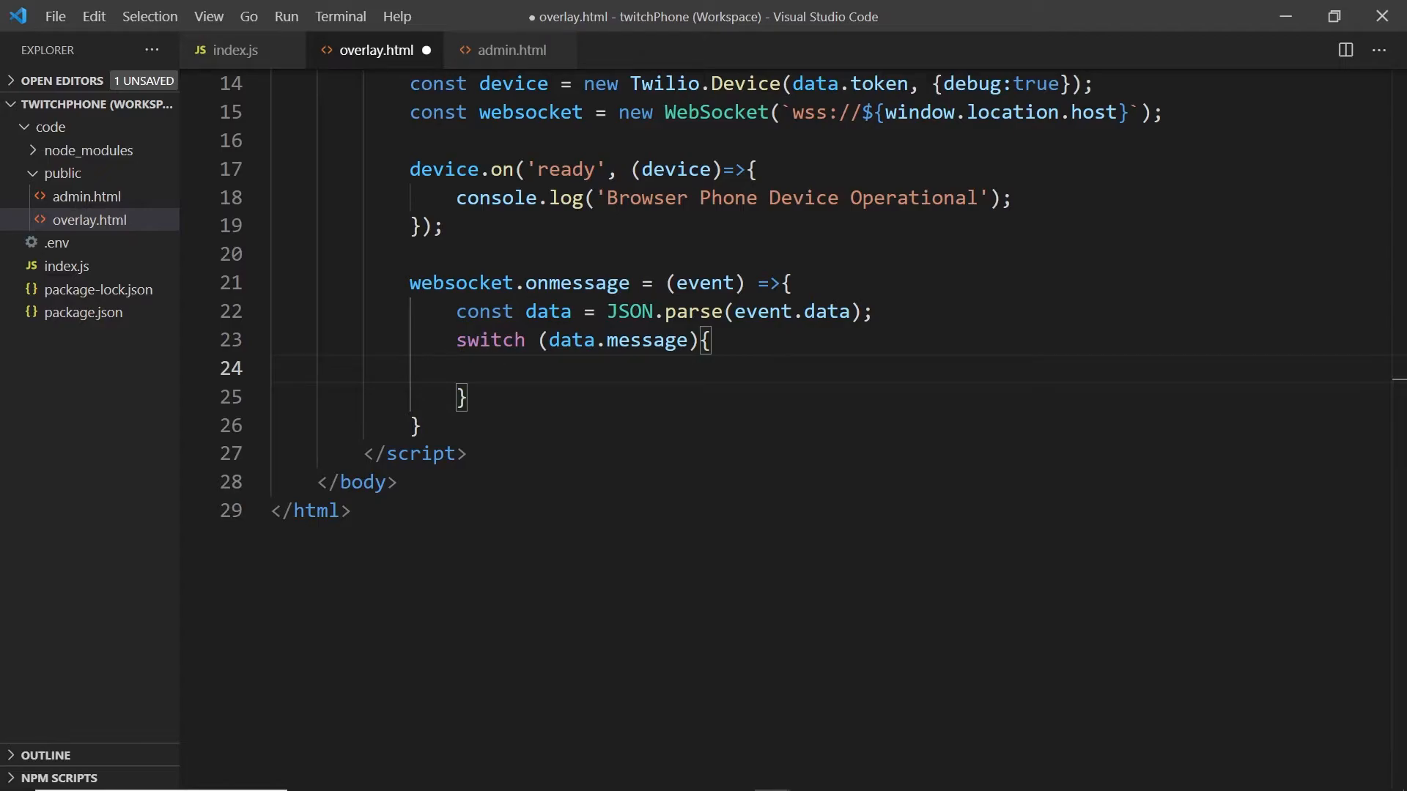
type("case \"answer\":")
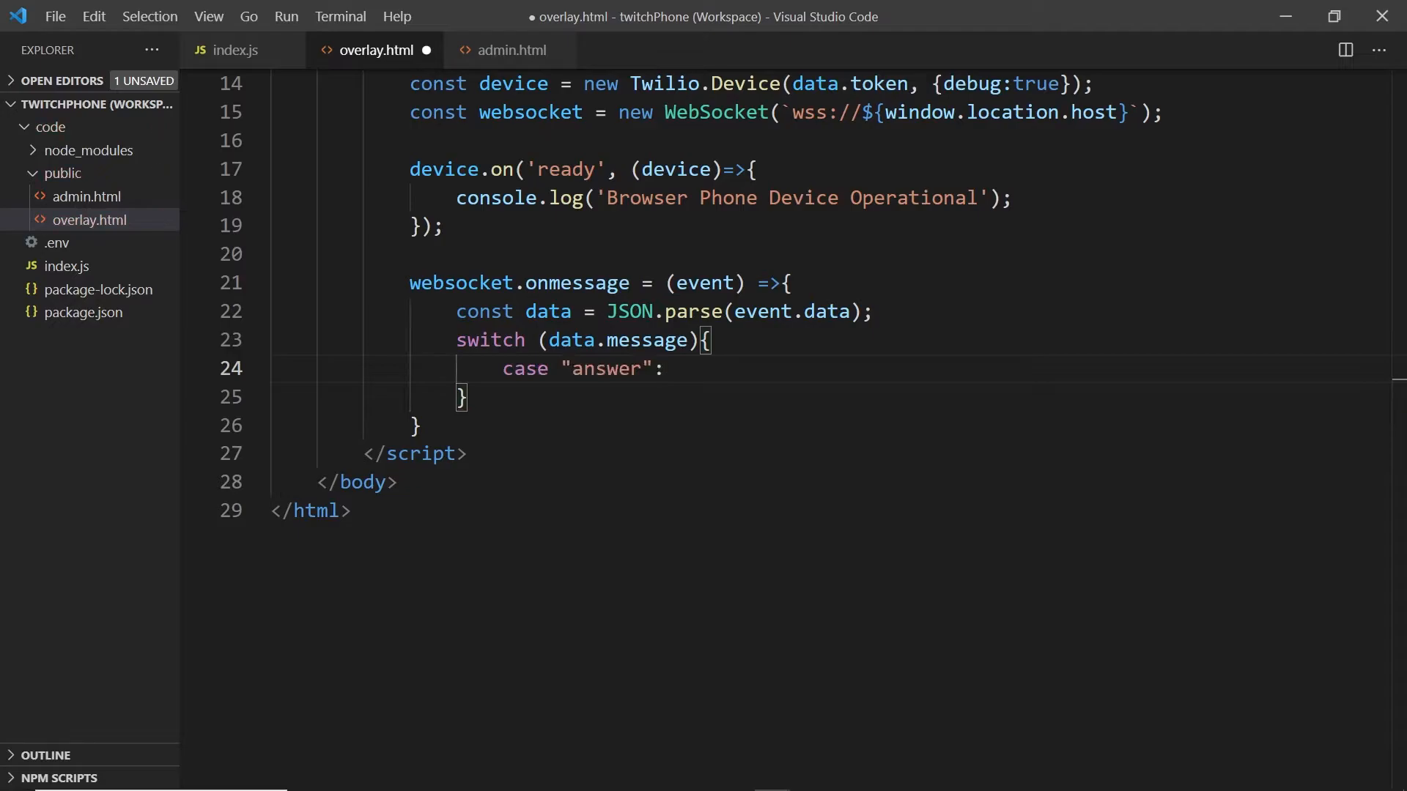
key("enter")
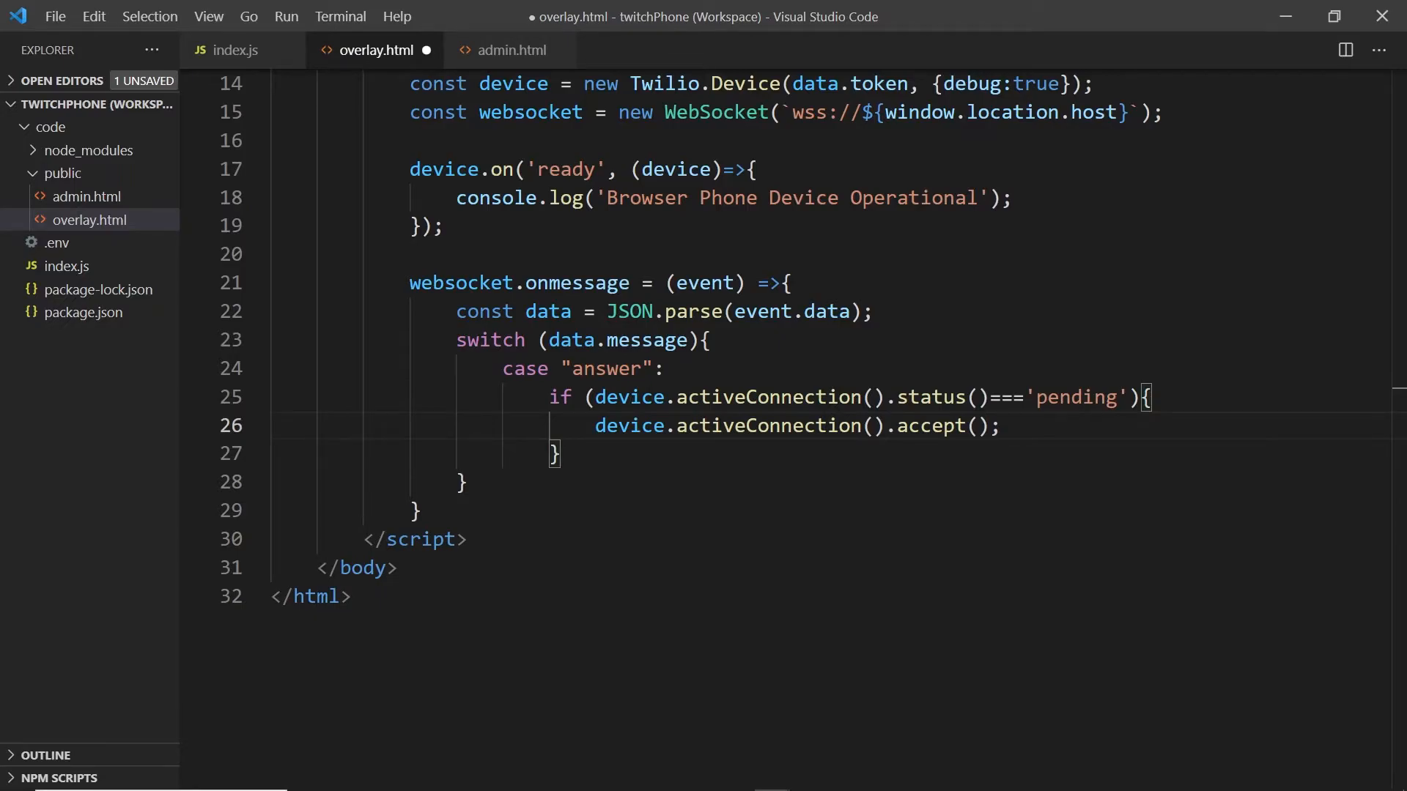
key("ctrl+s")
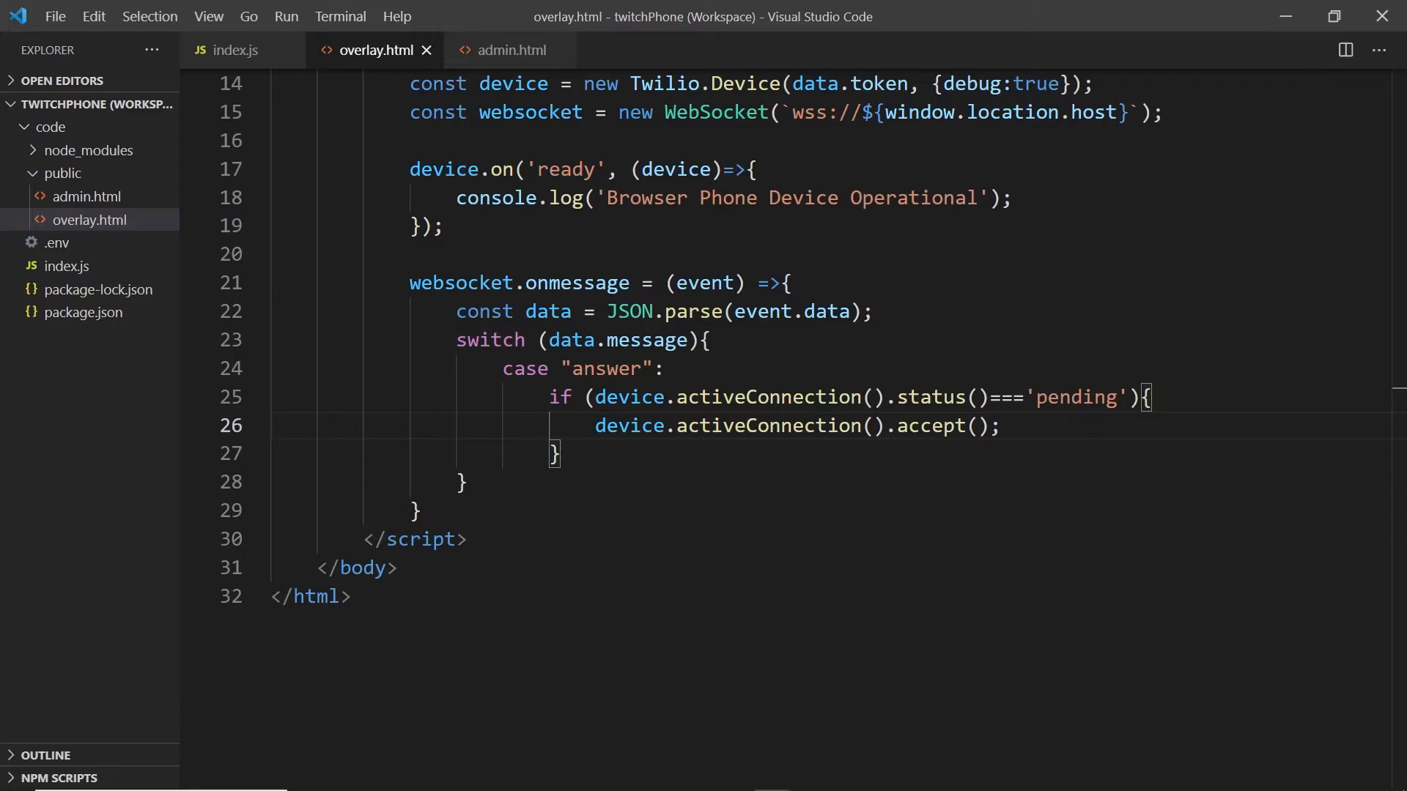
type("break;")
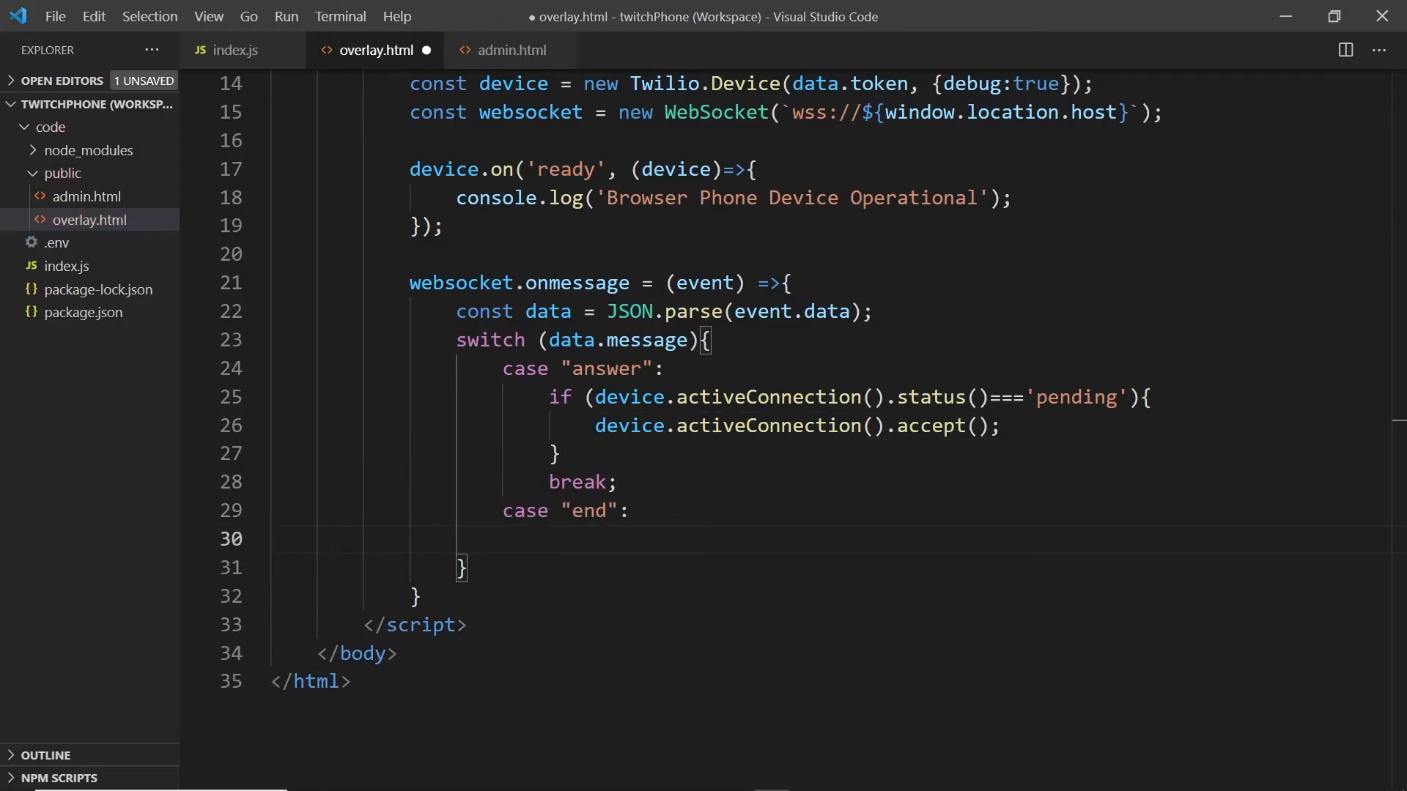
type("if (device.activeConnection().status()==='pending'){")
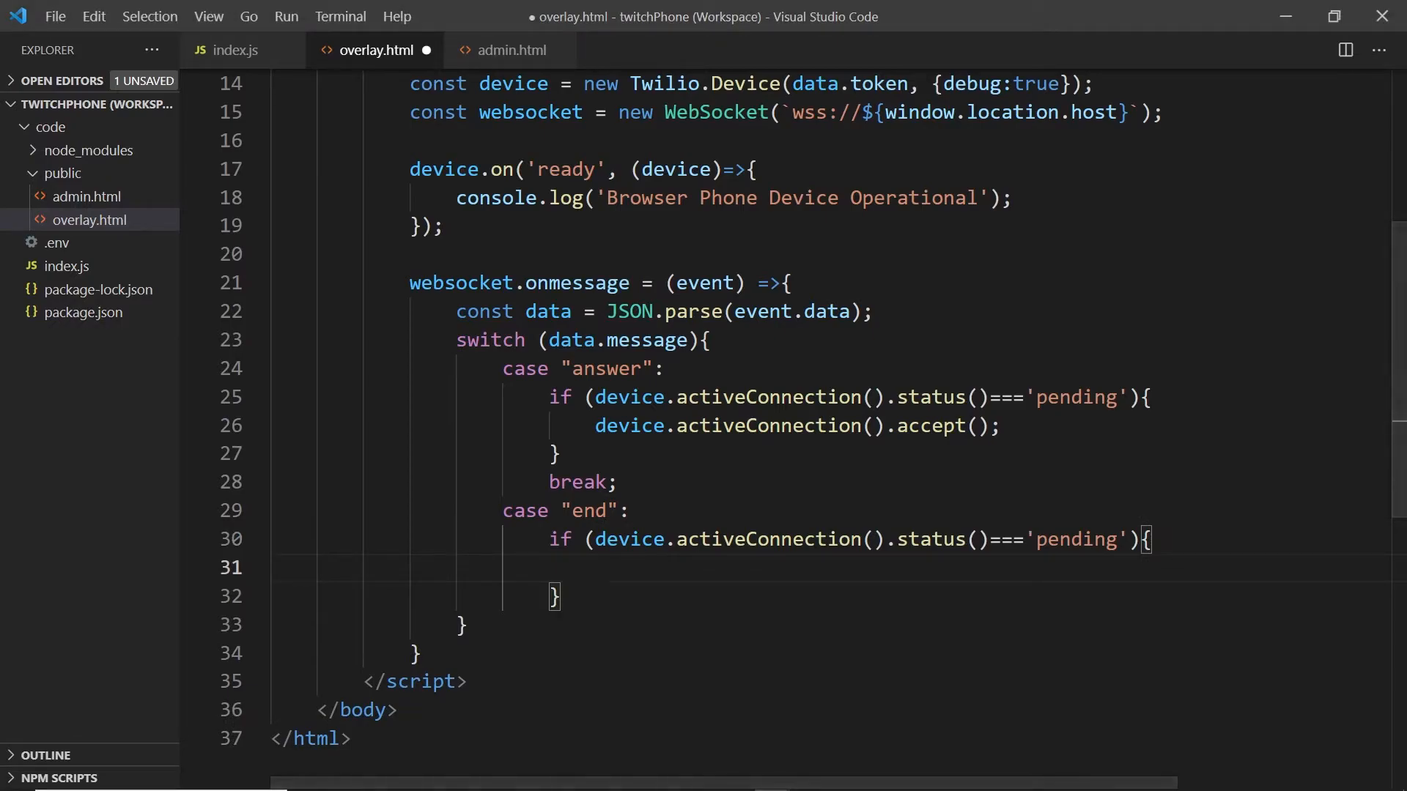
type("device.activeConnection().reject();")
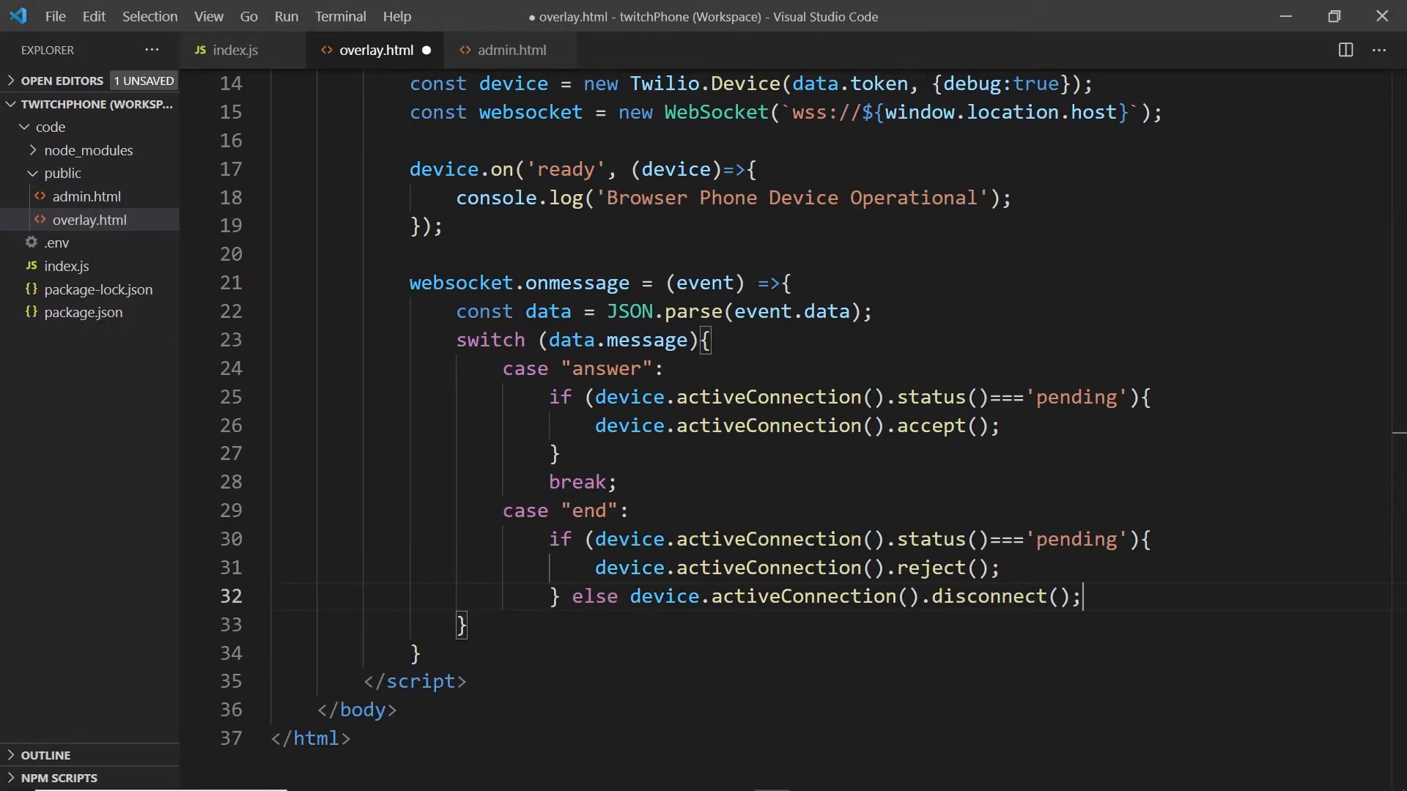
type("break;")
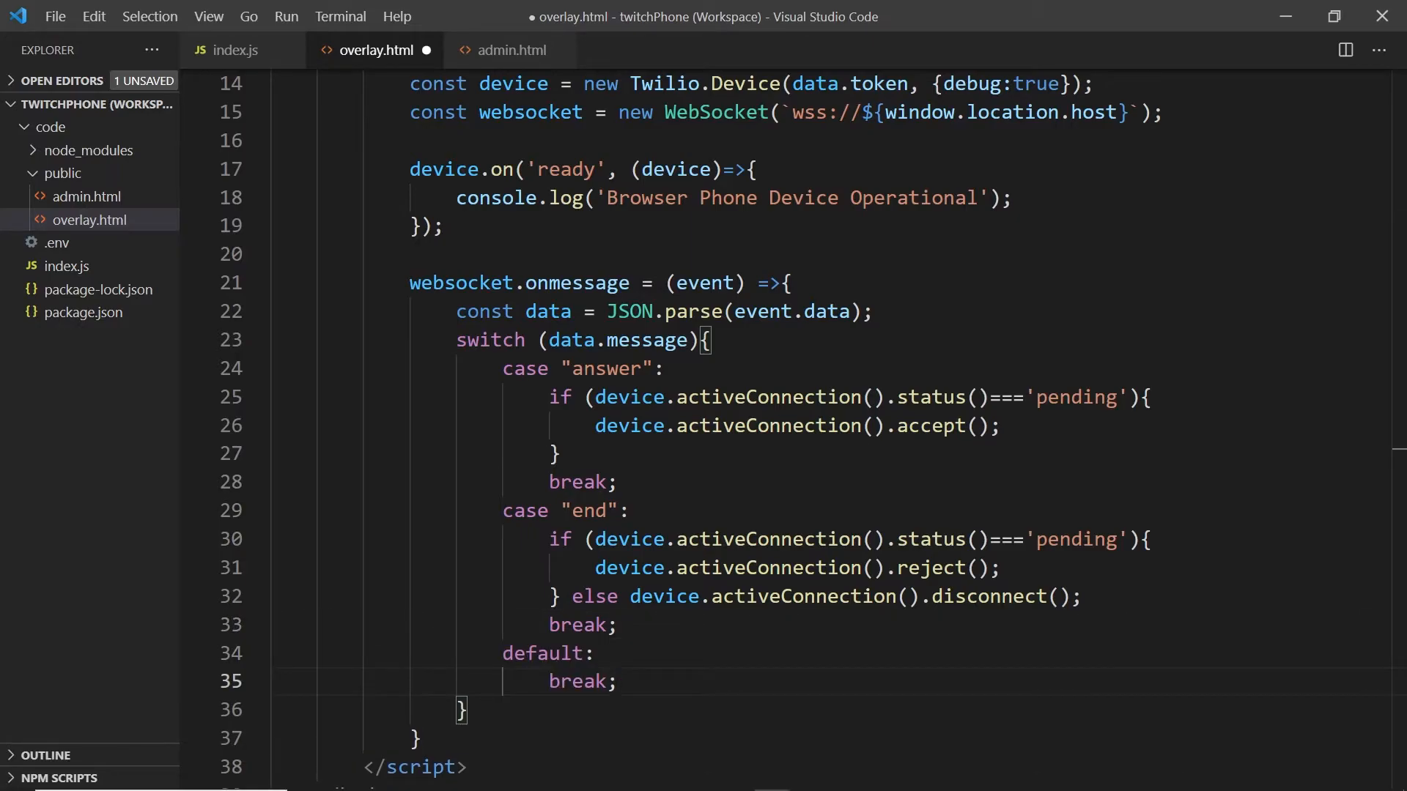
left_click(513, 49)
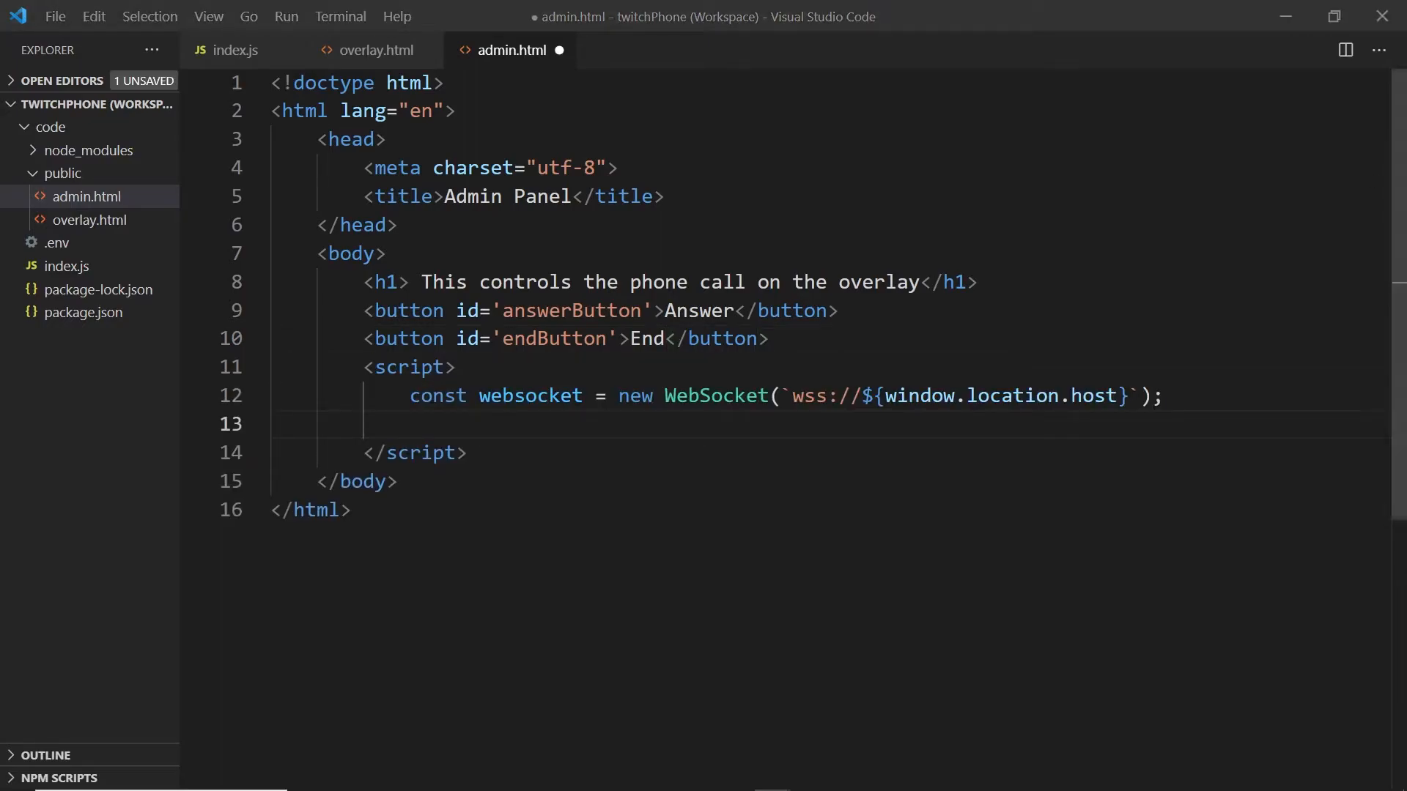
Step: Make answerButton and endButton send 'answer' and 'end' JSON messages over the websocket, then save
type("const answerBtn = document.getElementById('answerButton');")
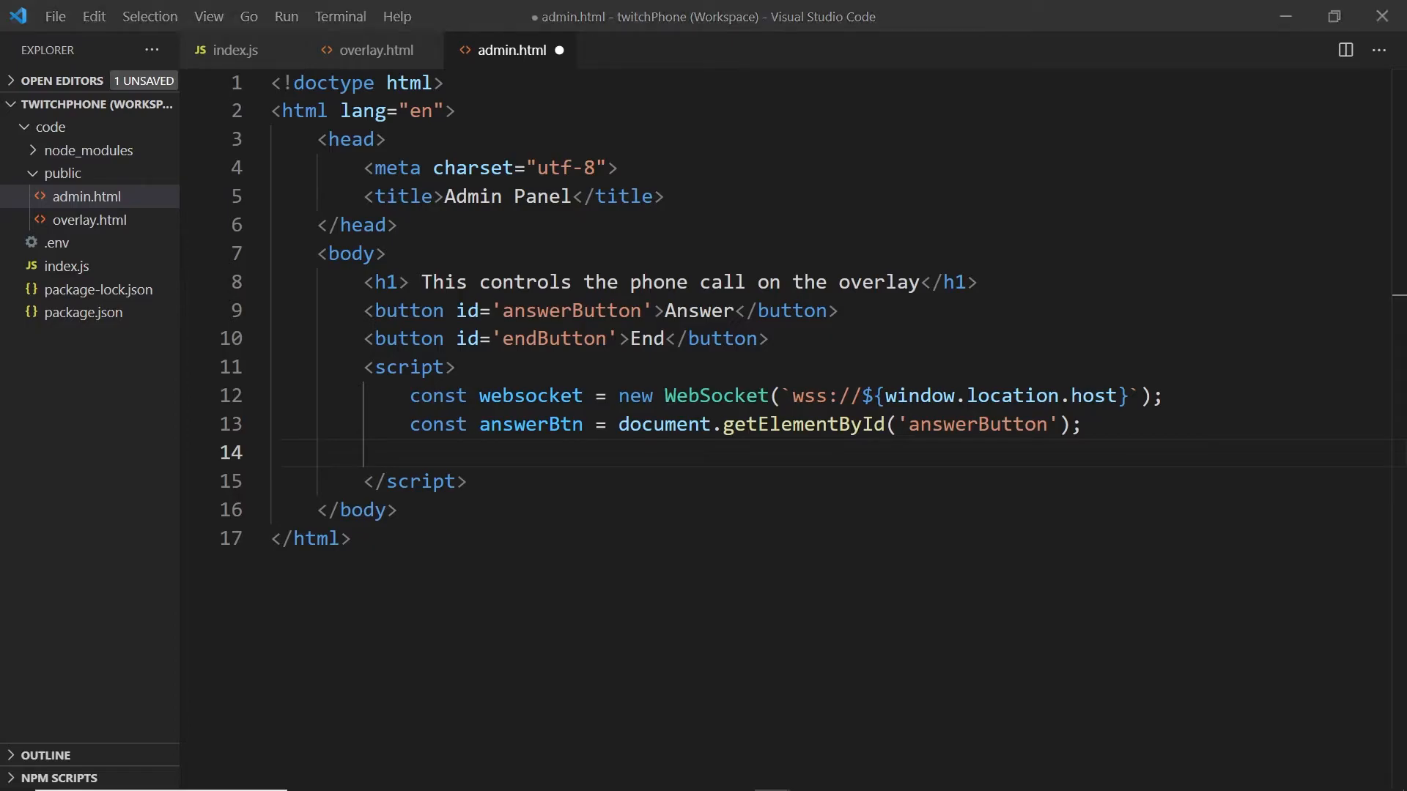
type("const endBtn = document.getElementById('endButton');")
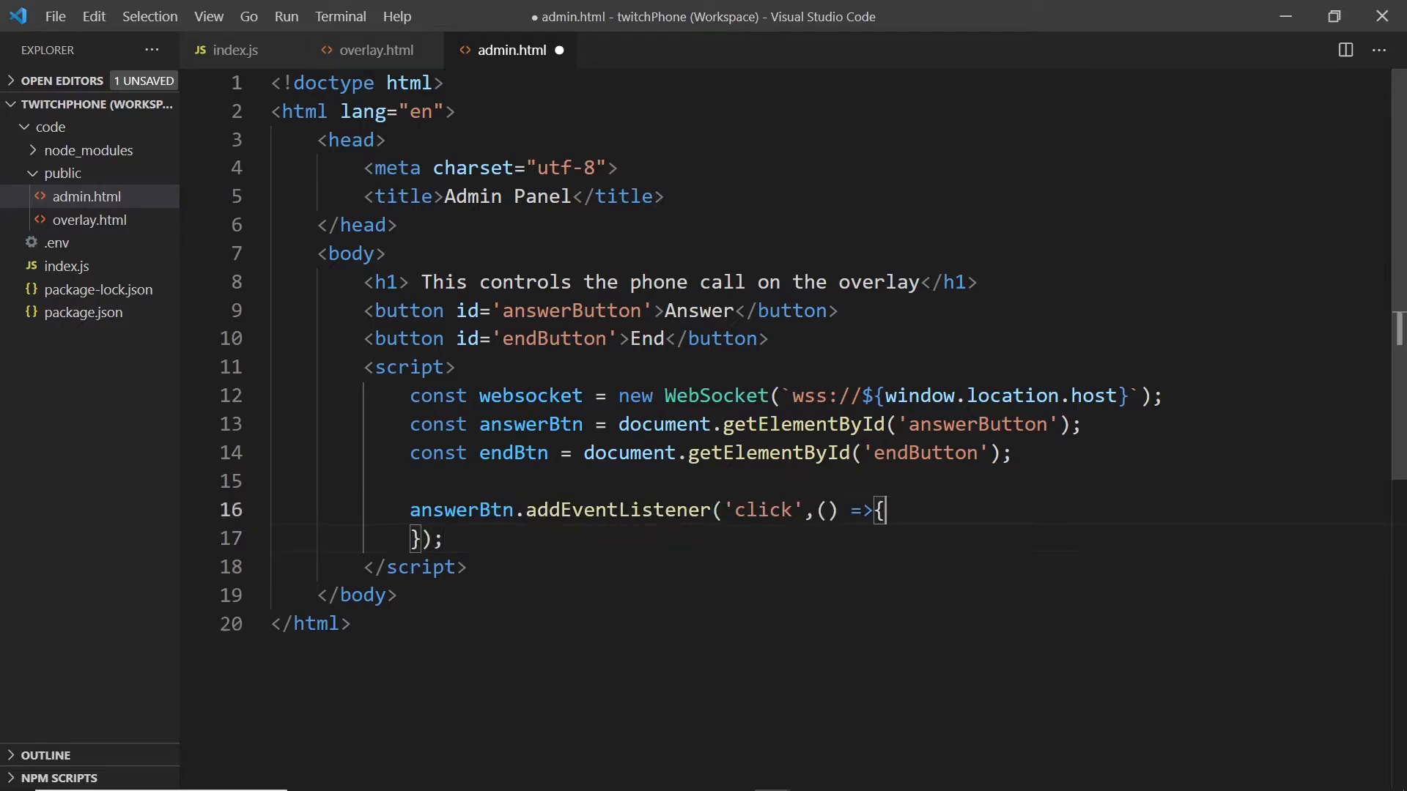
type("websocket.send(JSON.stringify({message: 'answer'}))")
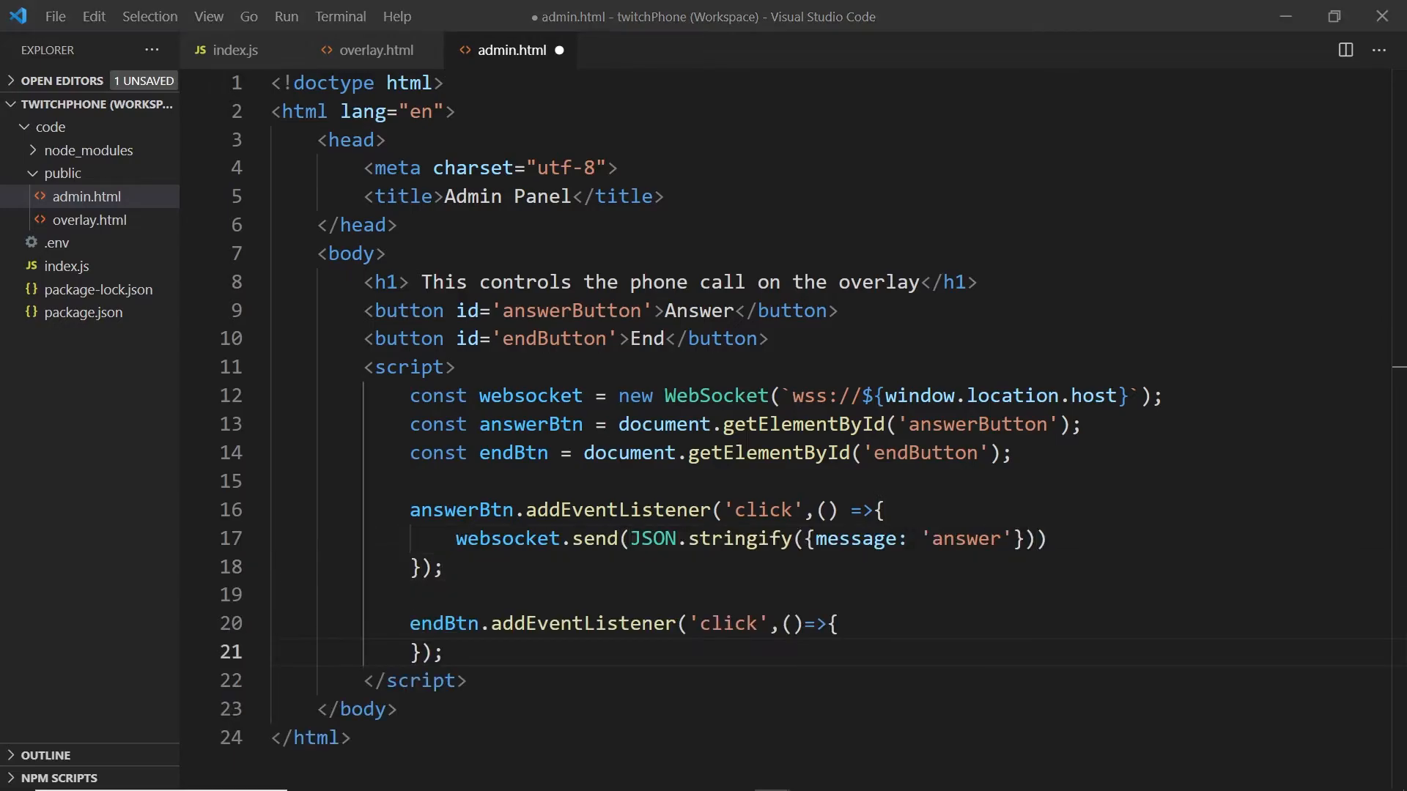
type("websocket.send(JSON.stringify({message: 'end'}));")
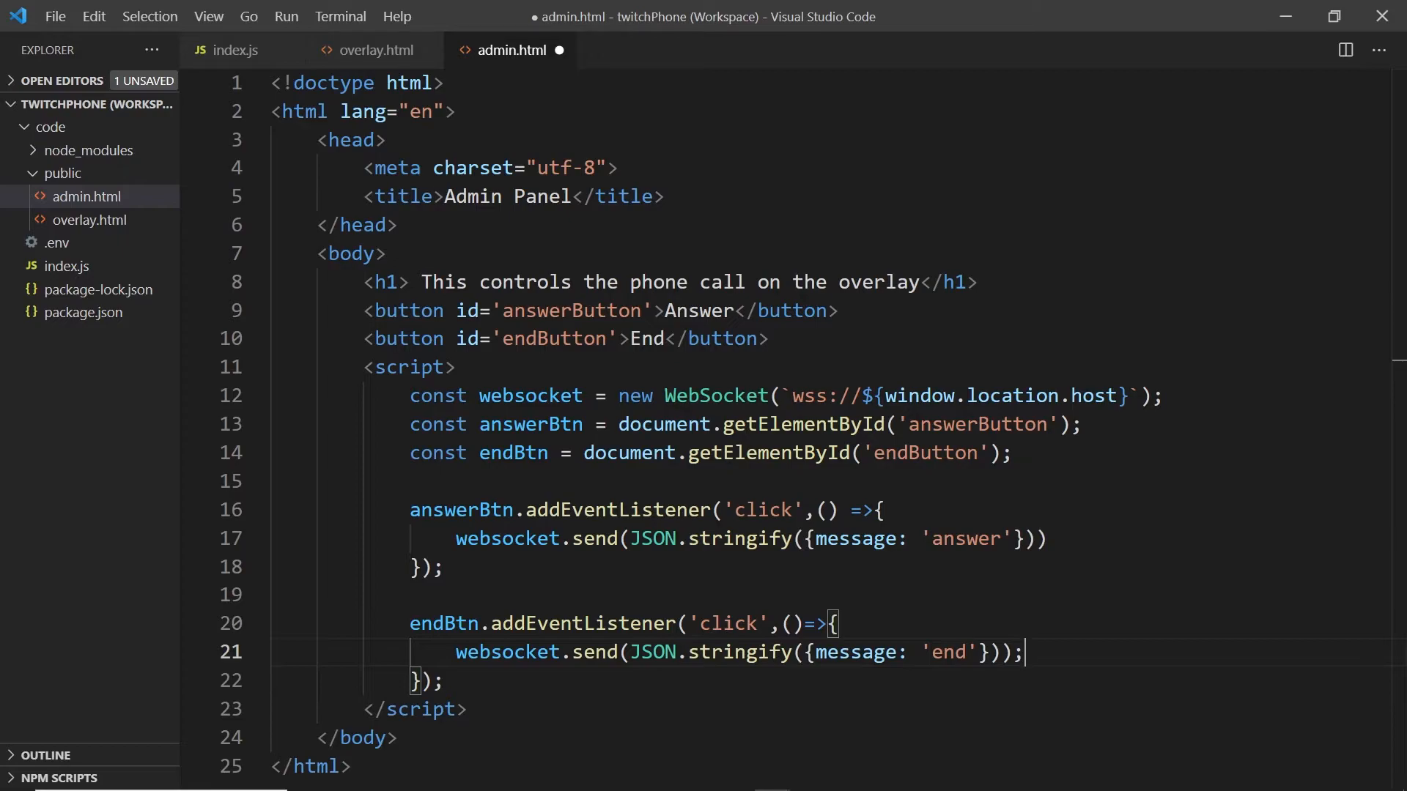
key("ctrl+s")
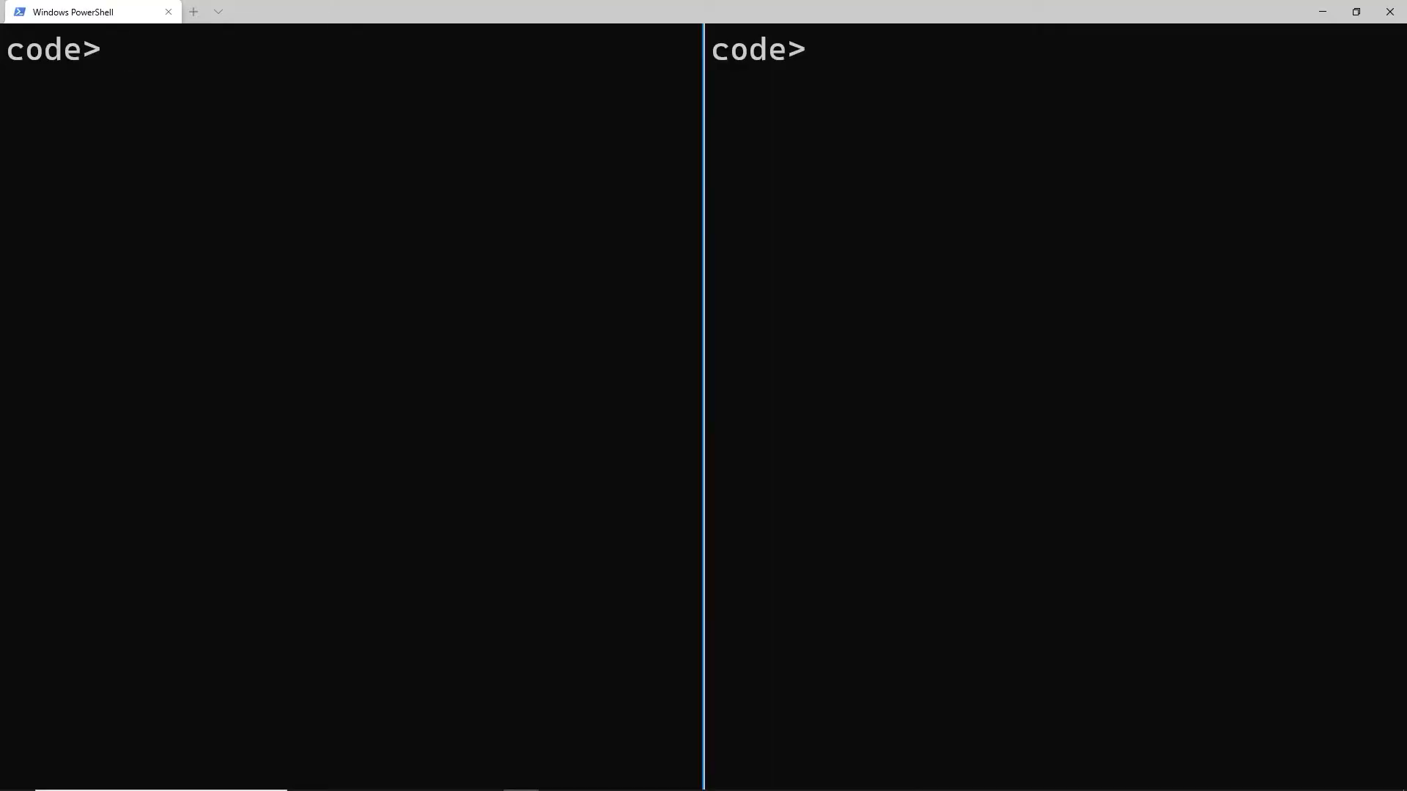
type("node")
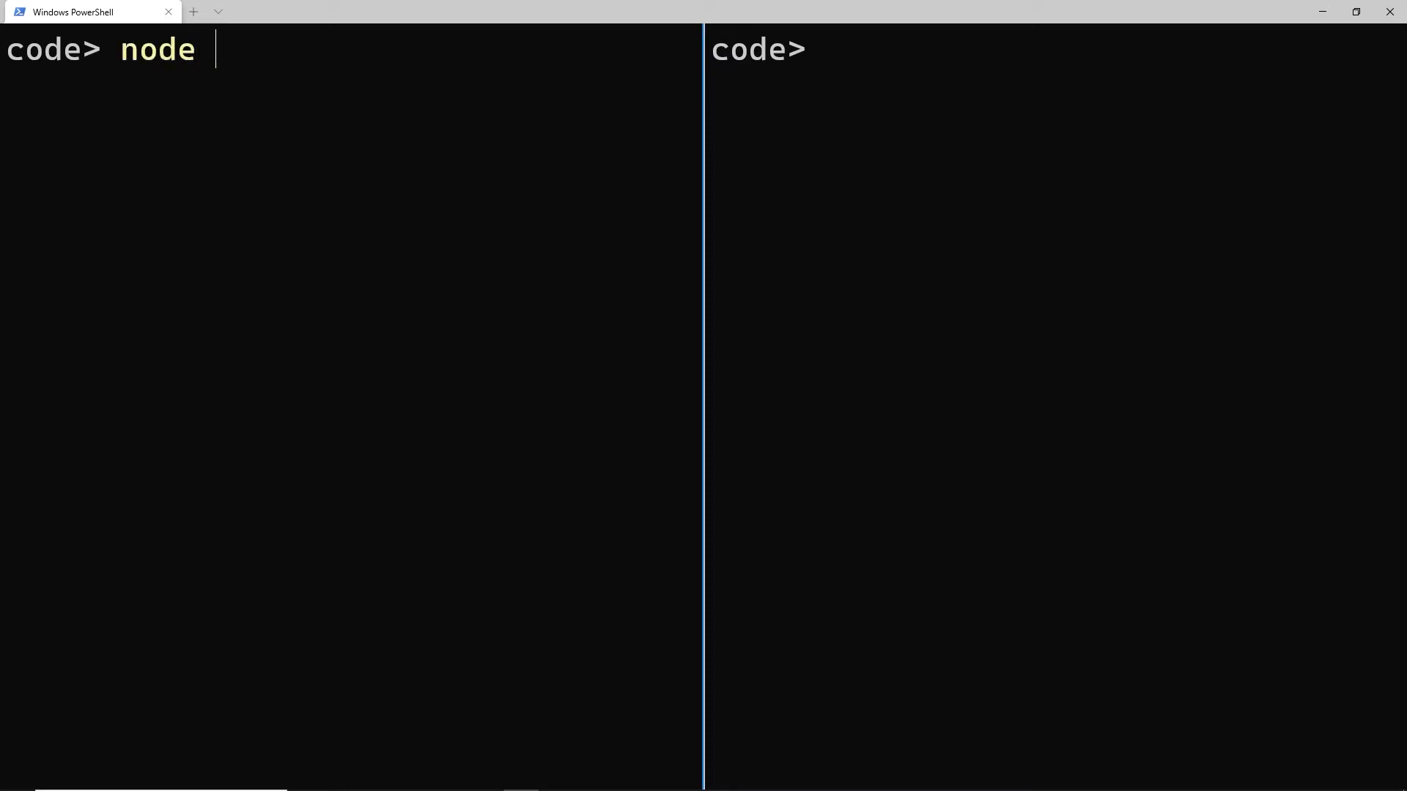
type("index.js")
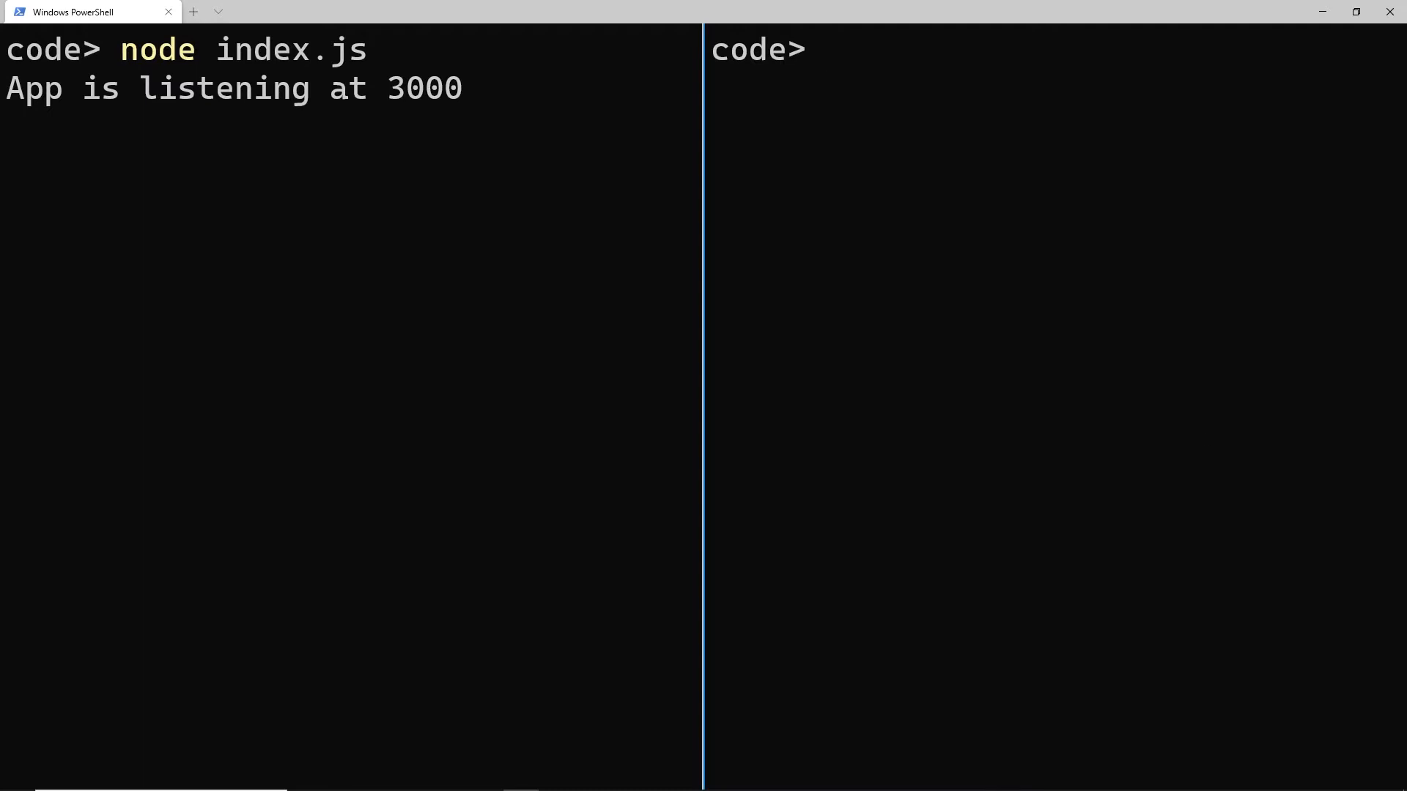
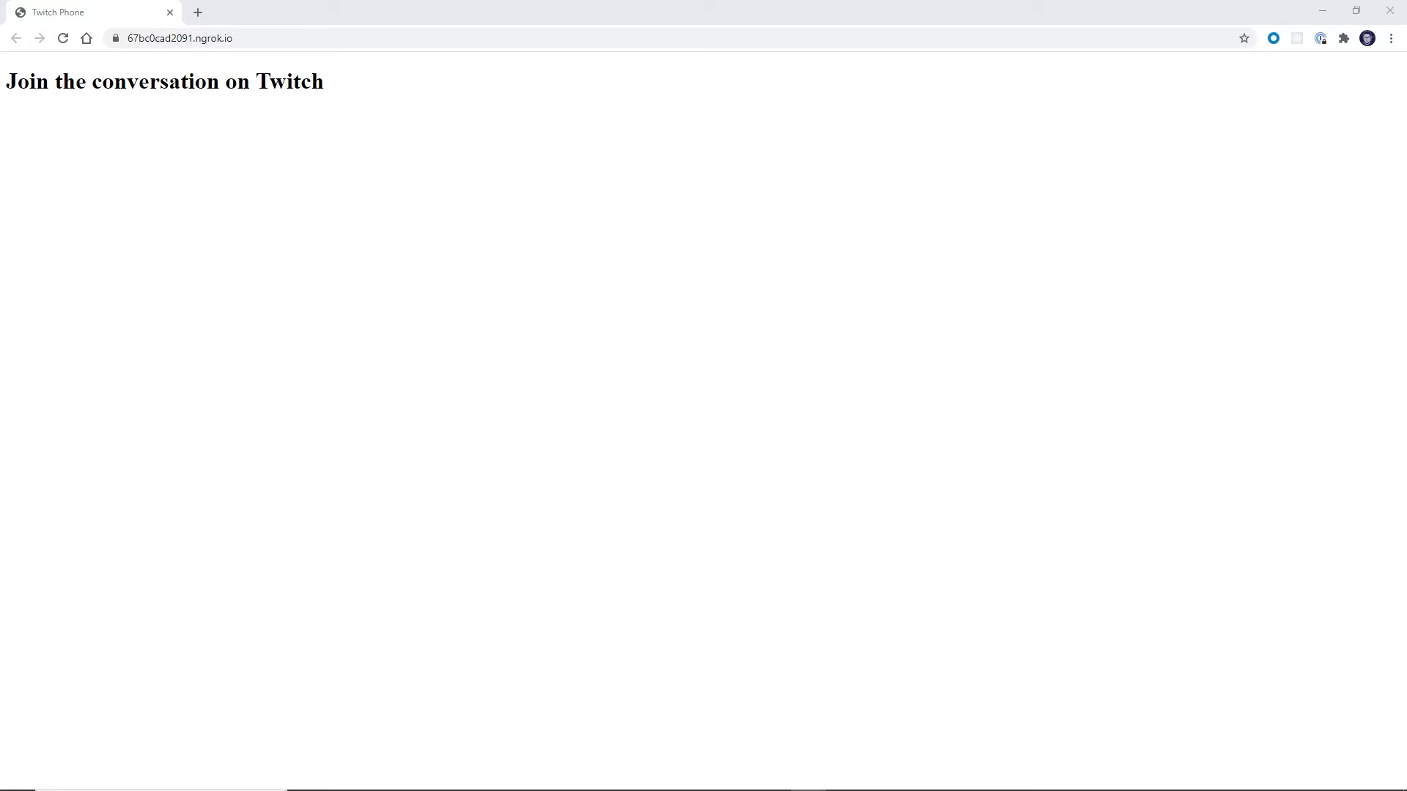
Step: Set Microphone and Sound to Allow in the overlay site's padlock permissions
left_click(116, 39)
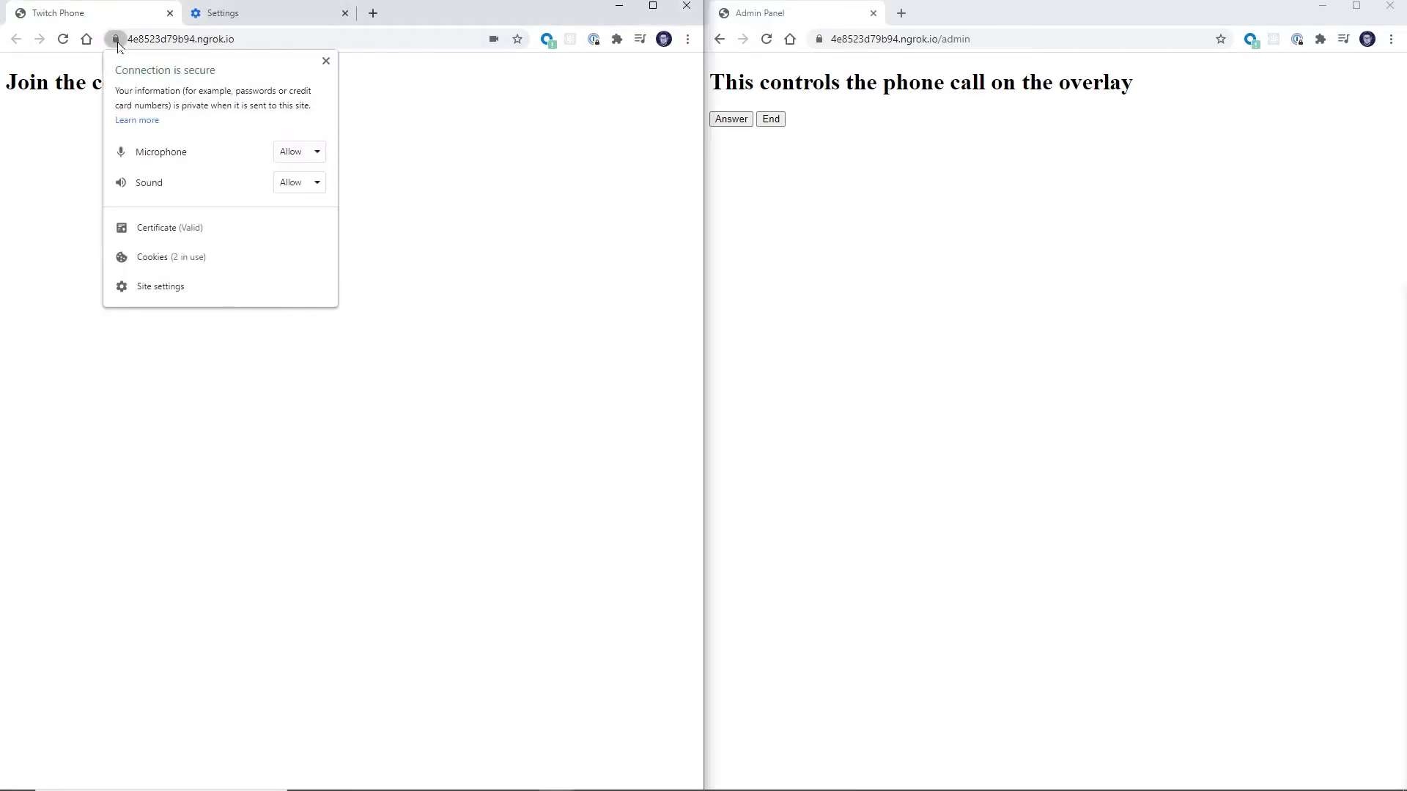
left_click(299, 151)
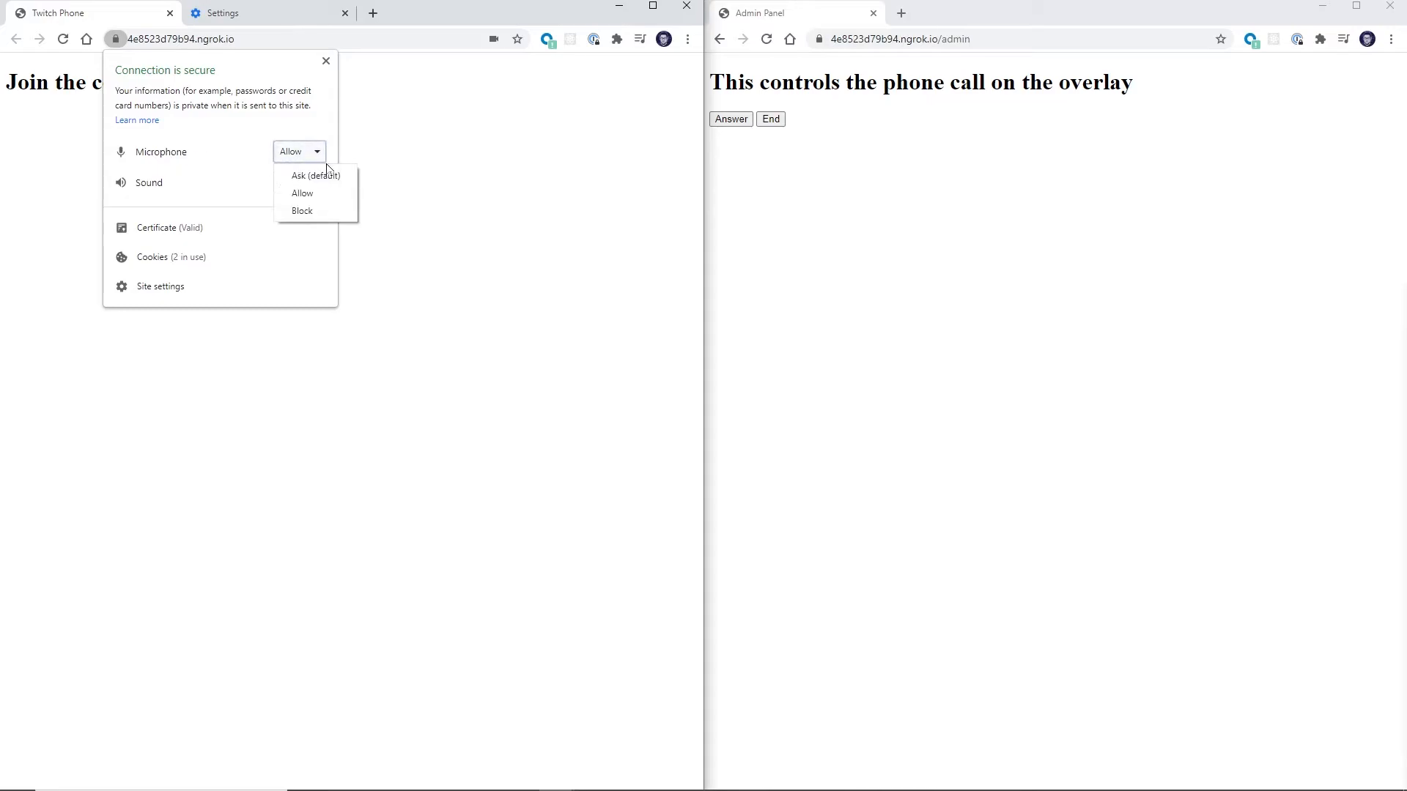
left_click(298, 182)
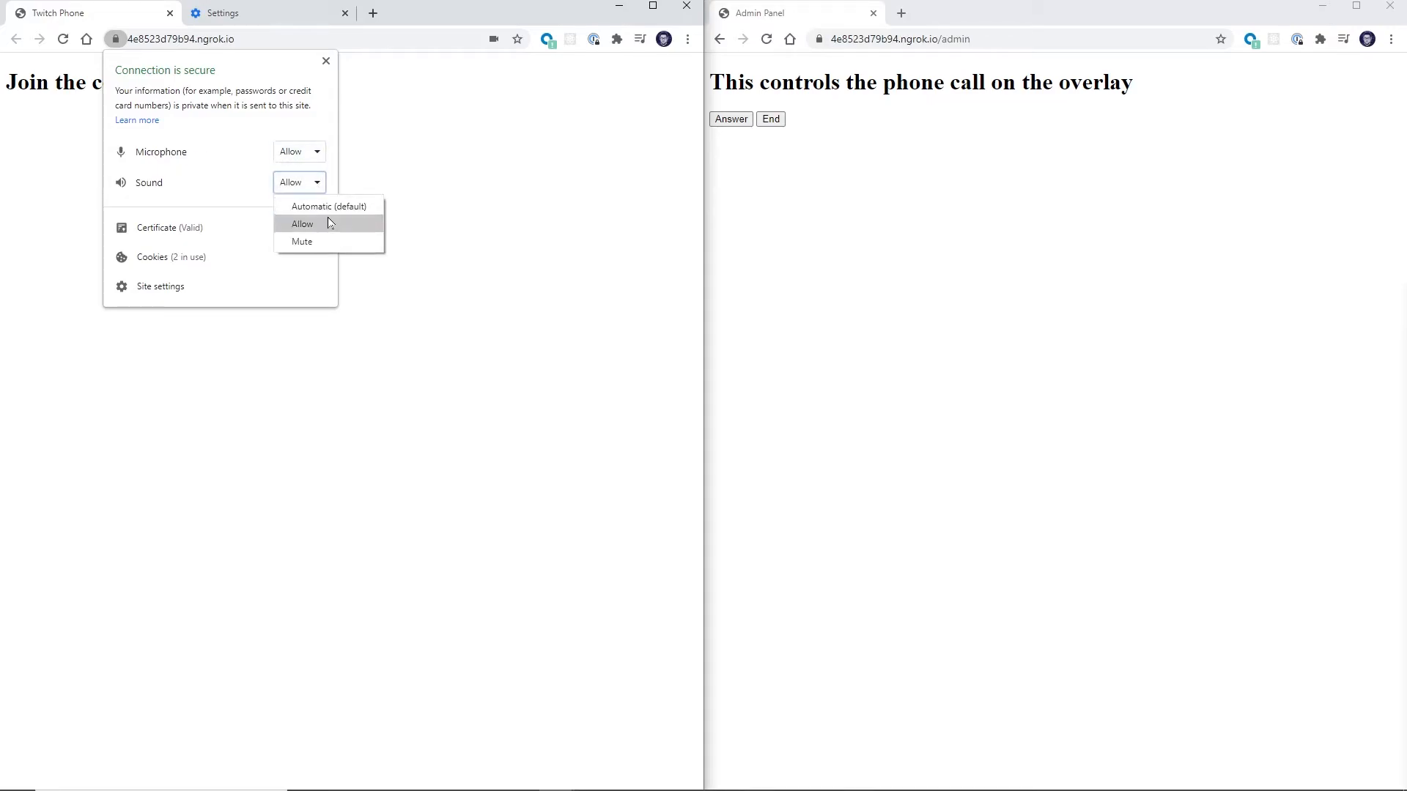
left_click(303, 224)
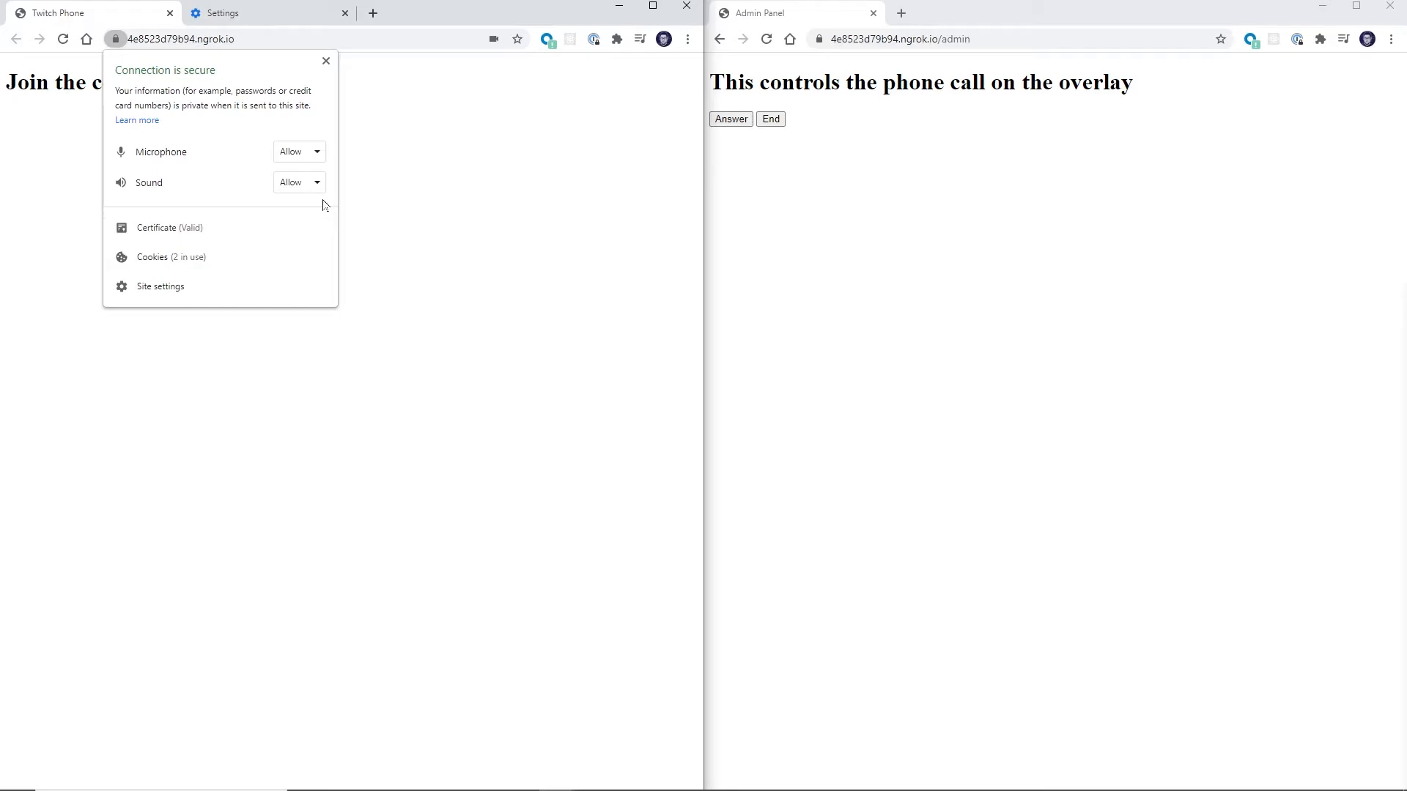
left_click(325, 61)
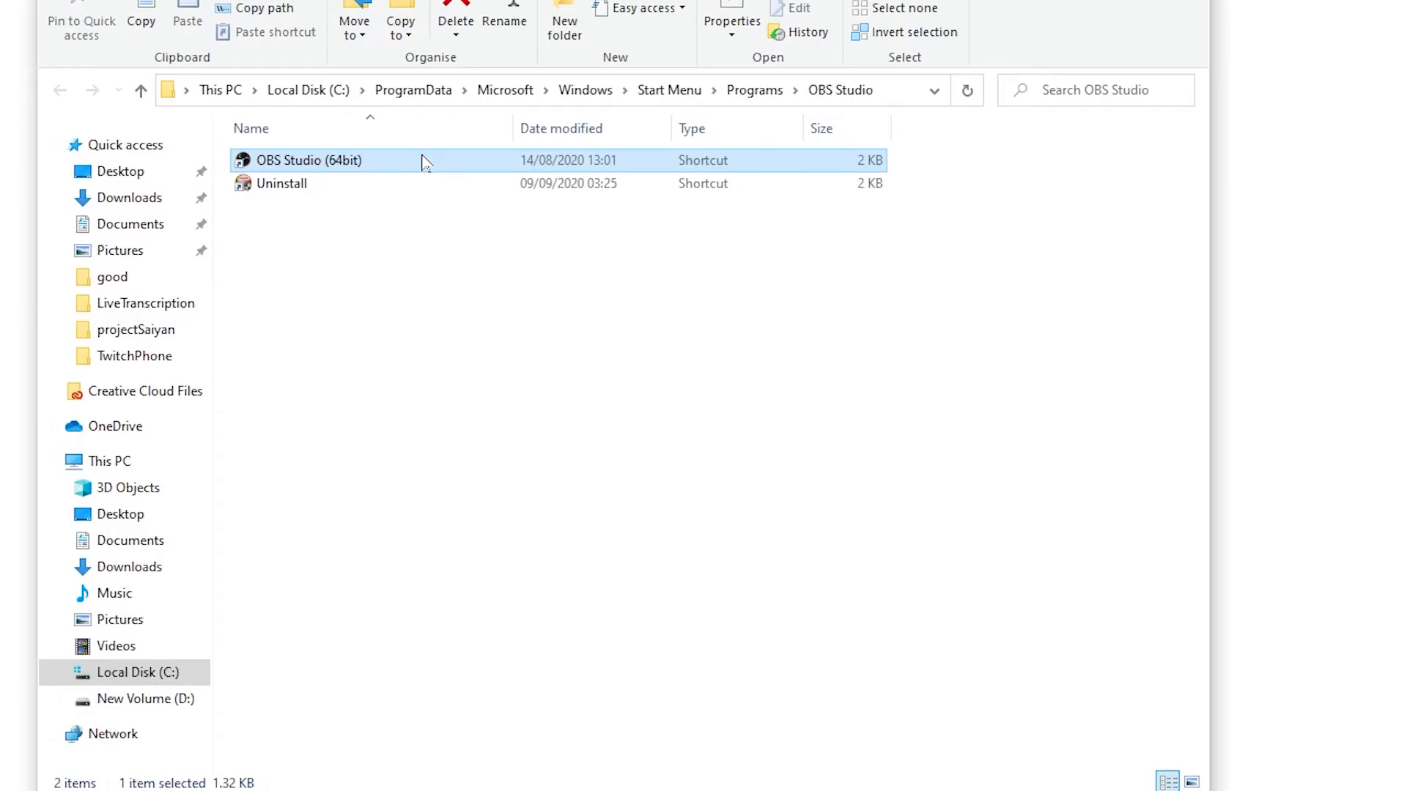
Step: Open the OBS Studio (64bit) shortcut's Properties to view its --enable-media-stream target
right_click(309, 160)
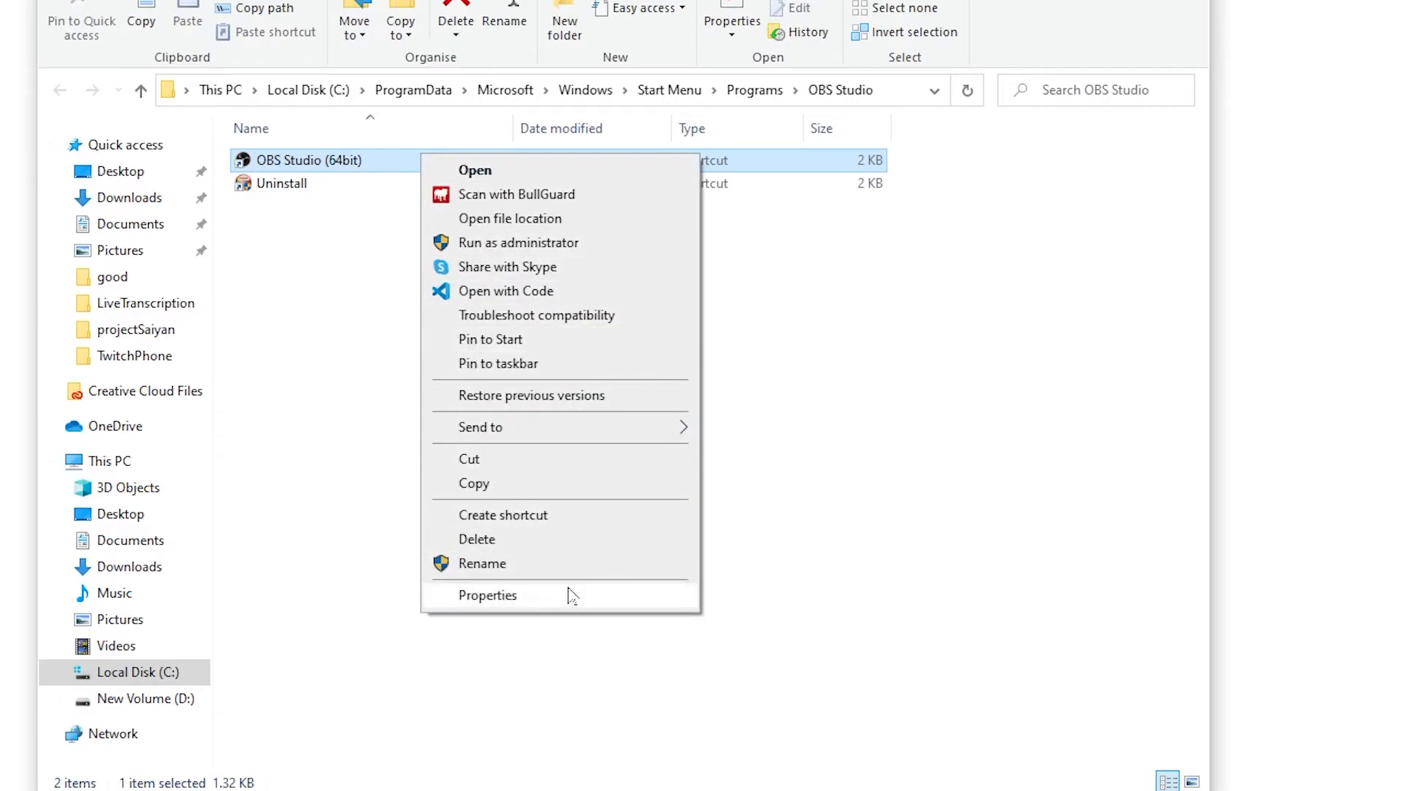
left_click(487, 595)
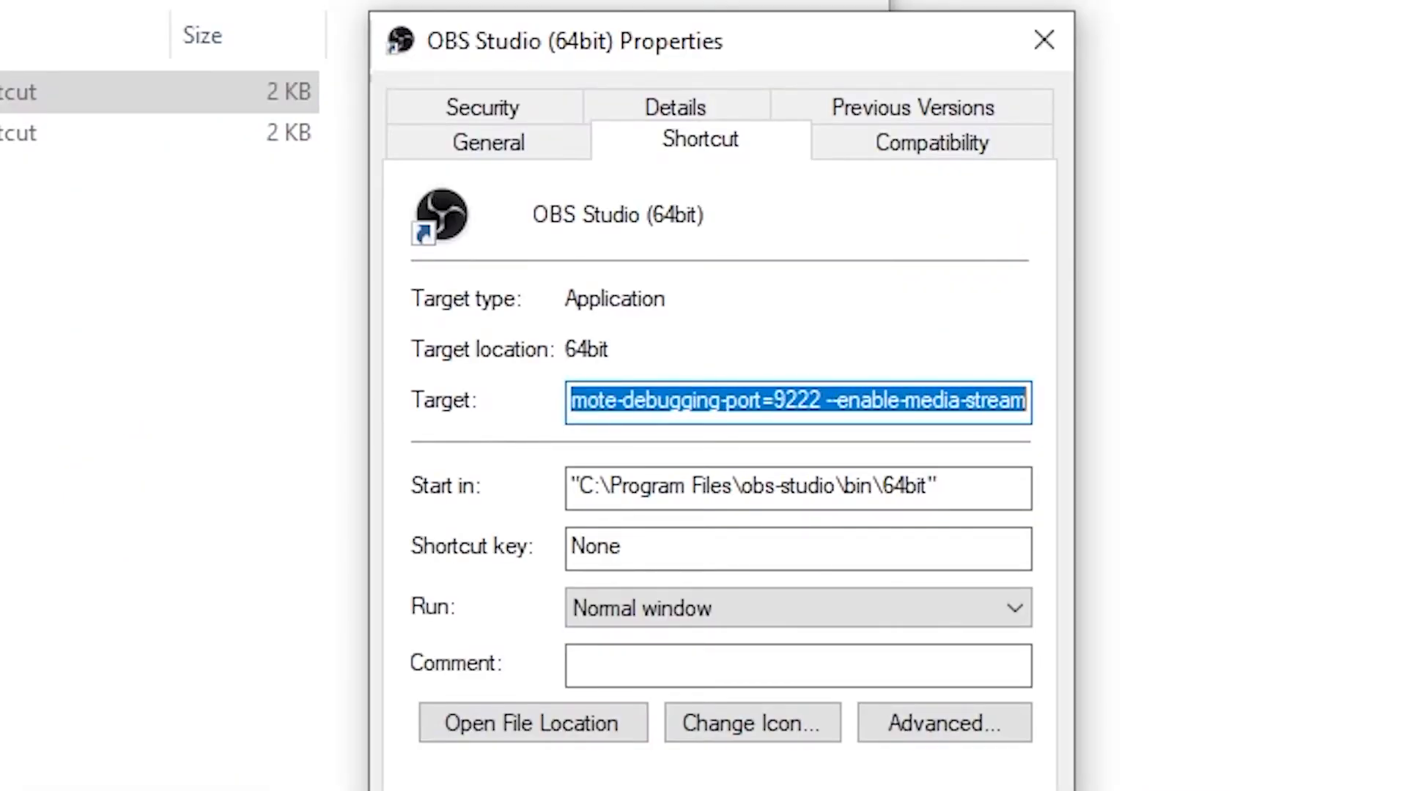
left_click(987, 401)
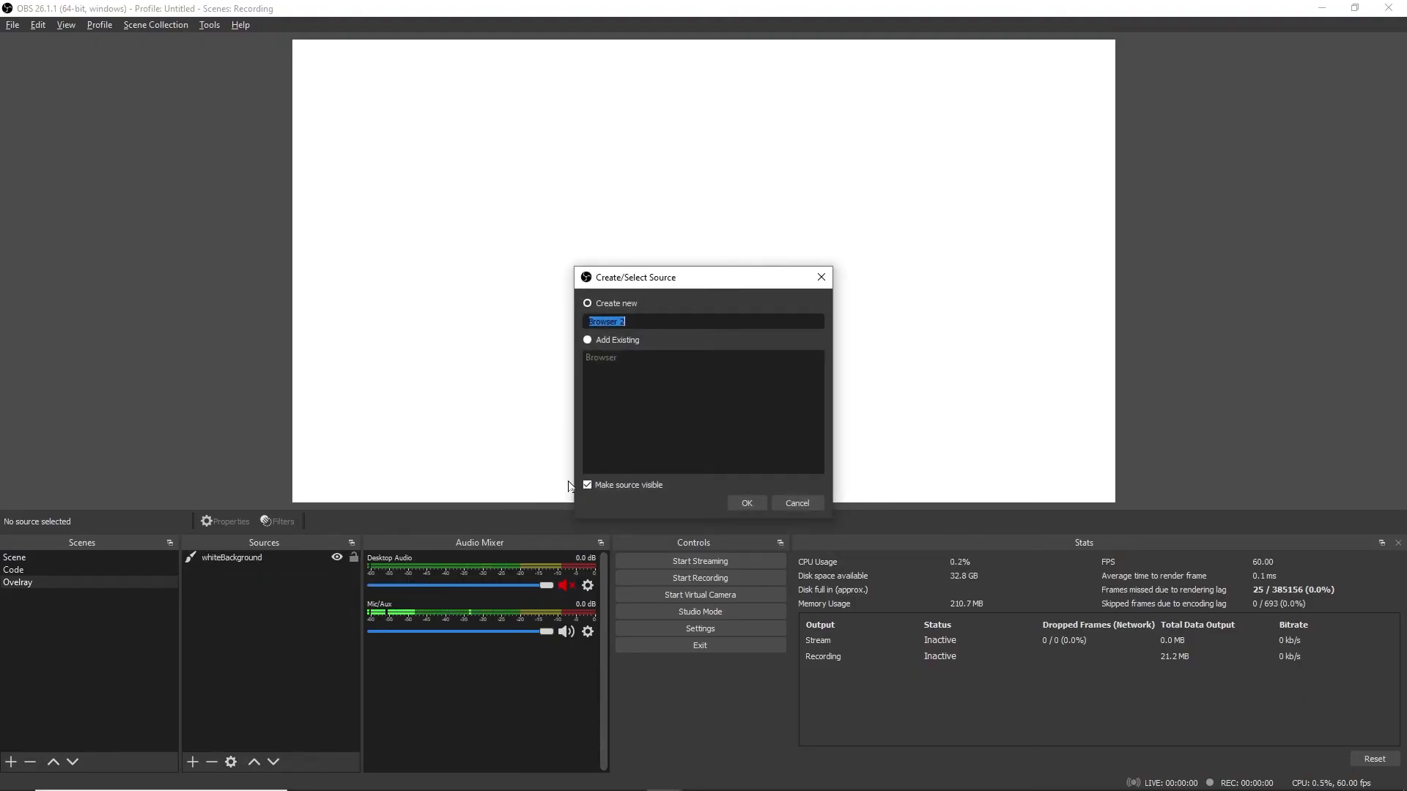
Step: Name the new browser source phoneOverlay and set its width 1920 and height 1080
type("phoneOverlay")
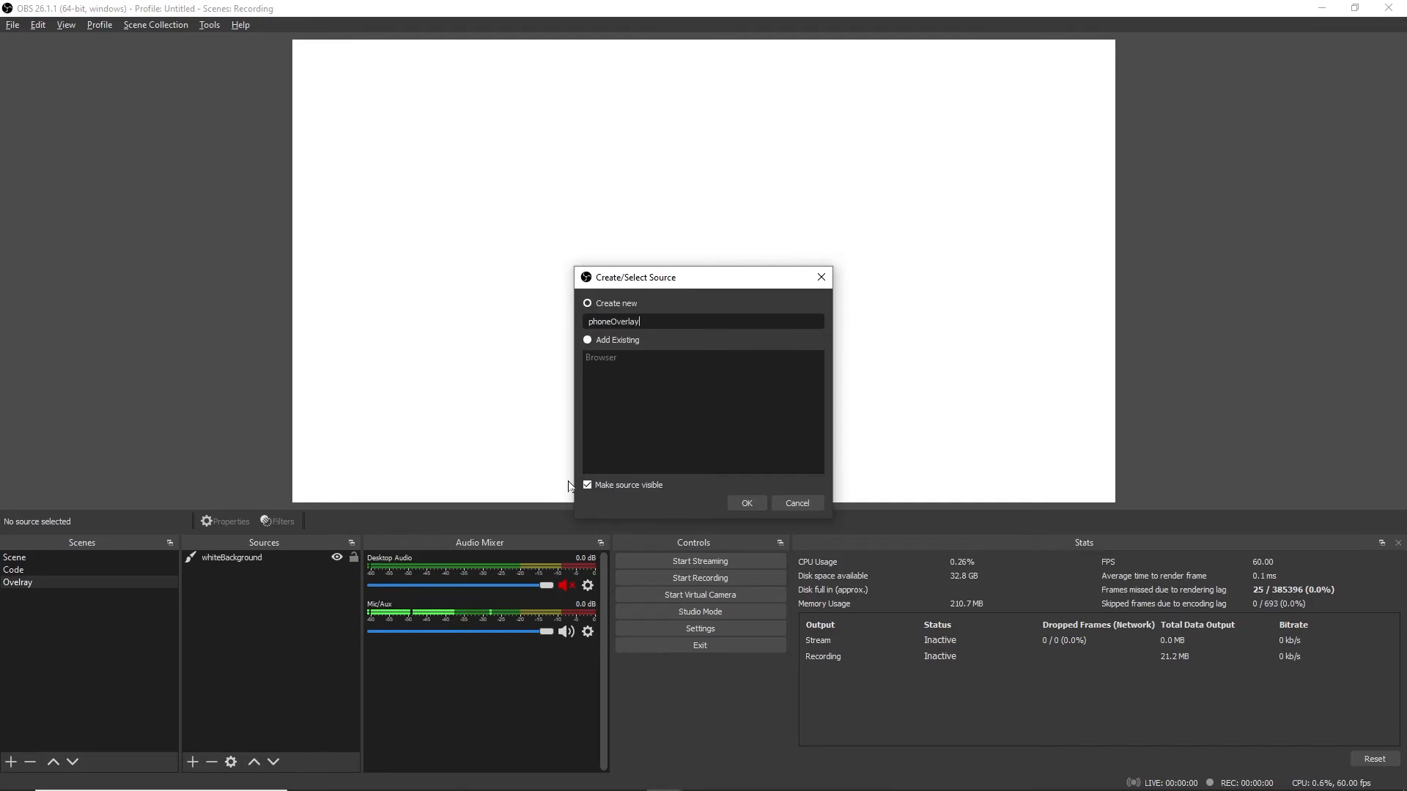
left_click(746, 503)
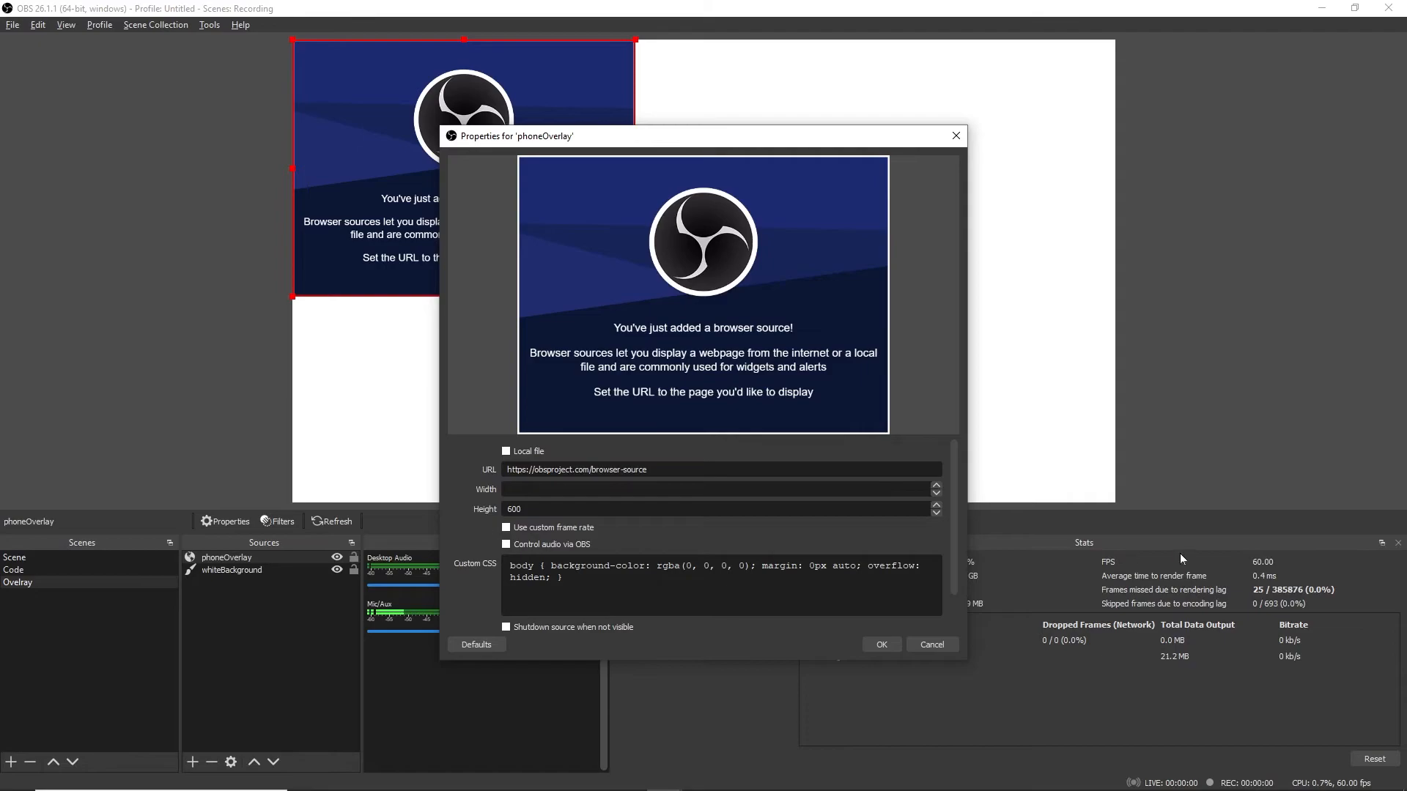
type("1920")
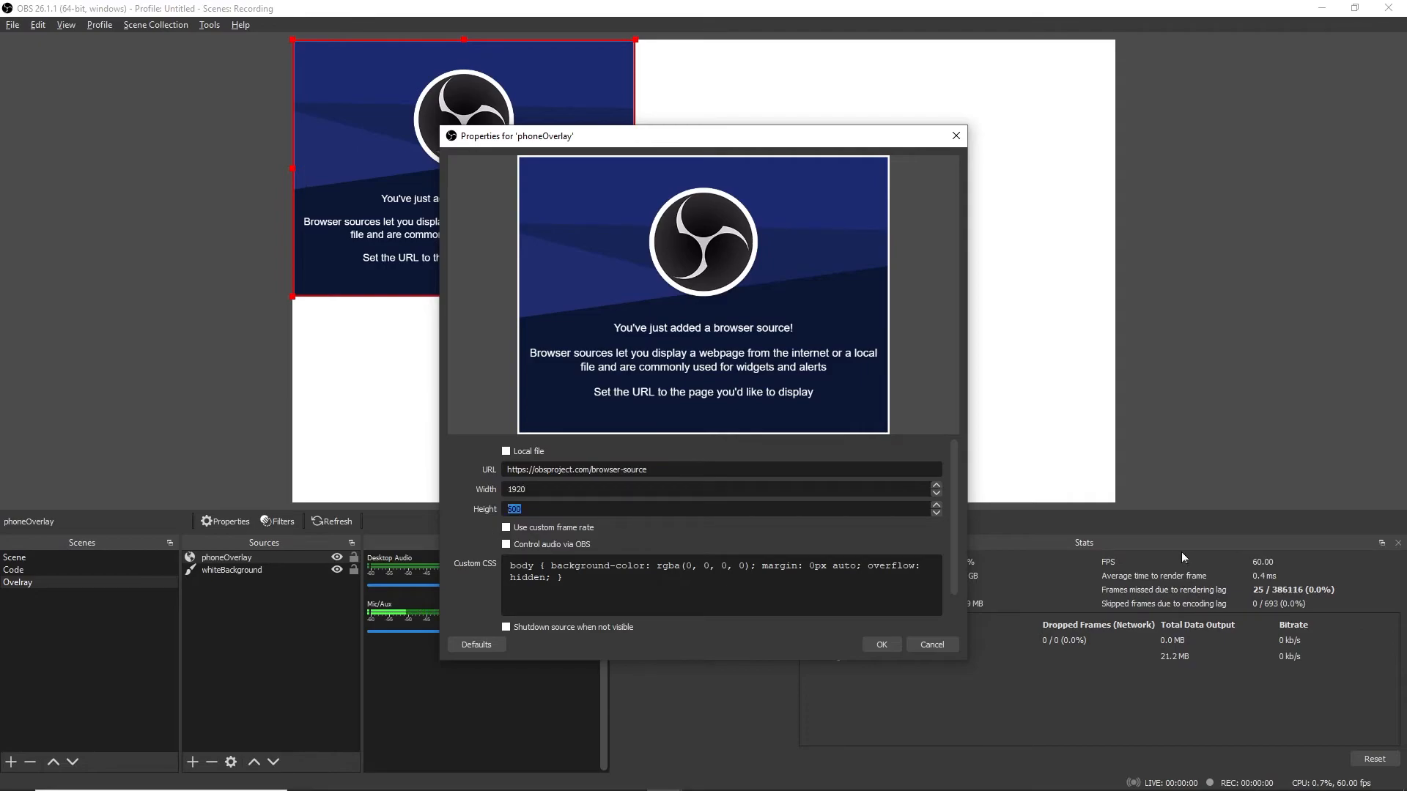
type("1080")
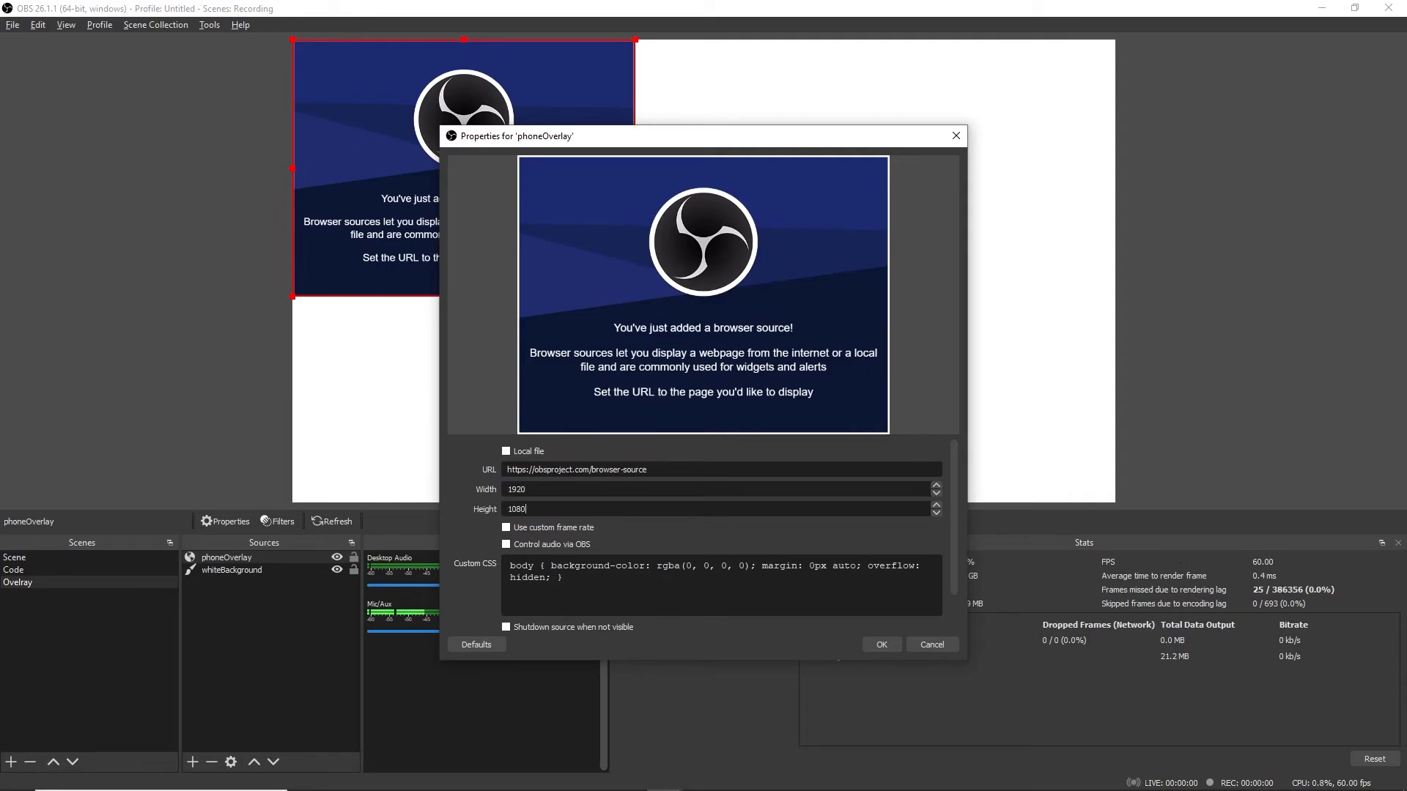
triple_click(576, 469)
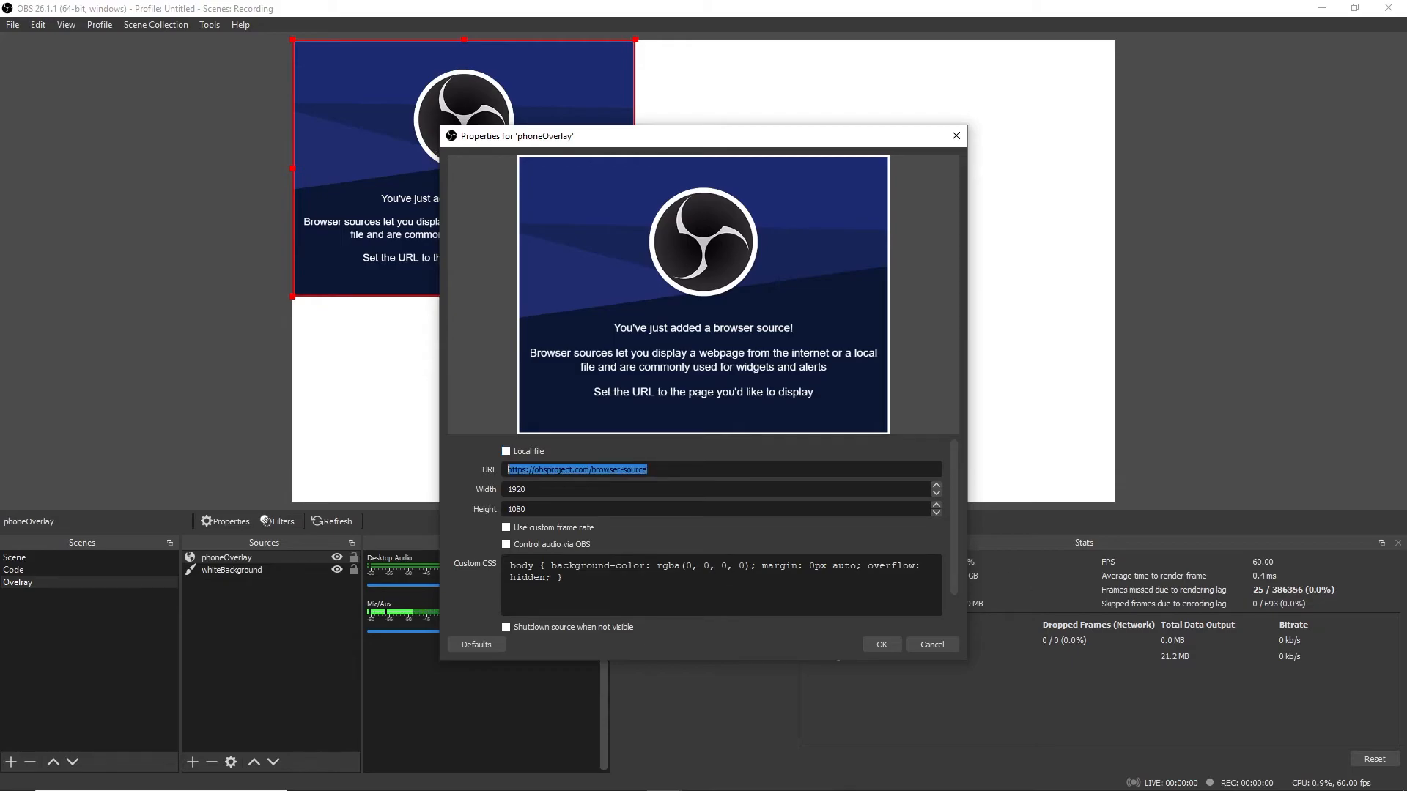
left_click(880, 644)
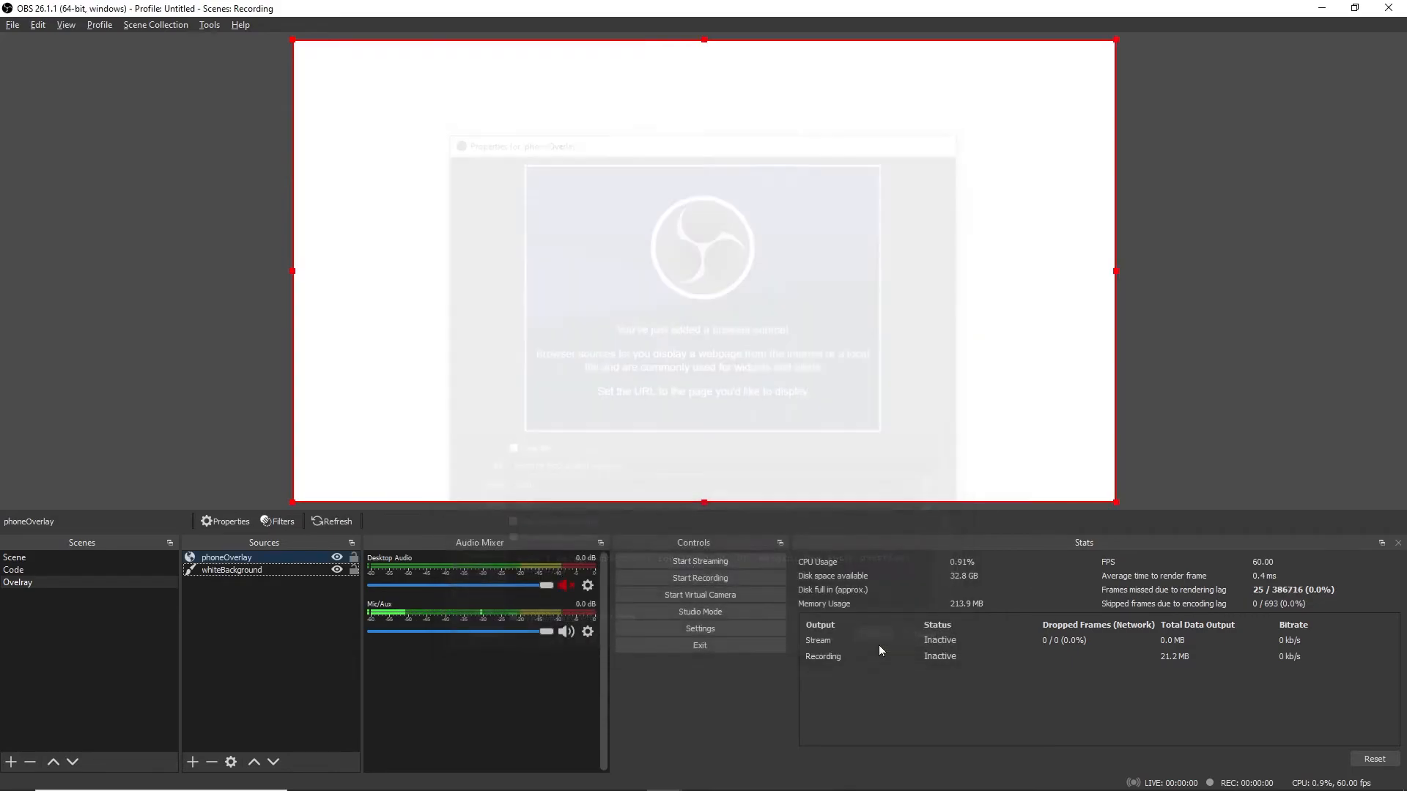